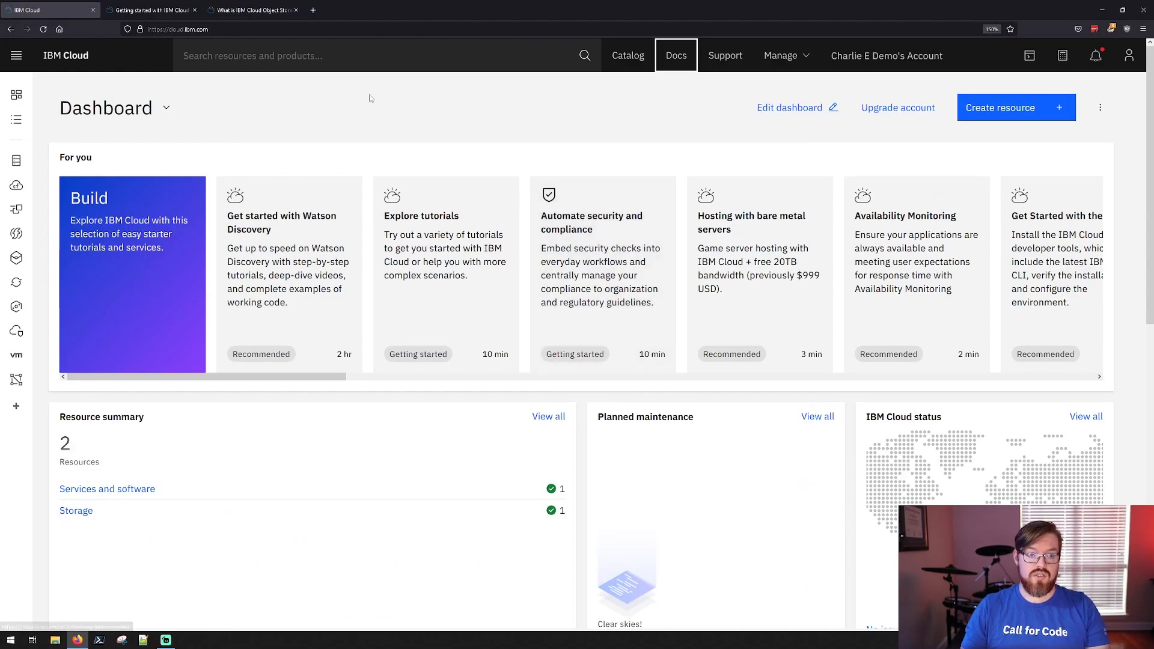
pyautogui.moveTo(332, 111)
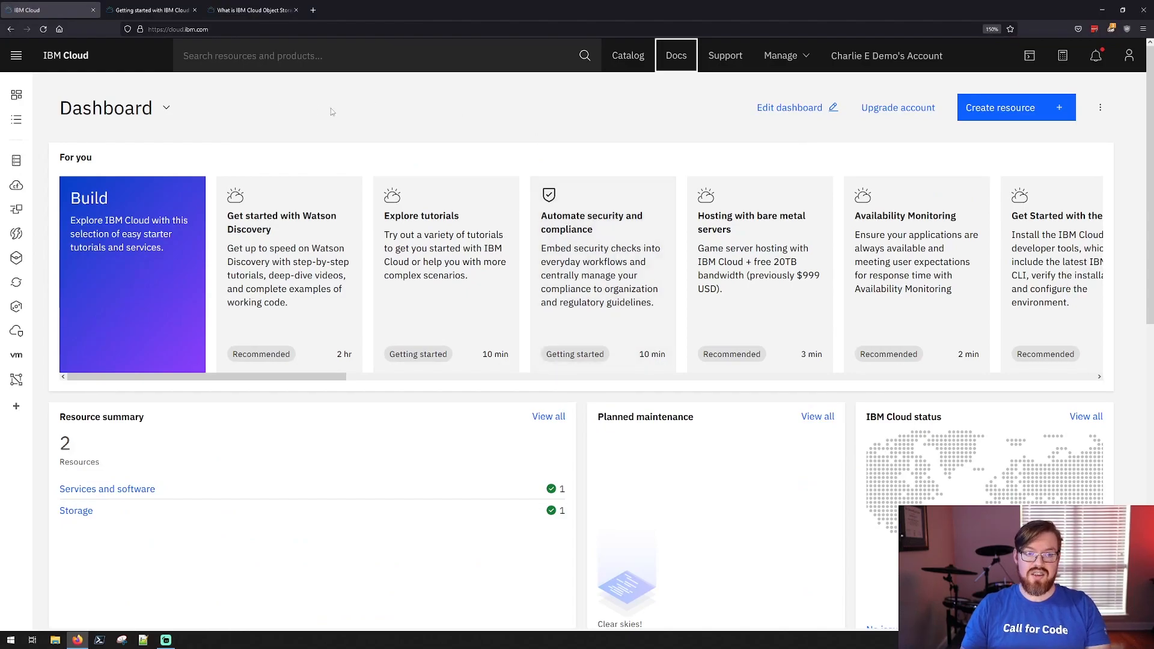
# - Search the IBM Cloud catalog for 'object storage'
pyautogui.click(628, 55)
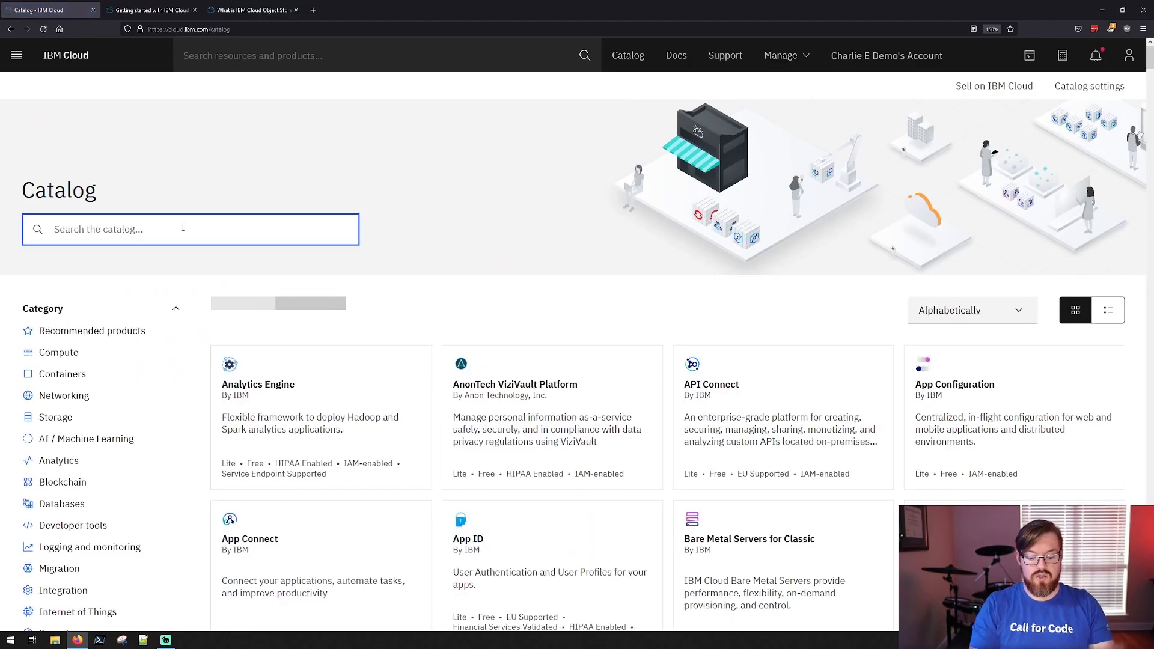
pyautogui.write('object storage')
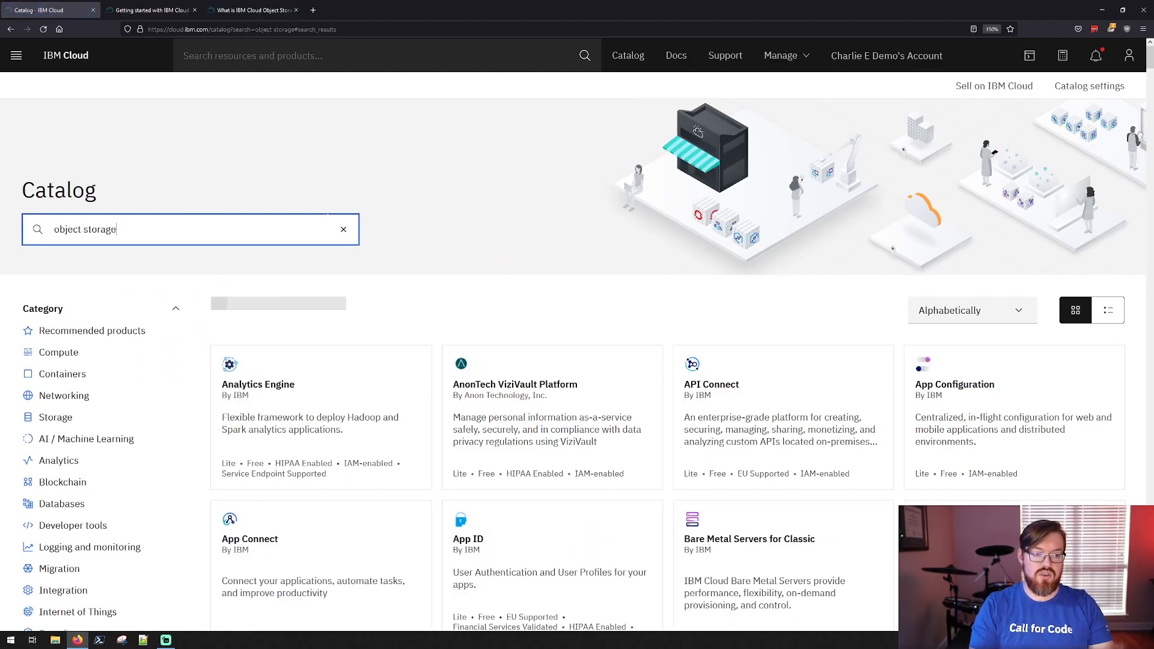
pyautogui.press('Return')
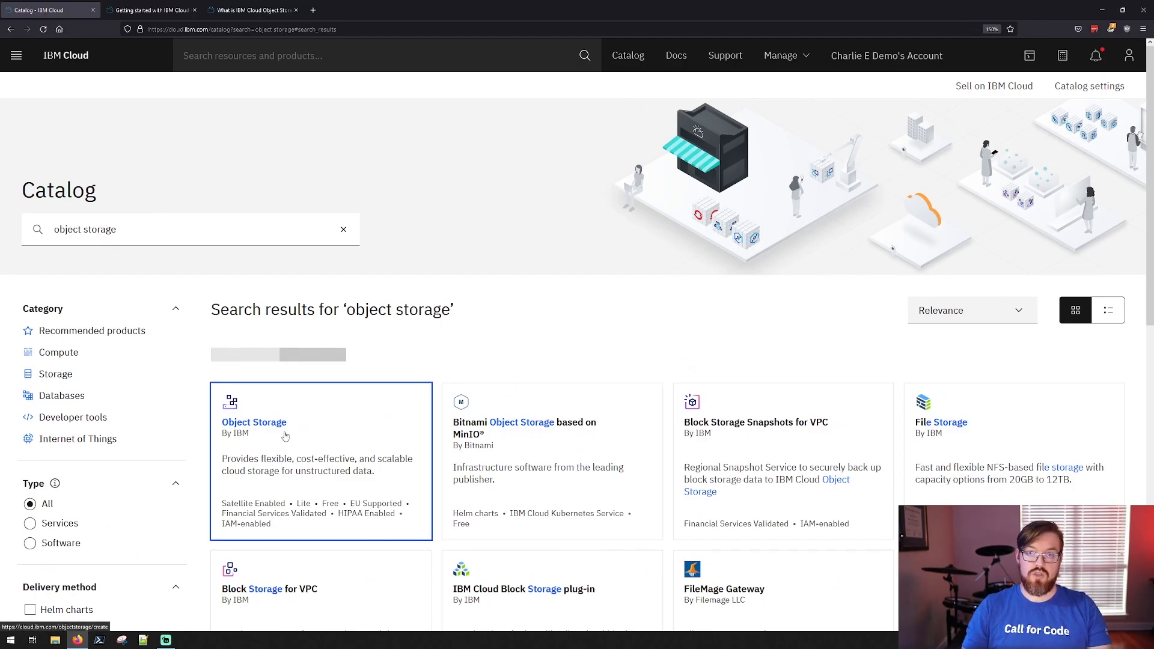
# - Open the Object Storage offering and review its Lite pricing plan details
pyautogui.click(253, 422)
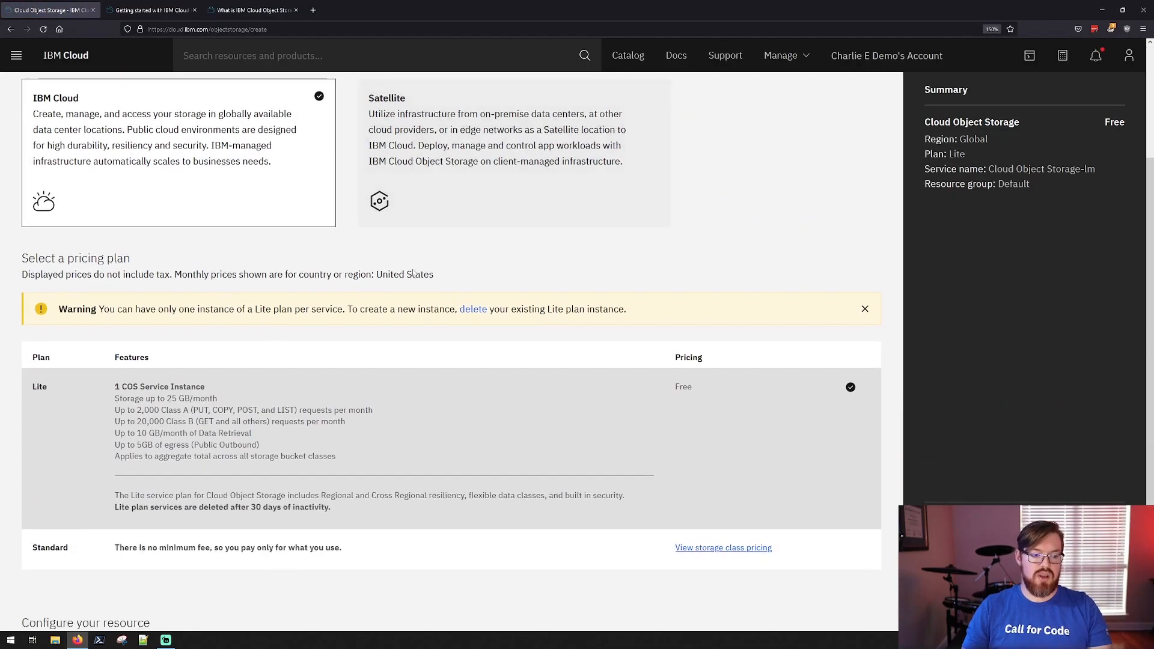
pyautogui.scroll(-3)
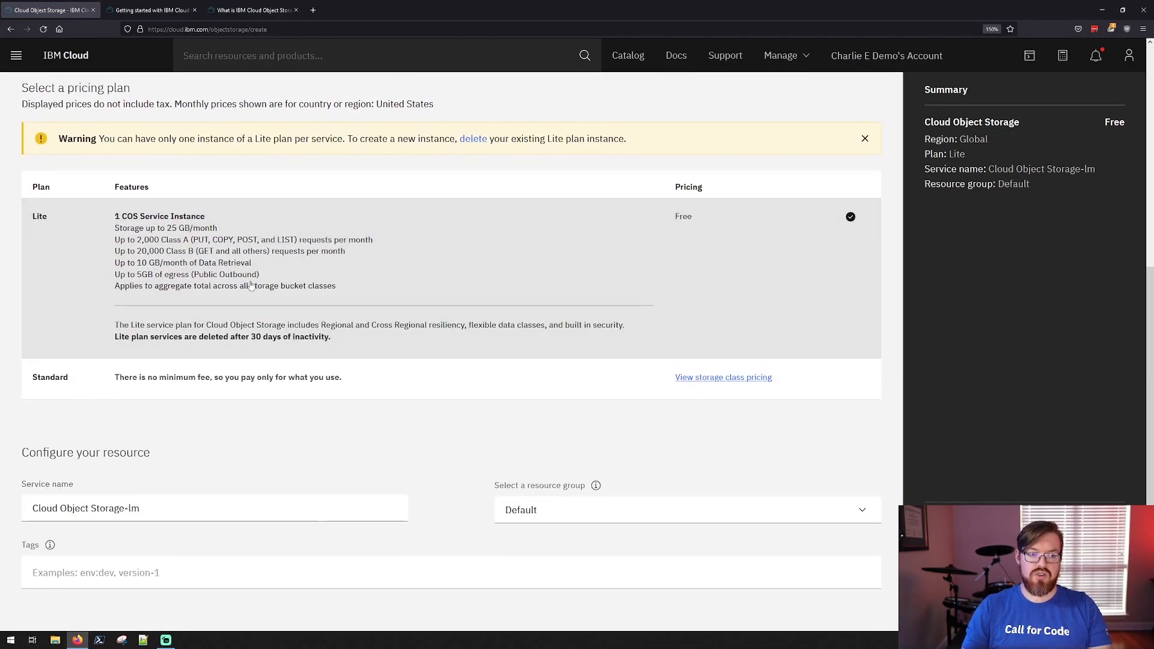
pyautogui.moveTo(229, 268)
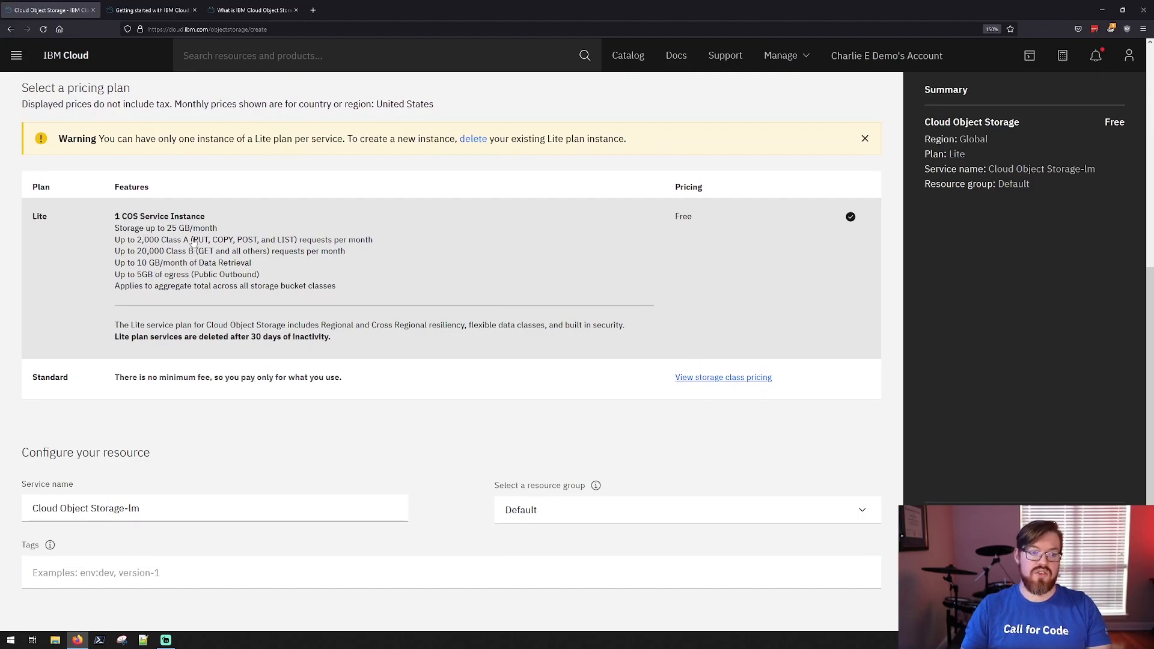
pyautogui.moveTo(146, 238)
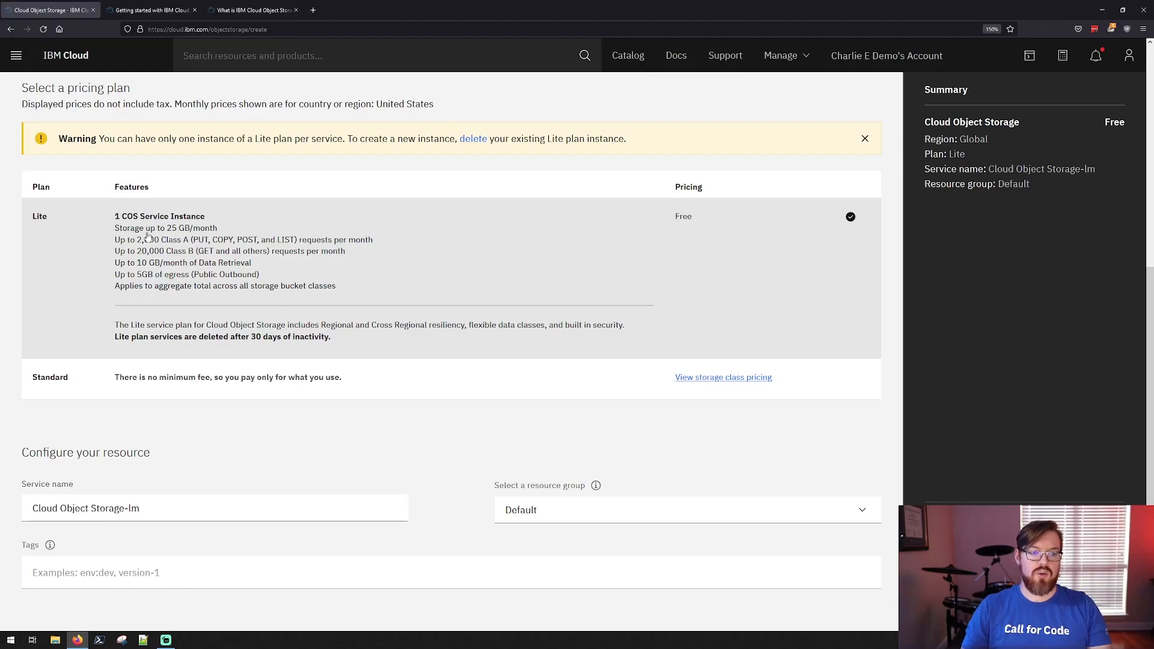
pyautogui.moveTo(394, 263)
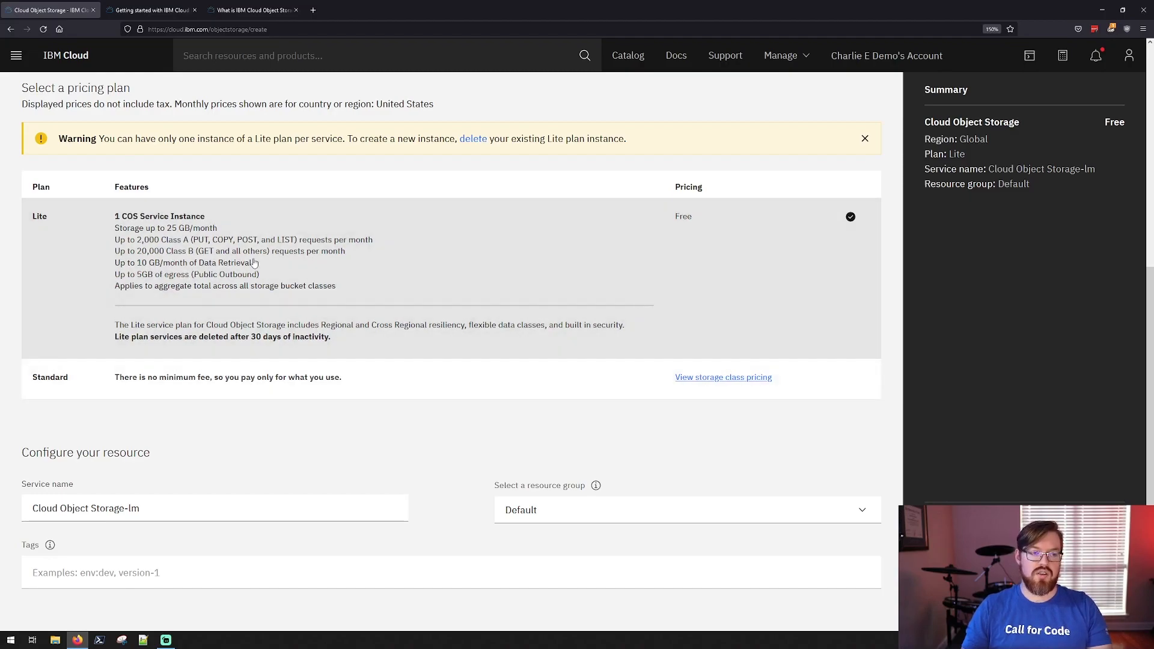
pyautogui.moveTo(645, 455)
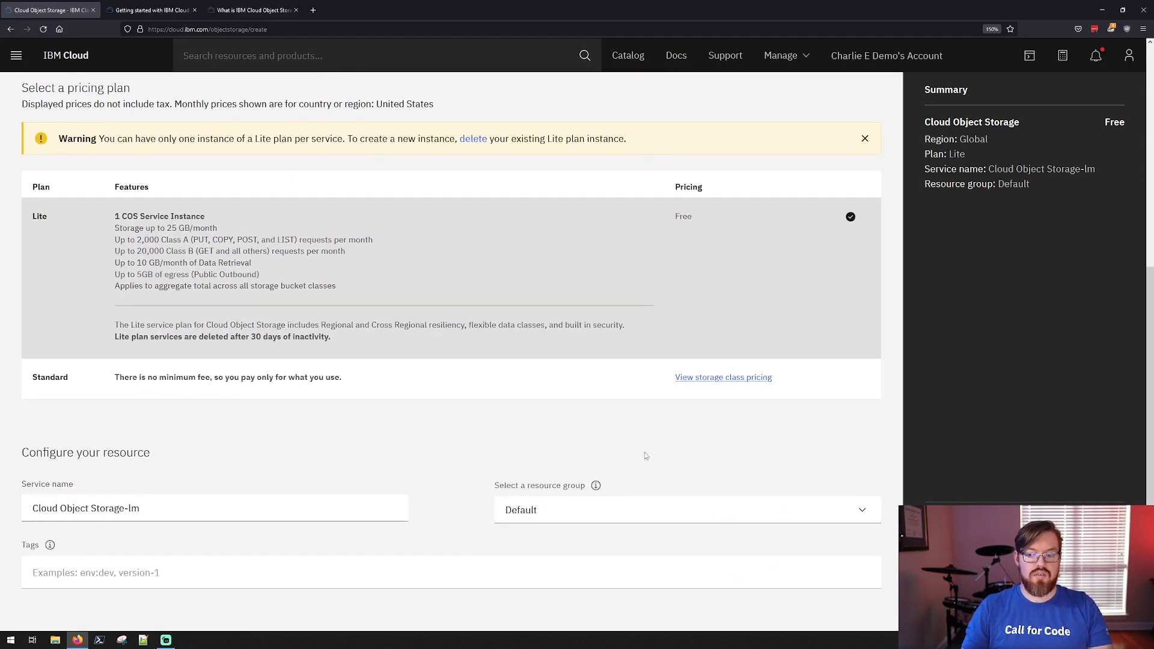
pyautogui.scroll(3)
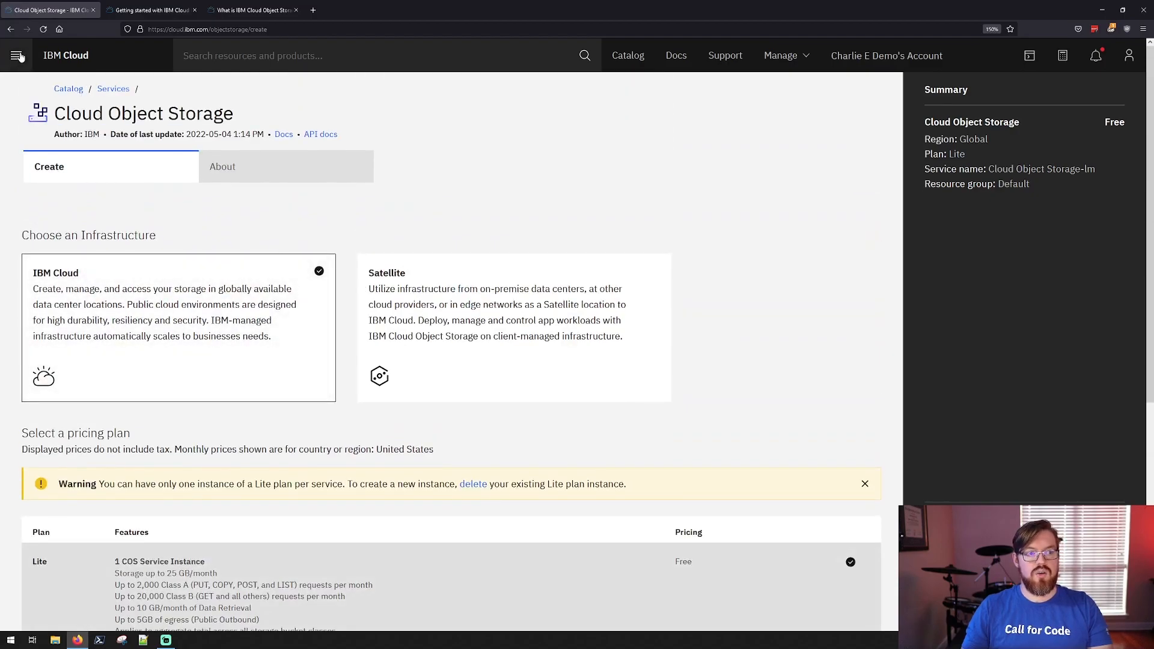
pyautogui.click(18, 56)
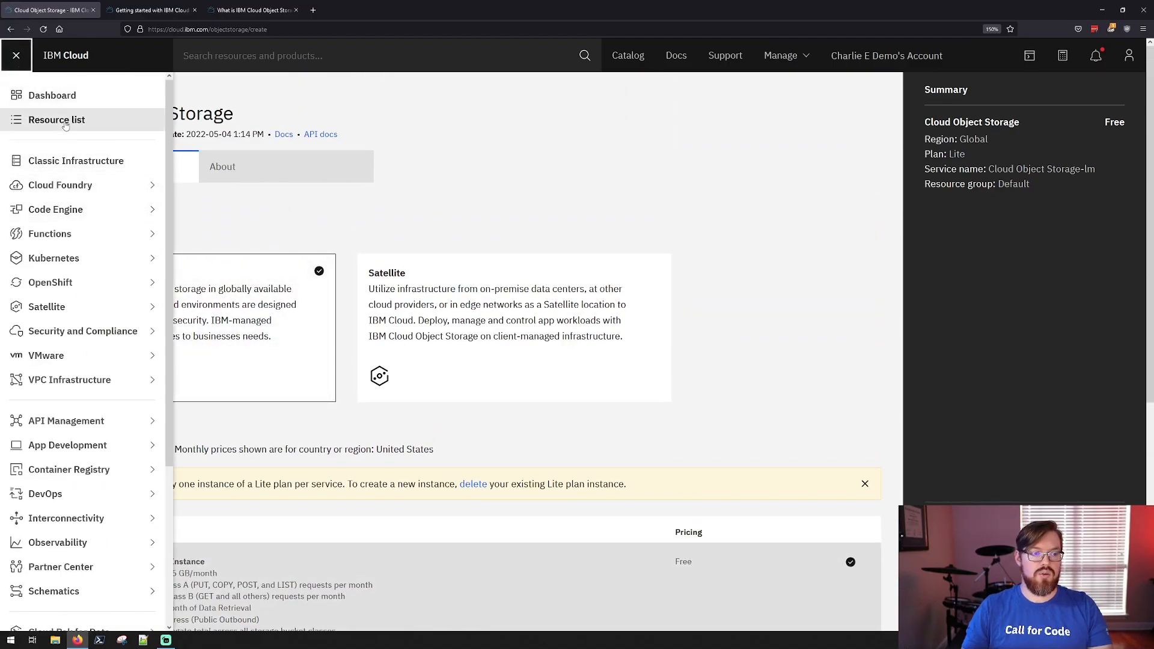
# - From the Resource list's Storage group, open the Cloud Object Storage-demo instance
pyautogui.click(57, 119)
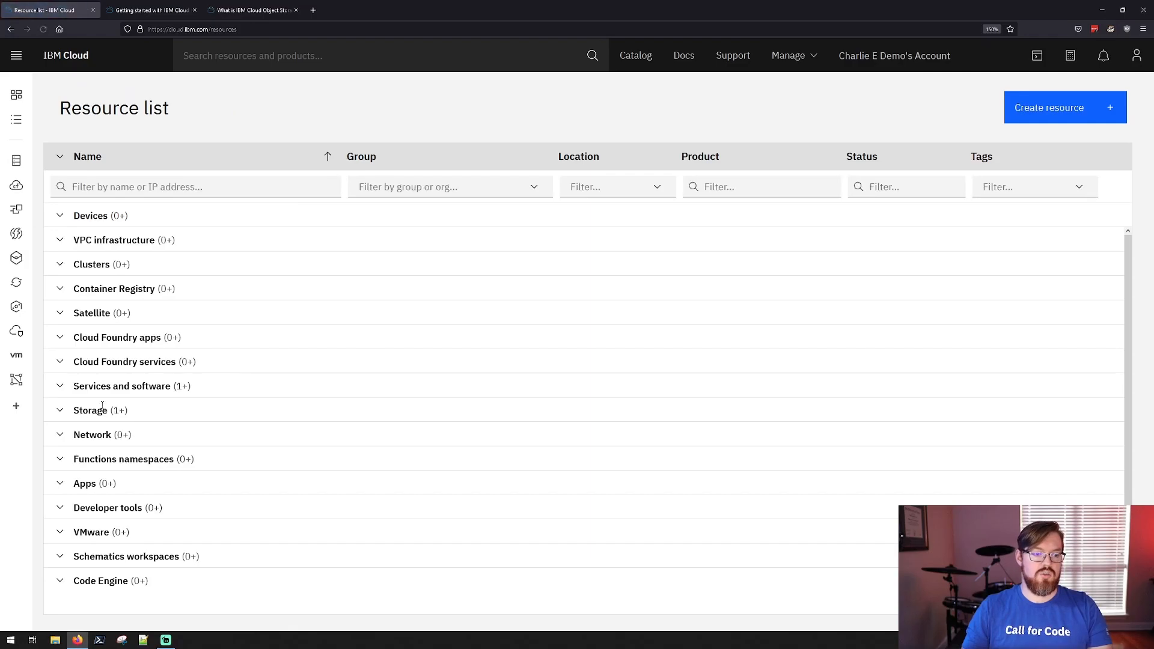
pyautogui.click(60, 410)
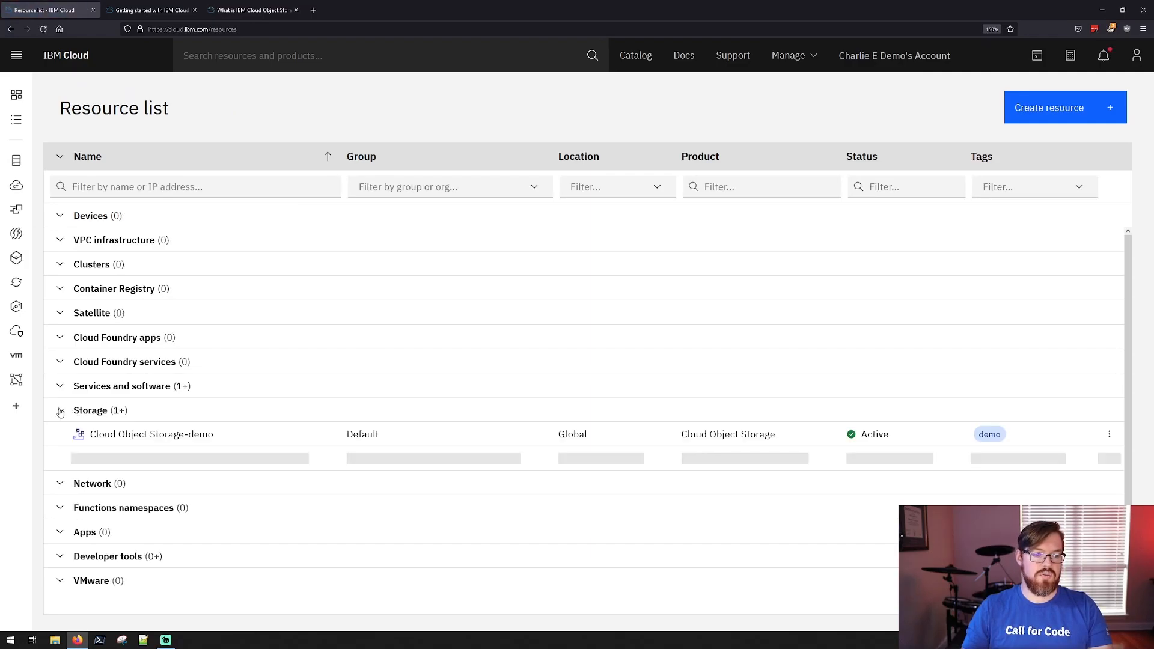
pyautogui.click(151, 434)
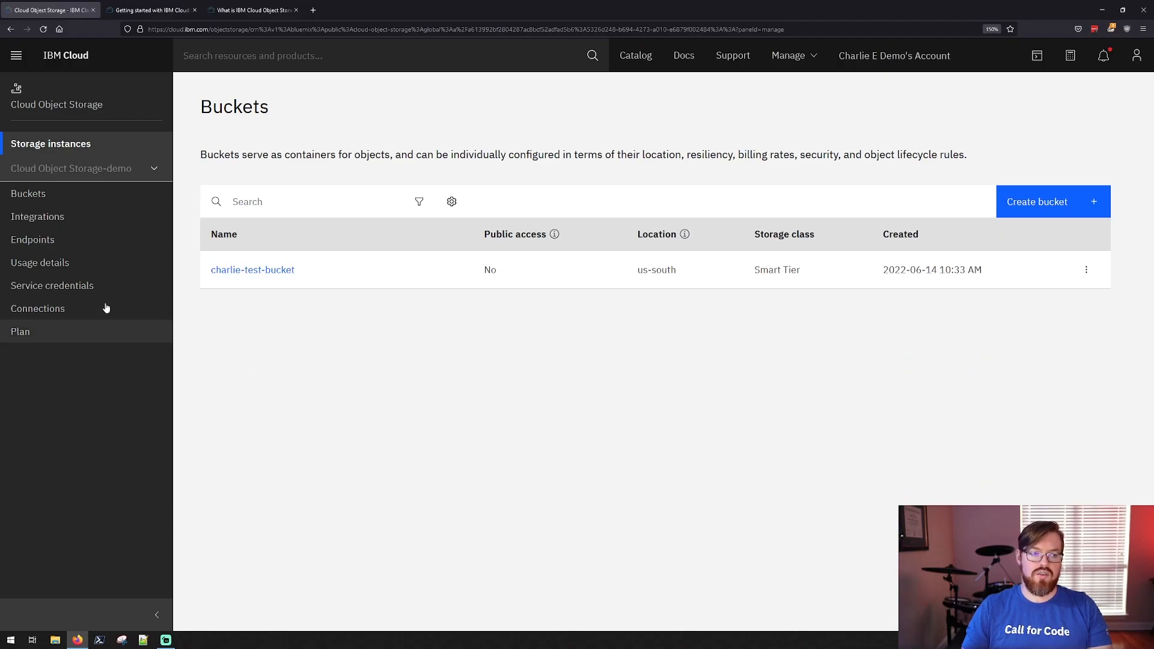
pyautogui.moveTo(141, 219)
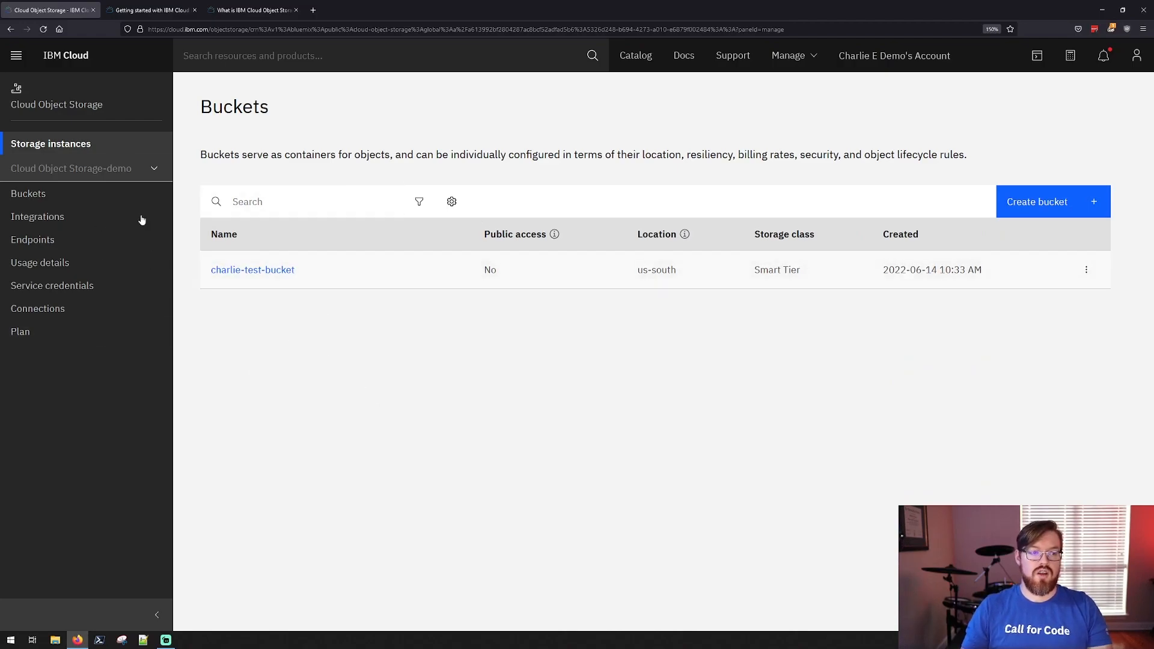
pyautogui.moveTo(50, 143)
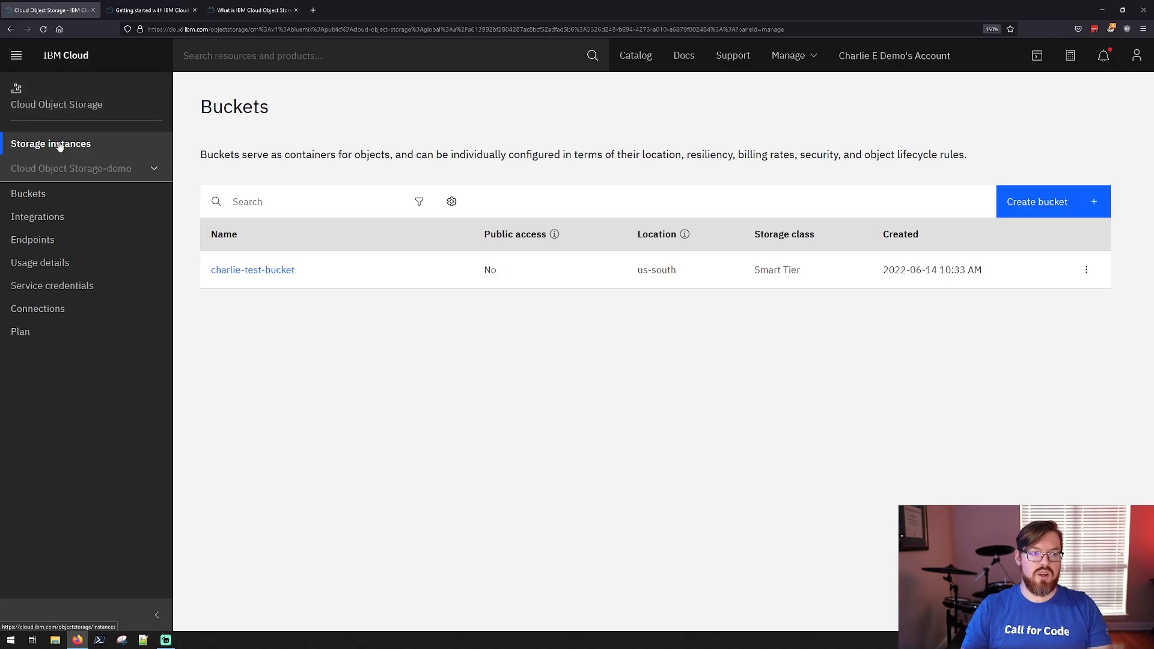
pyautogui.moveTo(297, 168)
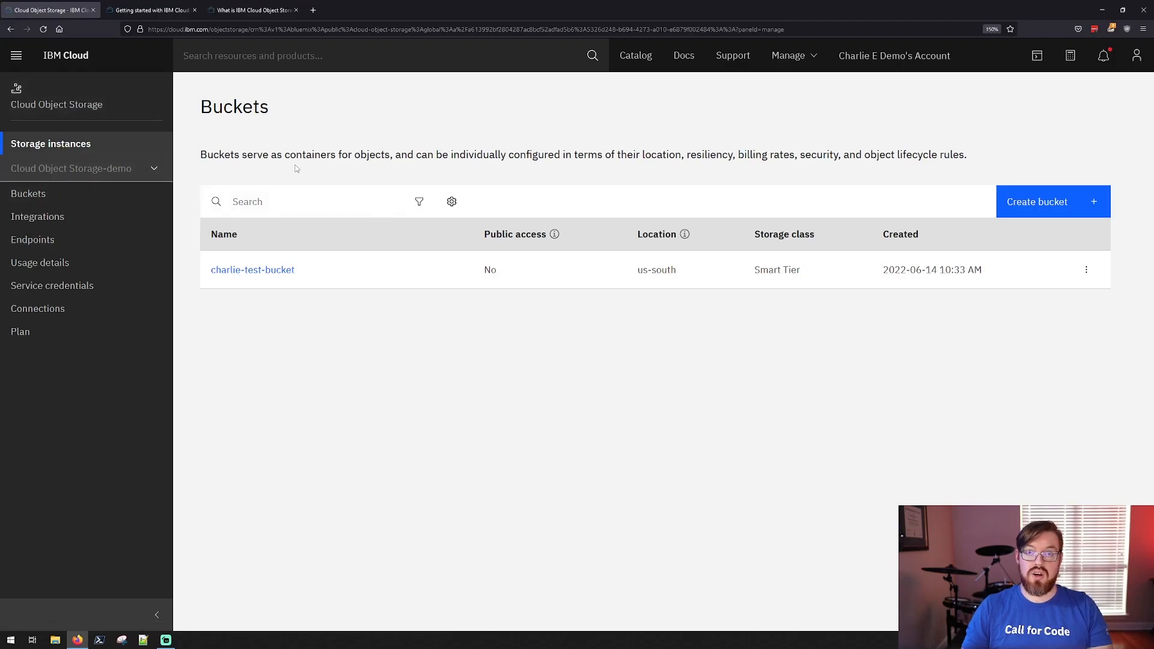
pyautogui.moveTo(1126, 176)
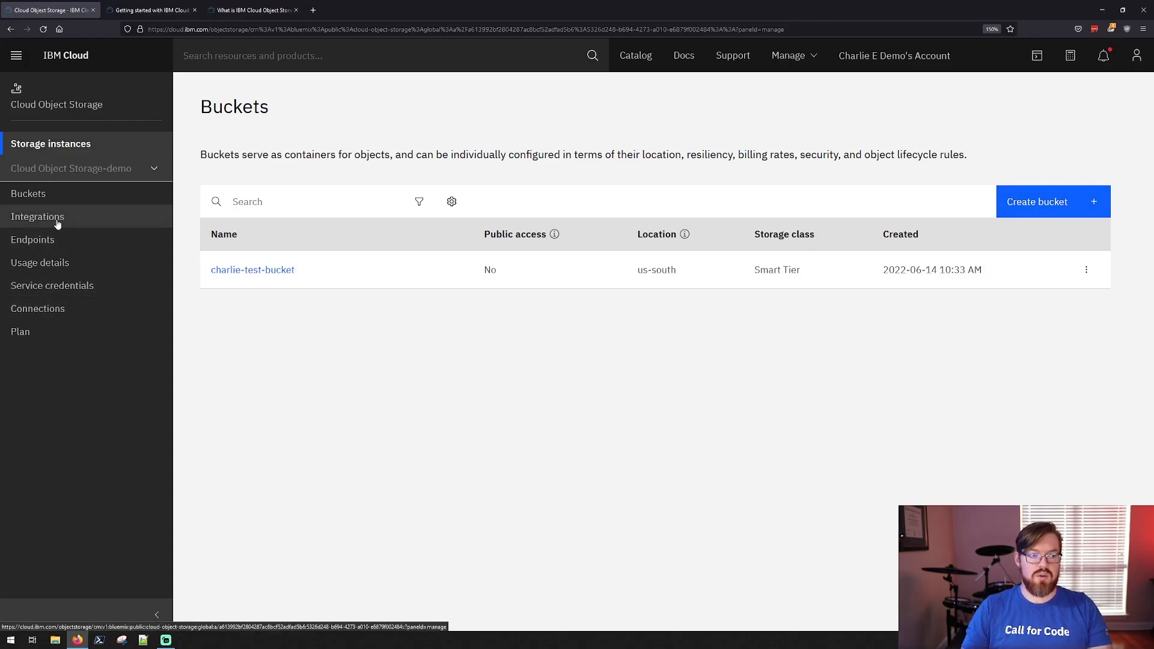
# - View the demo instance's Endpoints, Usage details and Service credentials pages
pyautogui.click(33, 239)
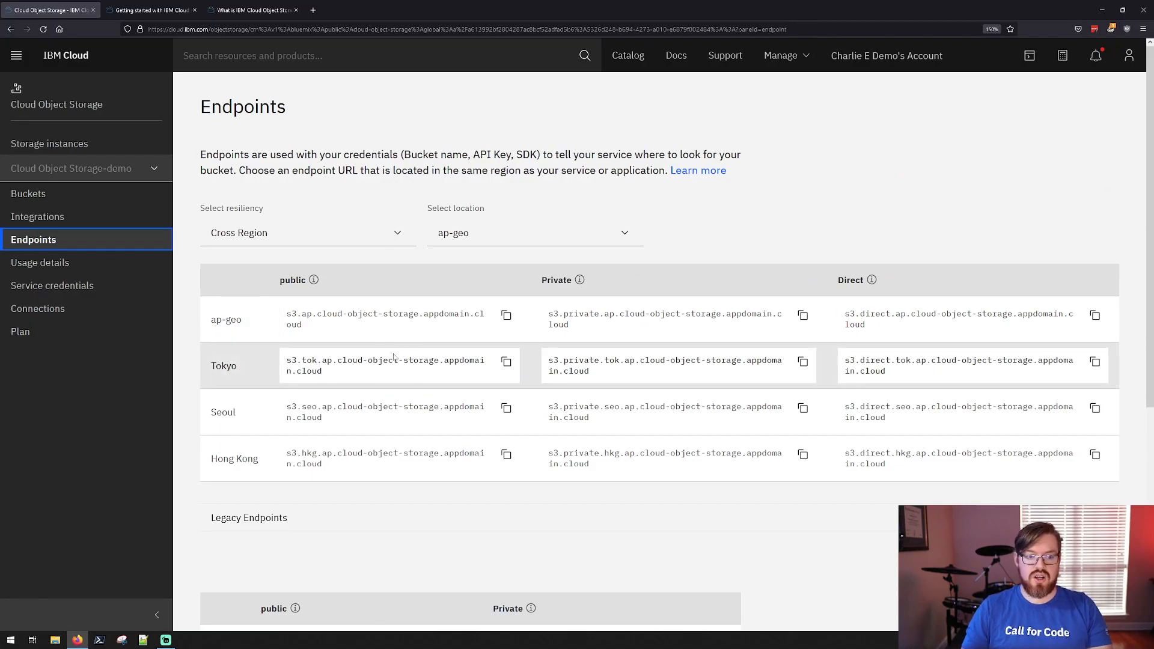
pyautogui.click(39, 262)
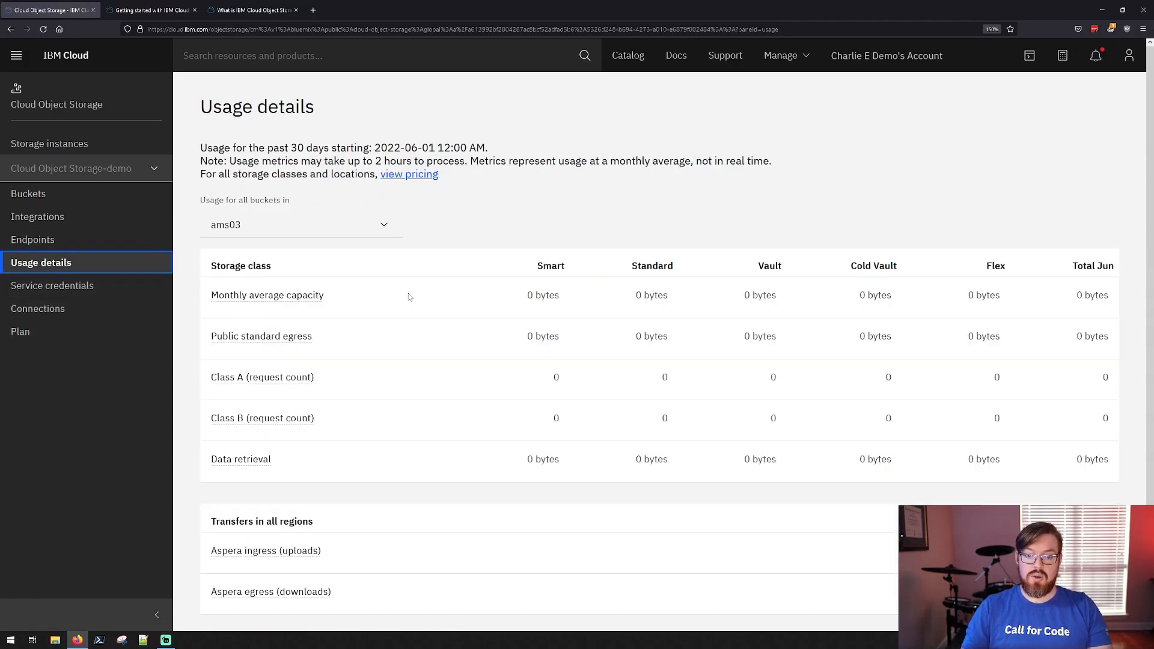
pyautogui.moveTo(383, 247)
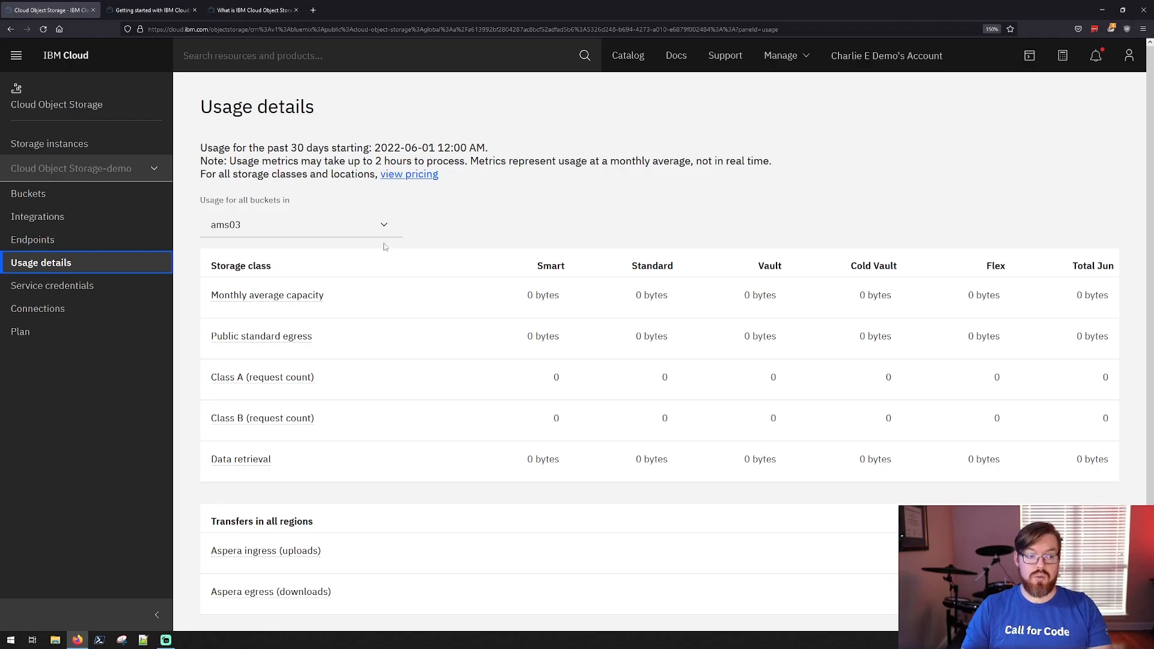
pyautogui.click(53, 285)
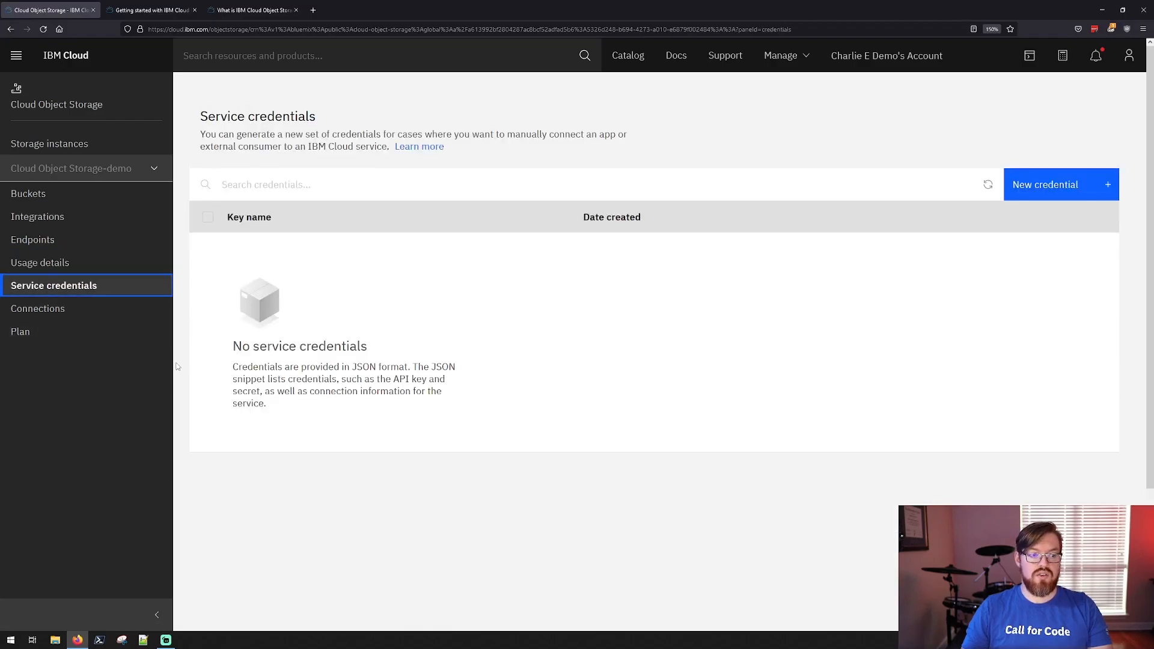
pyautogui.moveTo(224, 360)
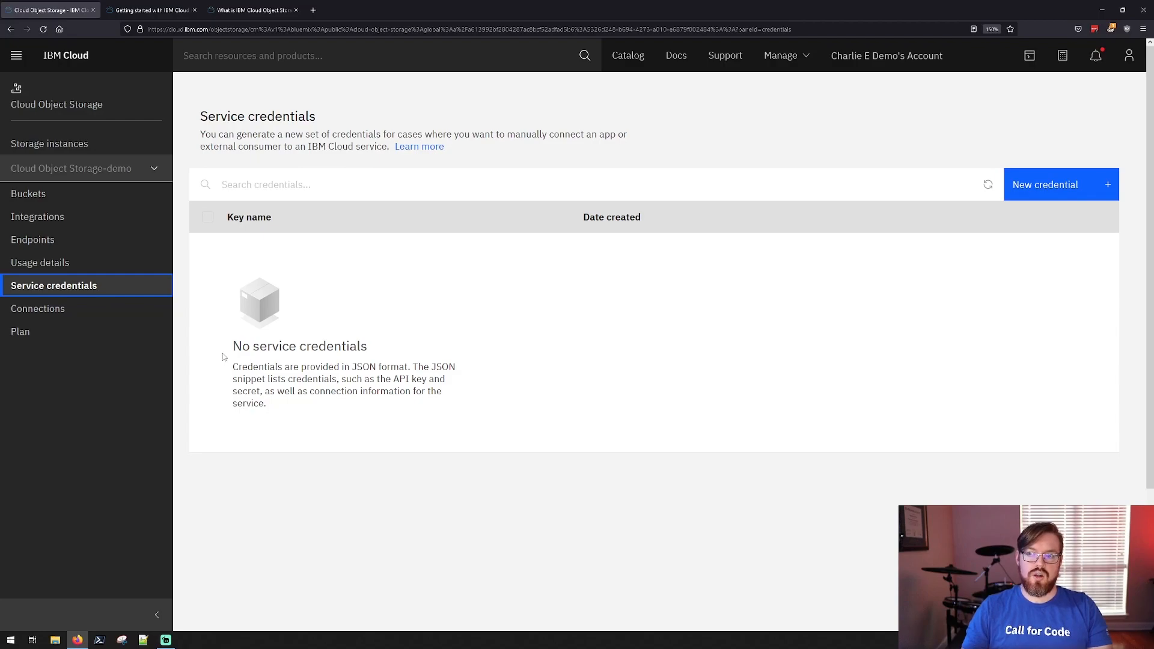
pyautogui.moveTo(479, 321)
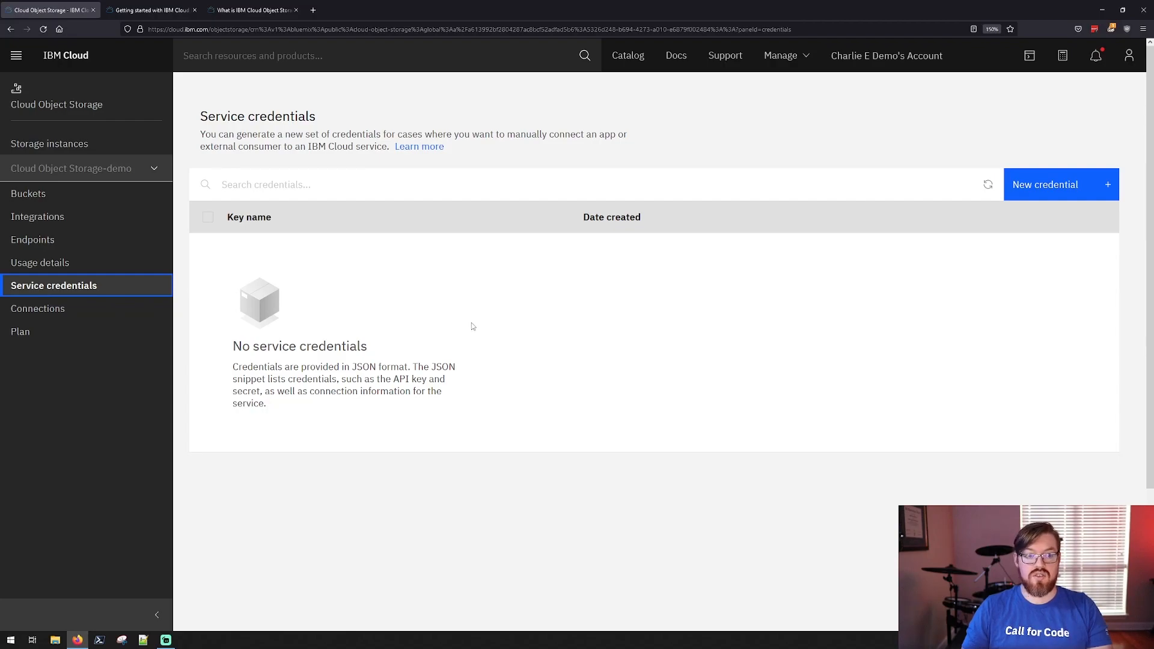
pyautogui.moveTo(557, 332)
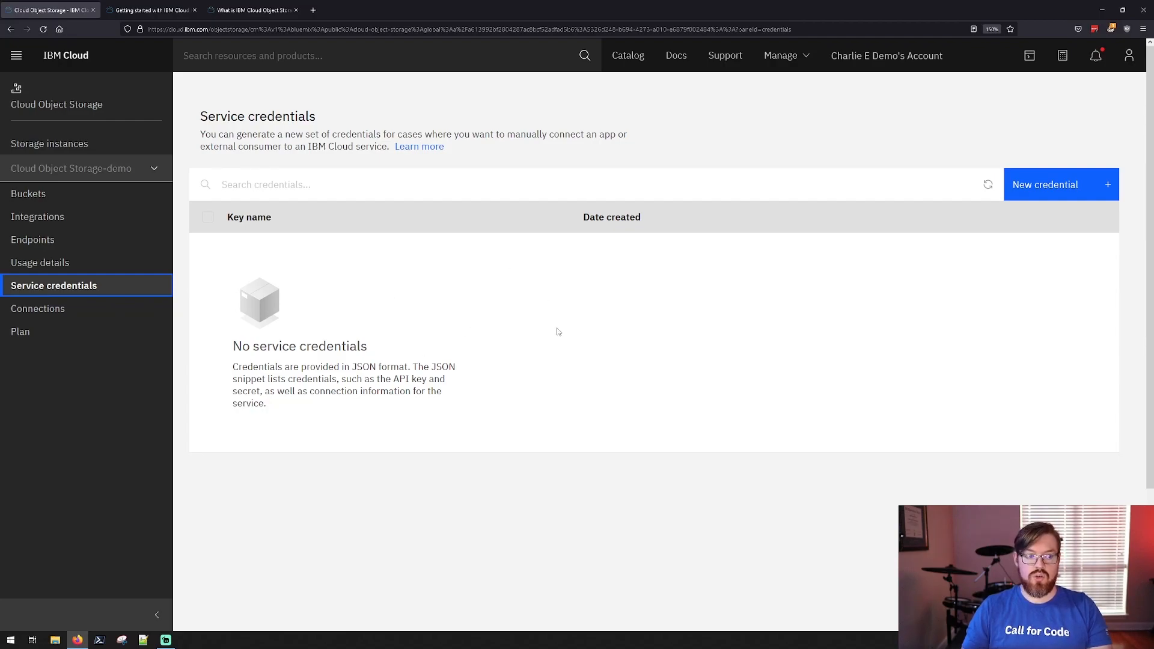
pyautogui.click(20, 332)
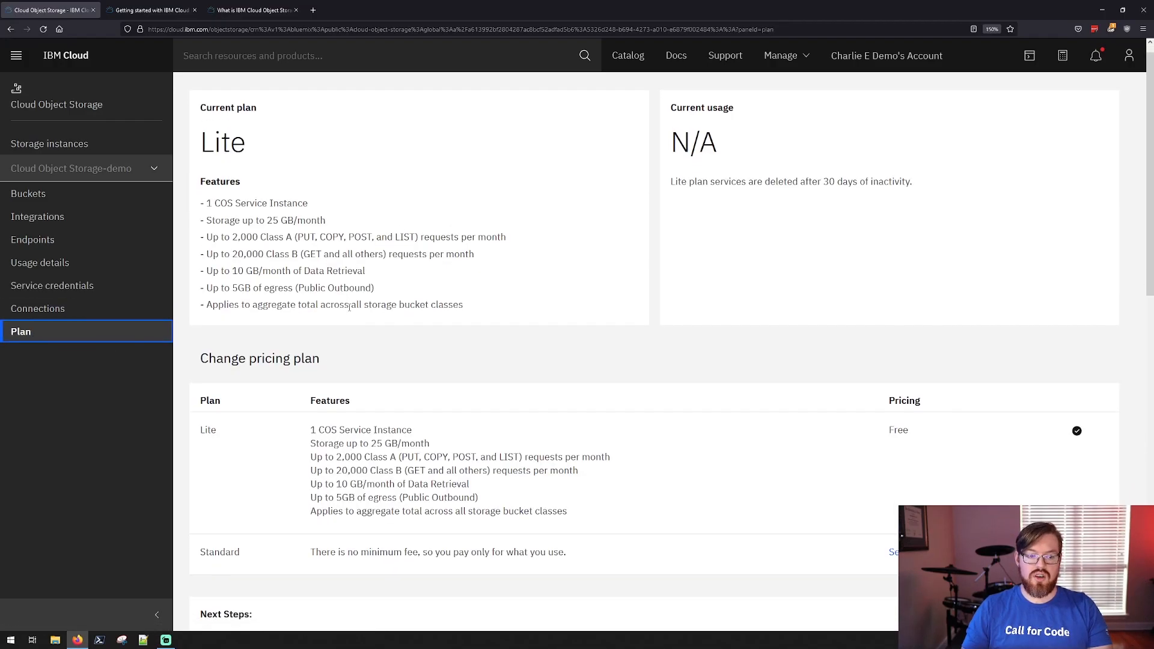
pyautogui.scroll(-3)
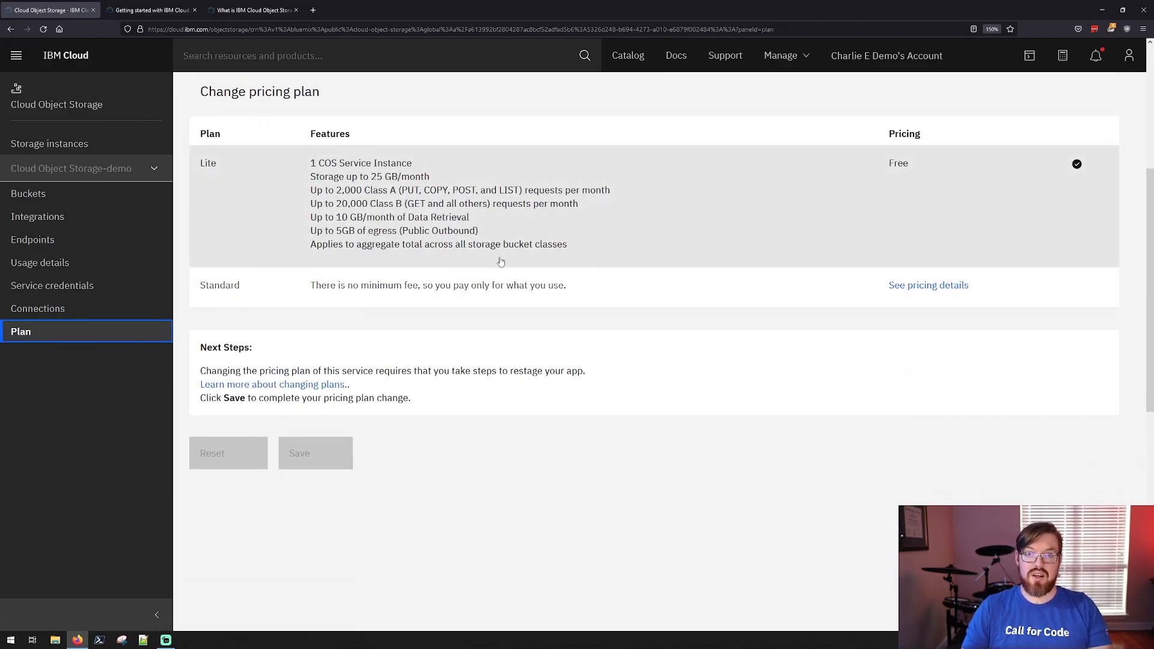
pyautogui.moveTo(77, 192)
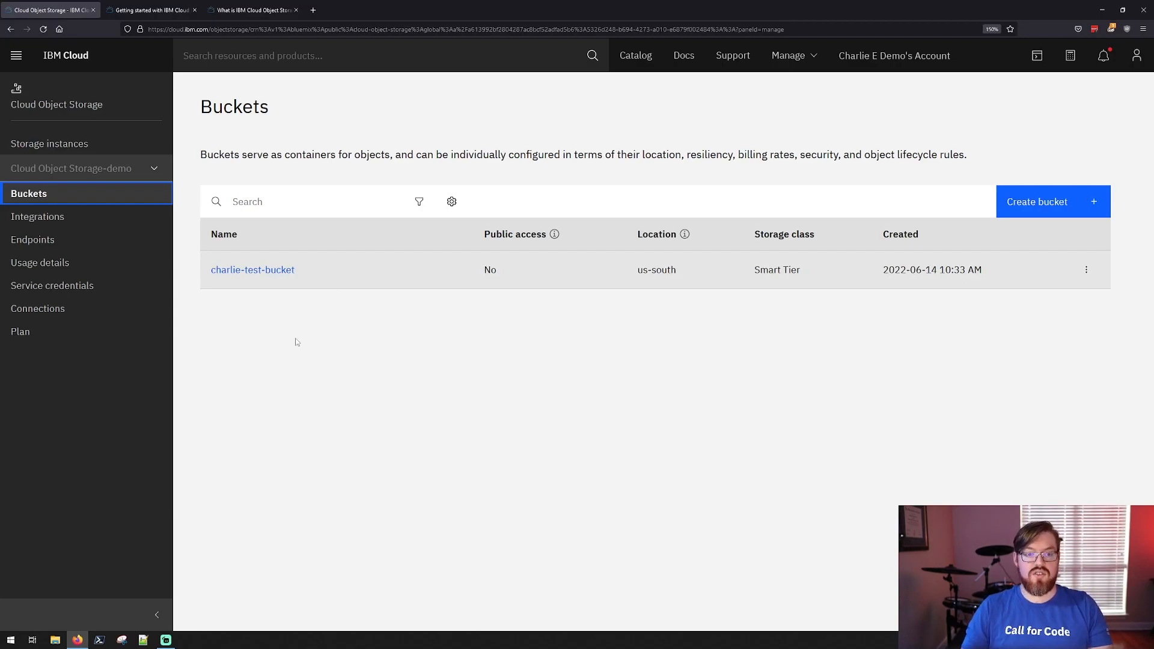
pyautogui.moveTo(589, 330)
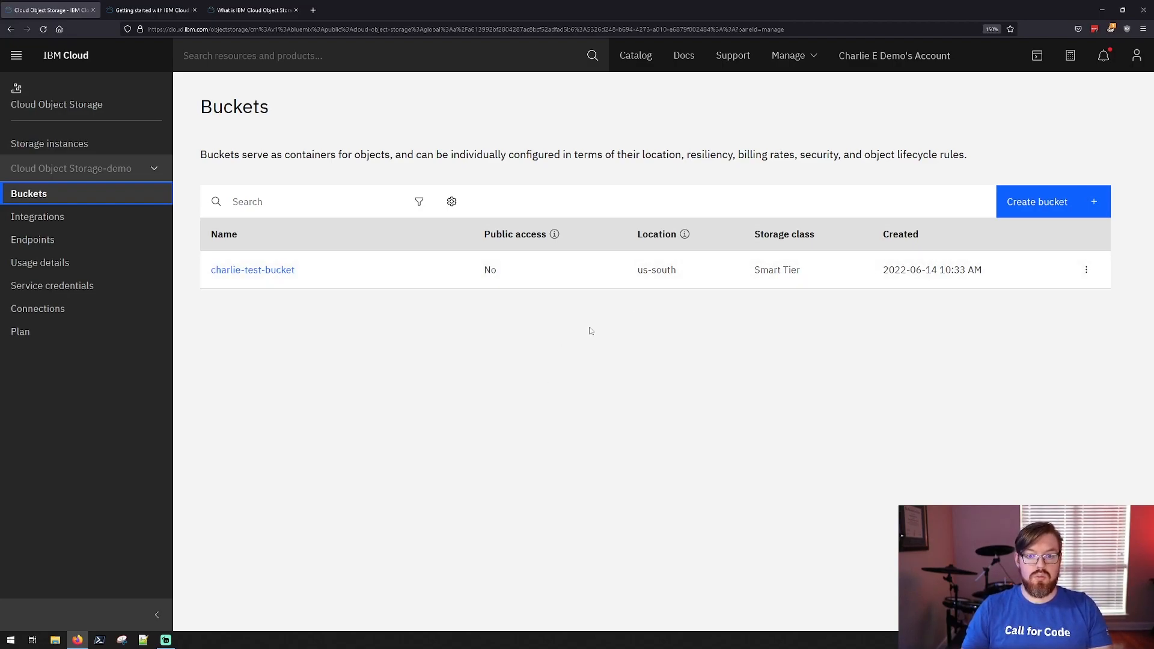
pyautogui.moveTo(1036, 217)
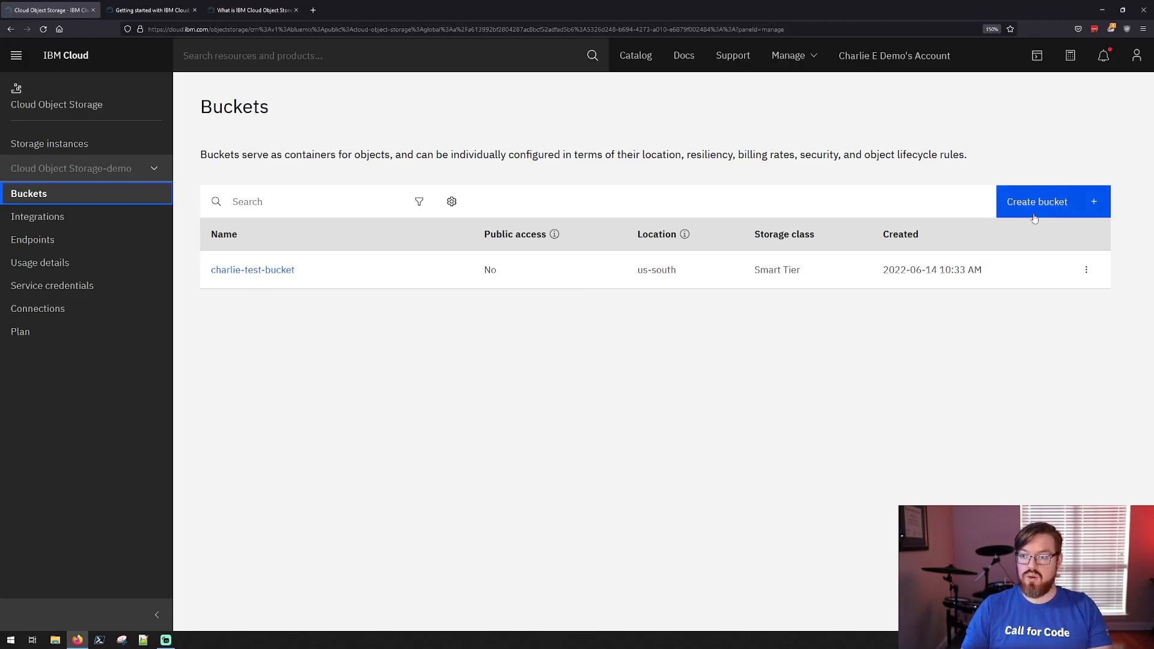
# - Start creating a new bucket from the Buckets page
pyautogui.click(1037, 201)
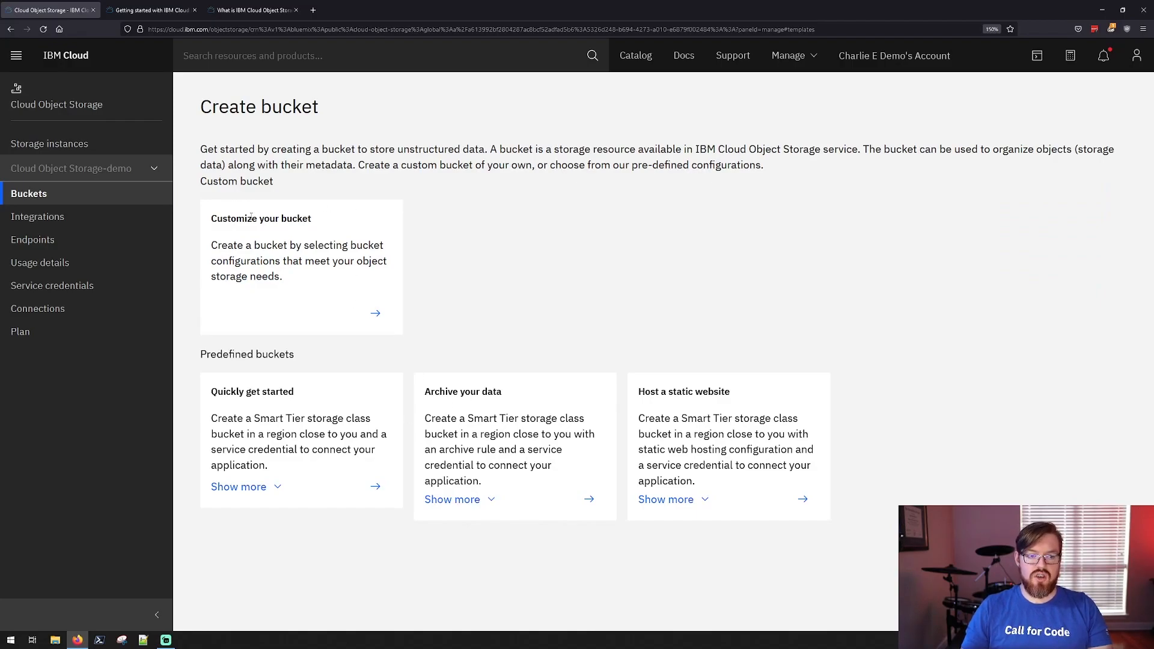
pyautogui.moveTo(327, 221)
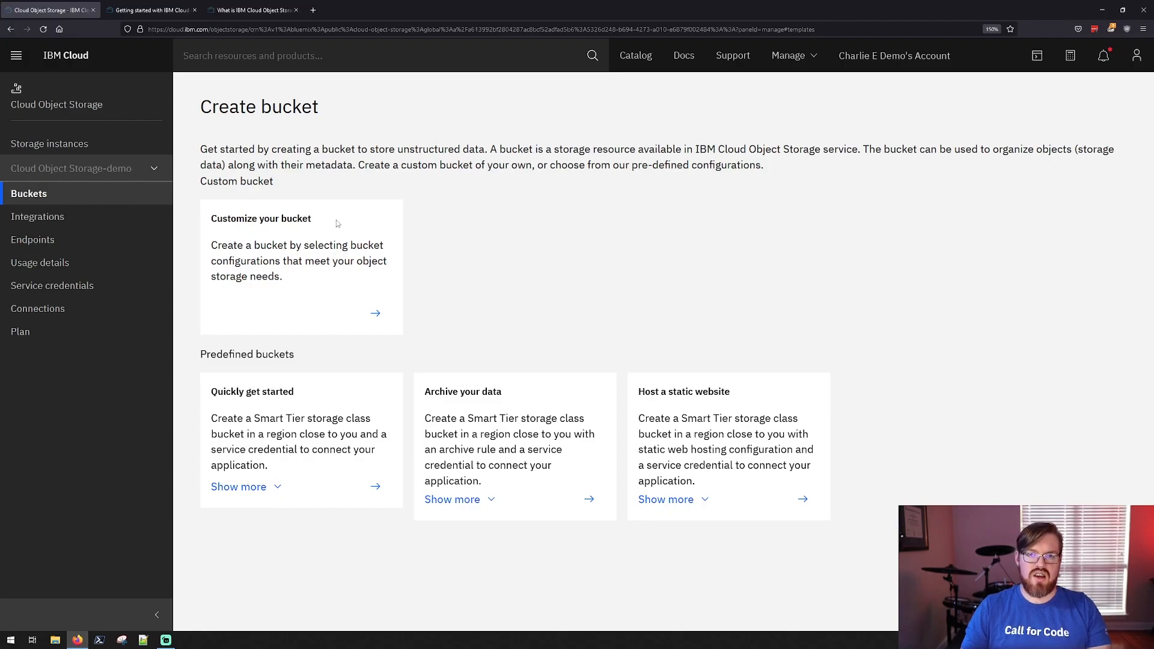
pyautogui.moveTo(631, 445)
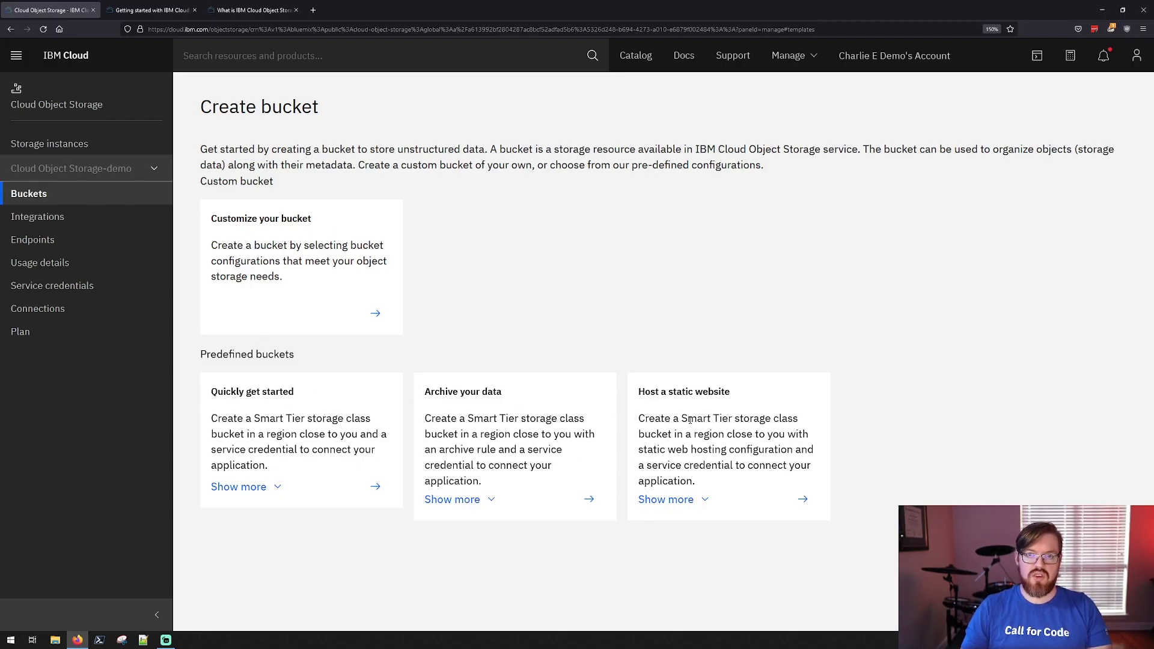
pyautogui.moveTo(417, 366)
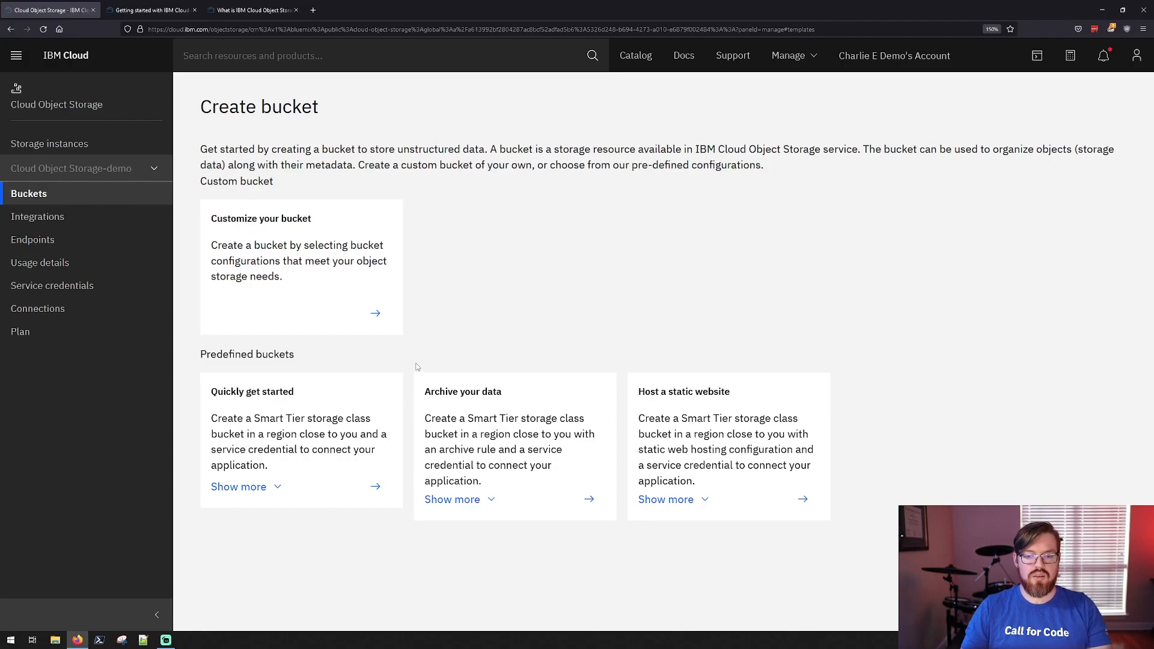
pyautogui.moveTo(352, 291)
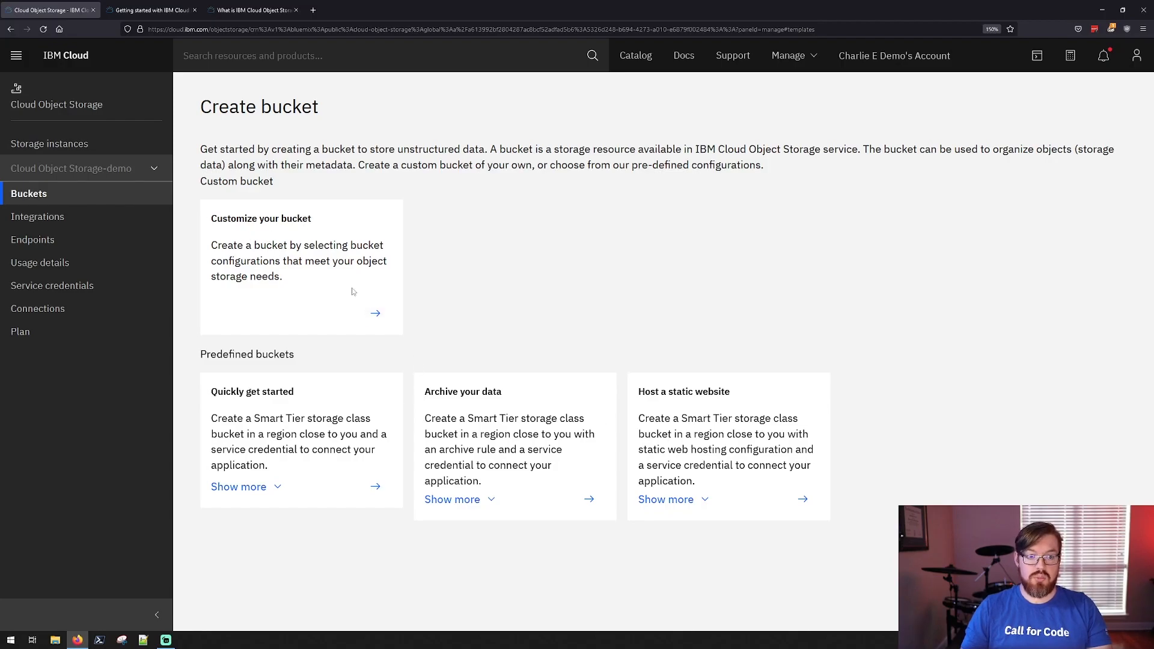
# - Choose the Customize your bucket option and review the bucket naming rules
pyautogui.click(375, 312)
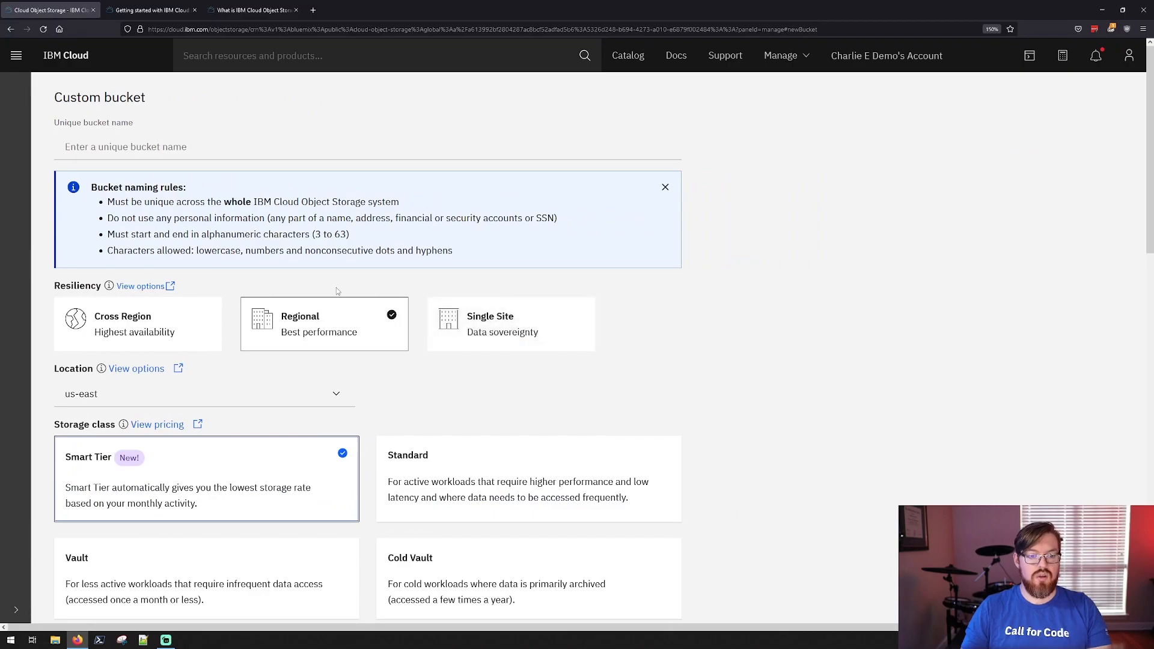
pyautogui.moveTo(352, 363)
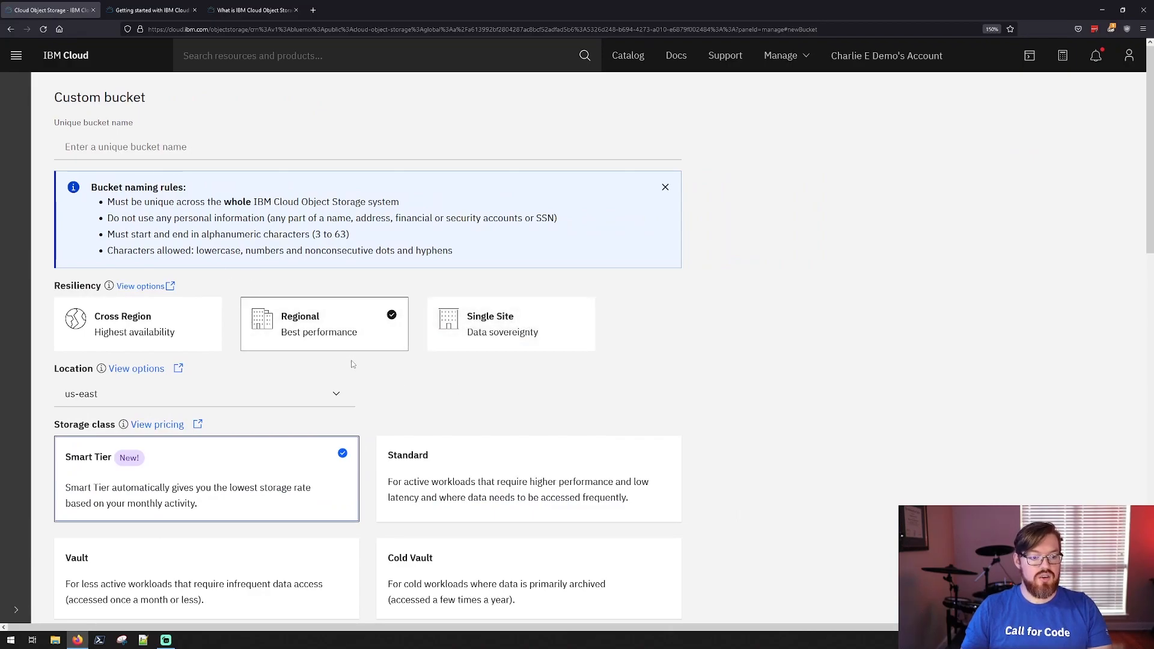
pyautogui.scroll(-3)
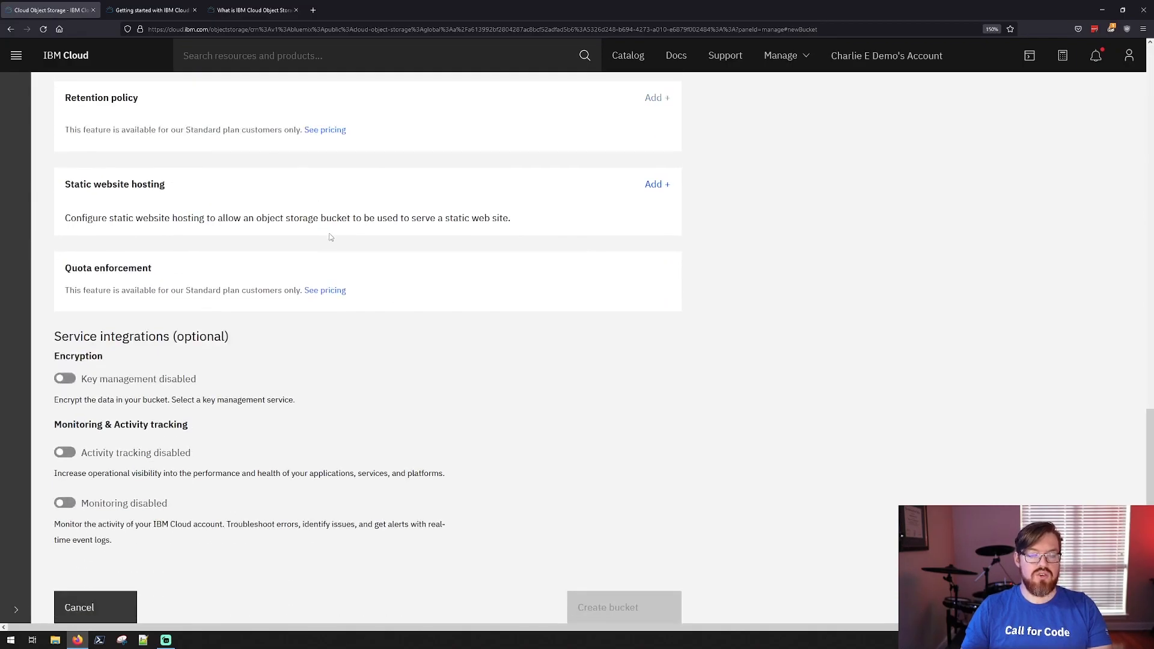
pyautogui.scroll(3)
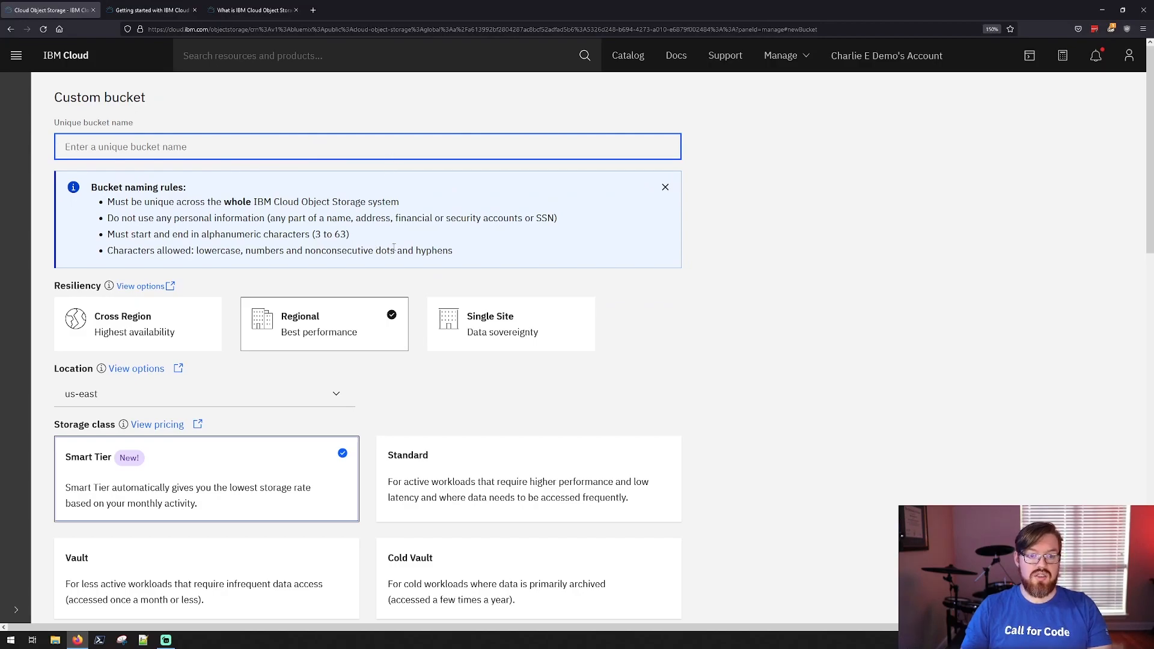
pyautogui.moveTo(94, 186); pyautogui.dragTo(454, 250)
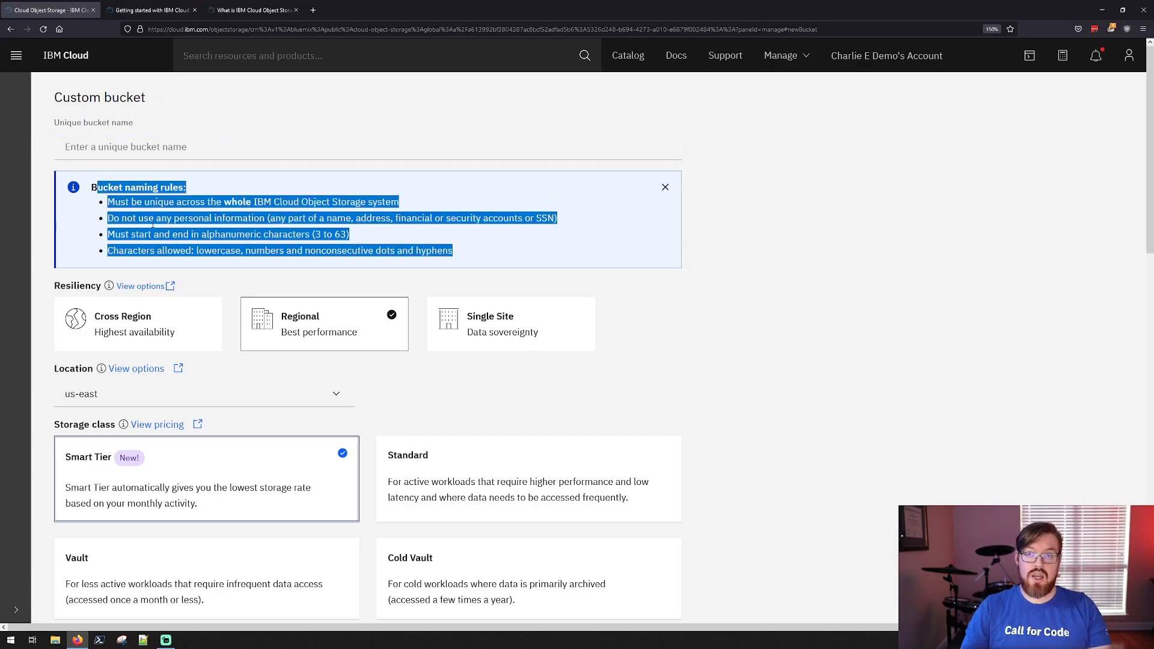
pyautogui.click(372, 234)
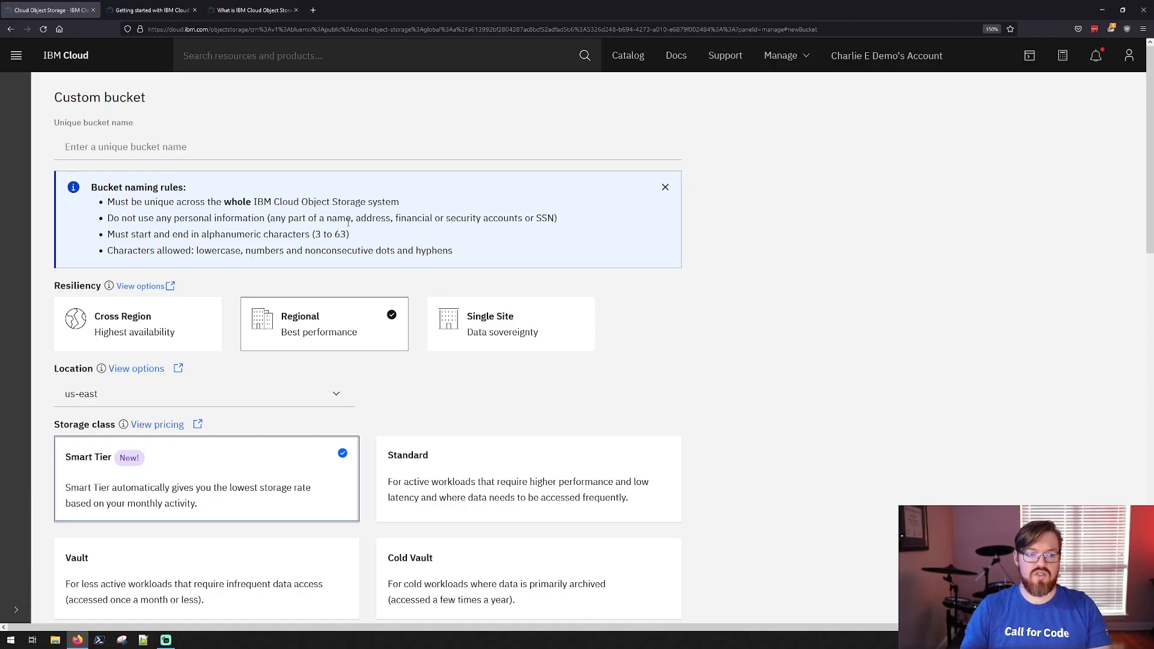
# - Enter 'charlie-test-bucket' as the unique bucket name, then clear it and begin retyping
pyautogui.click(367, 146)
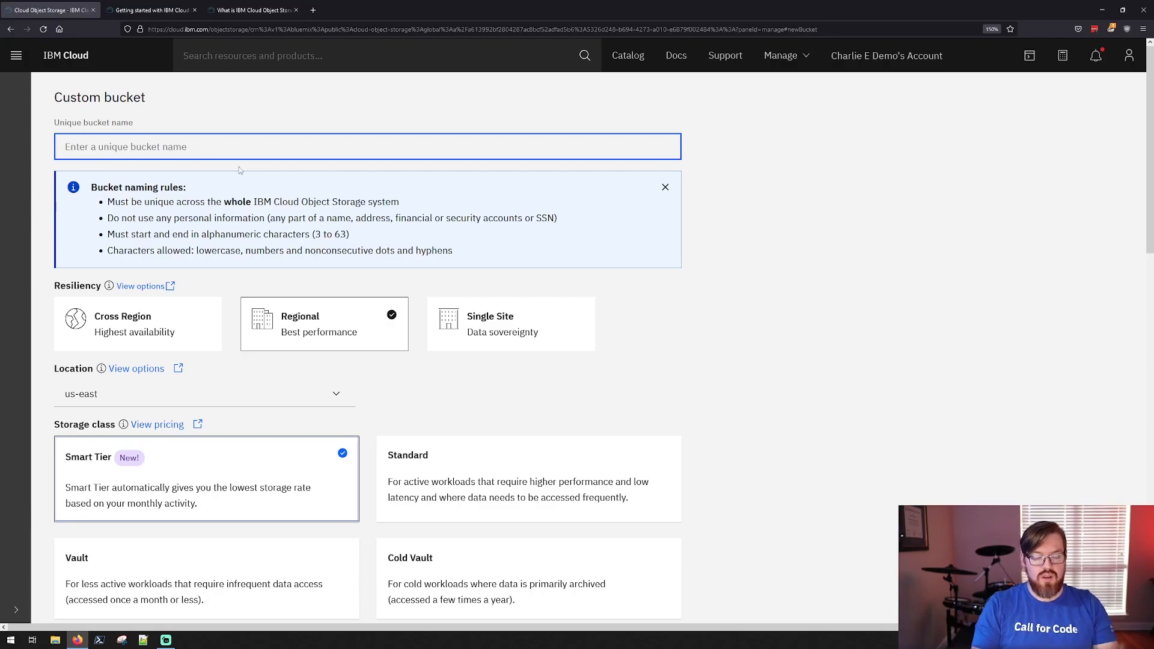
pyautogui.write('charlie-test-buc')
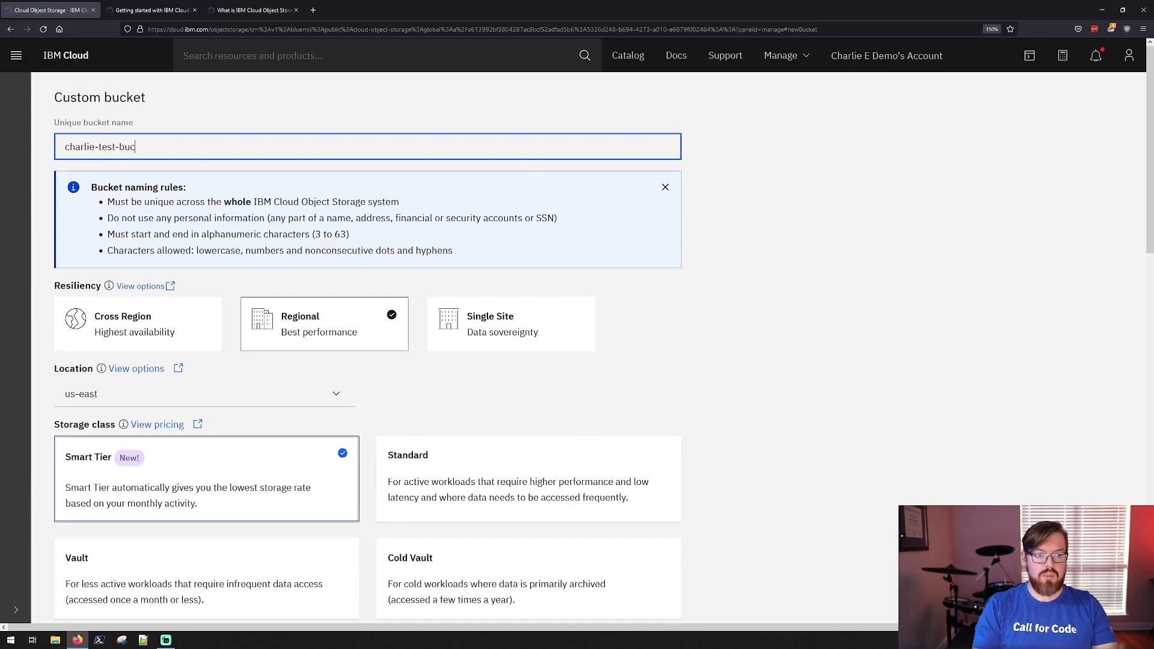
pyautogui.write('ket')
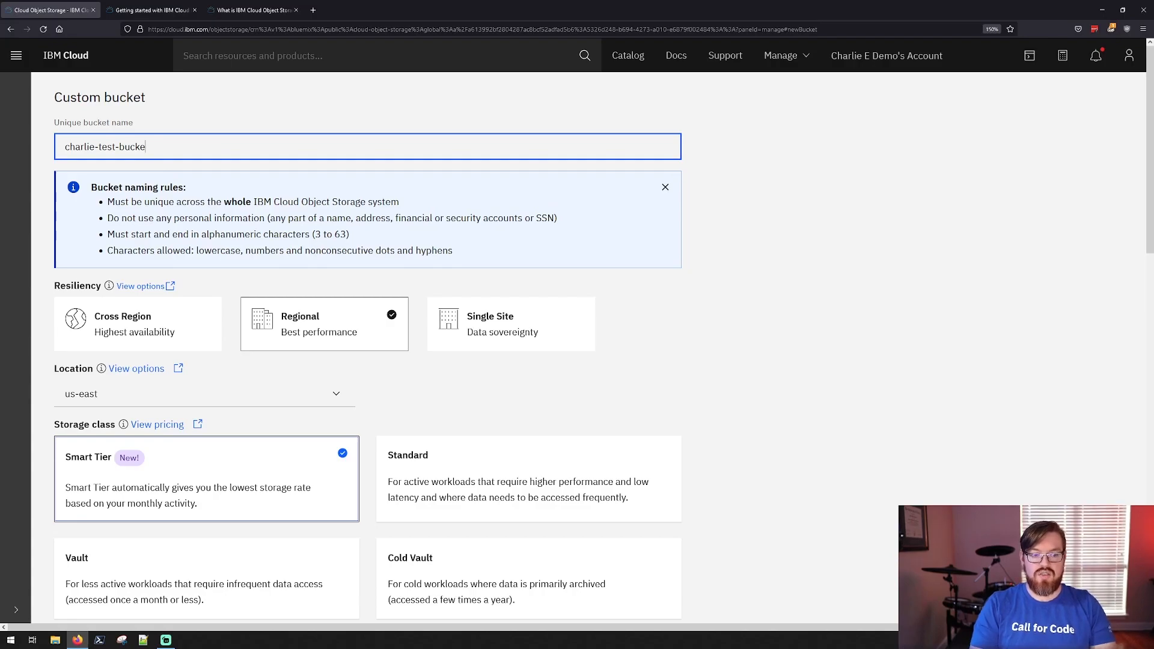
pyautogui.press('Backspace')
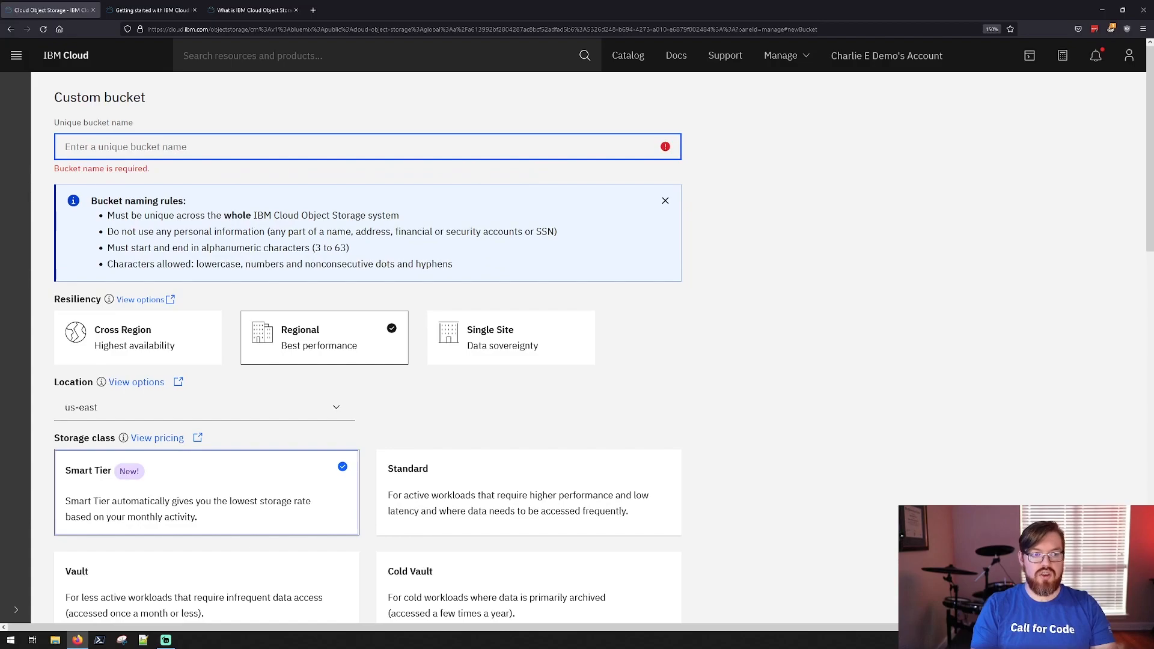
pyautogui.write('c')
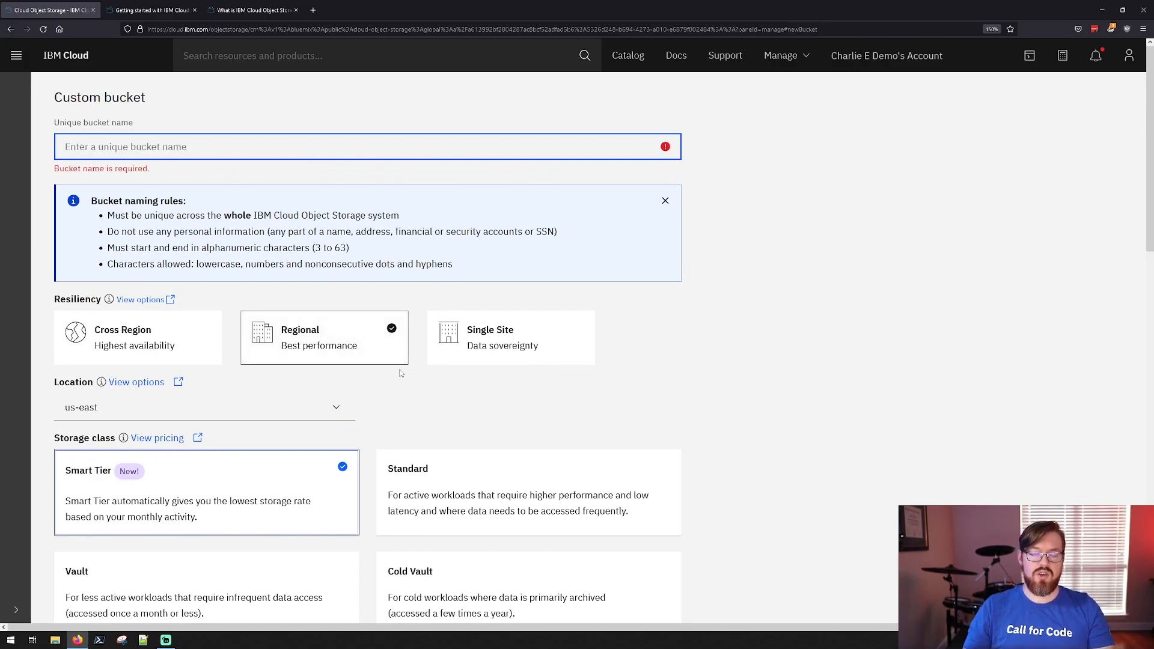
pyautogui.moveTo(382, 365)
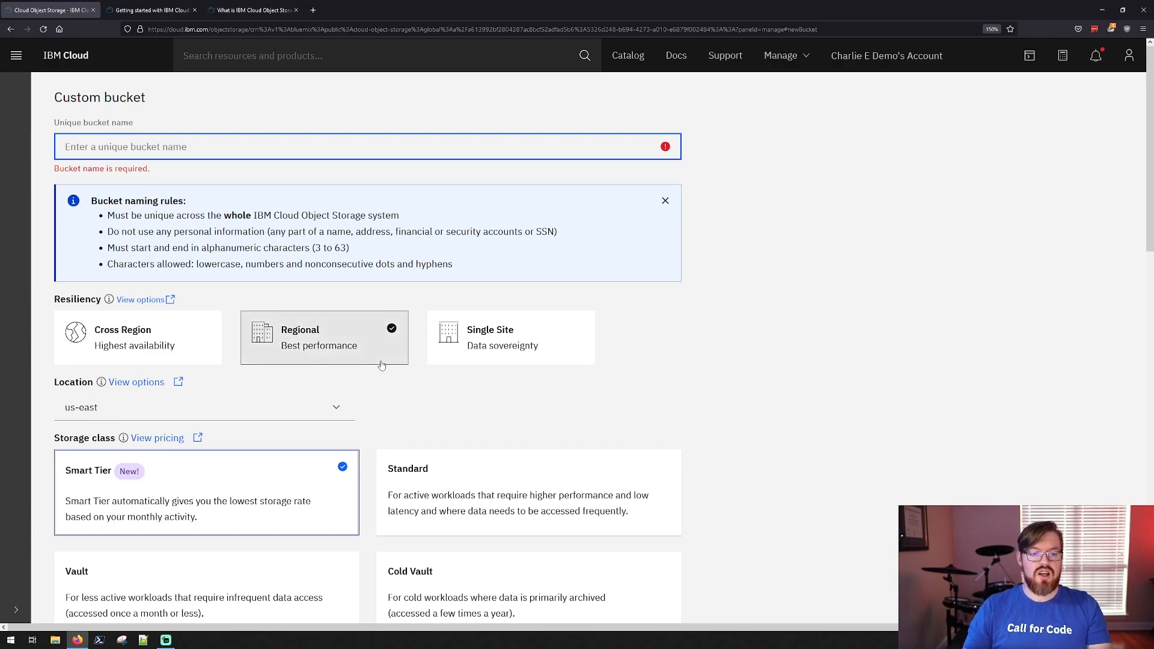
pyautogui.moveTo(680, 342)
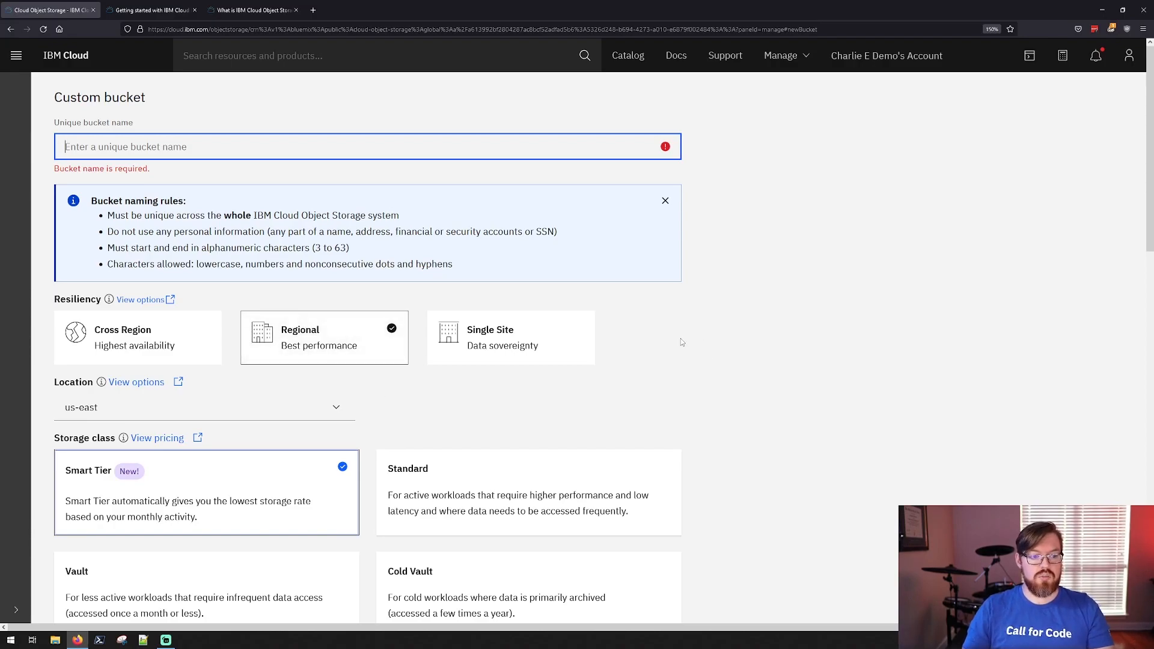
pyautogui.scroll(-3)
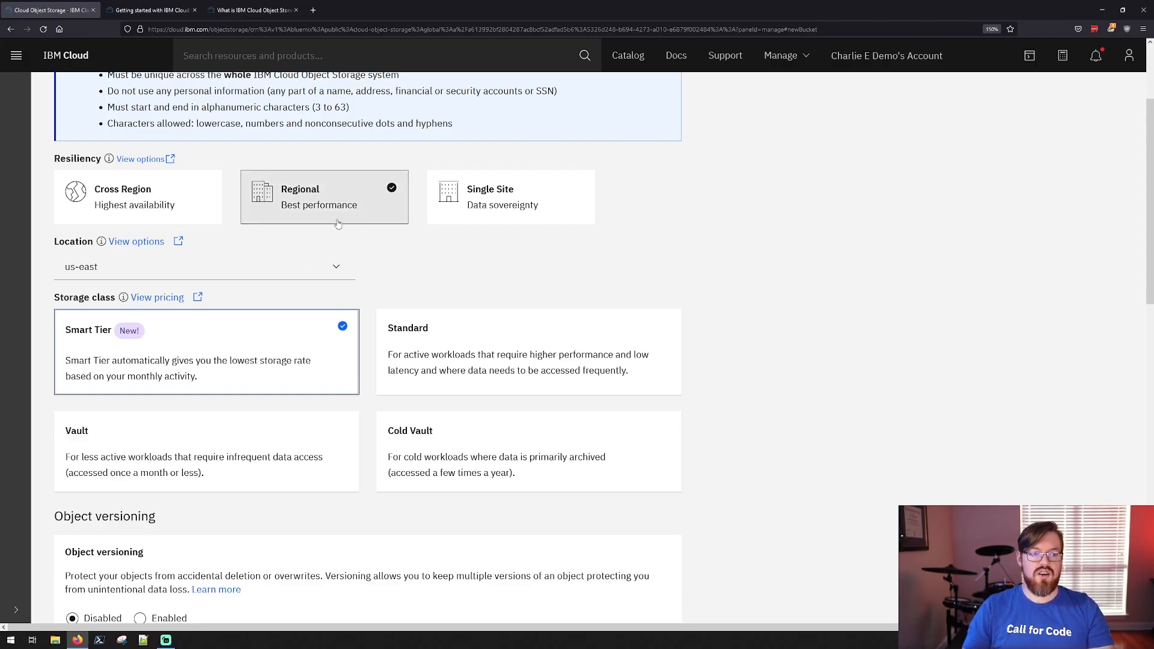
pyautogui.moveTo(421, 253)
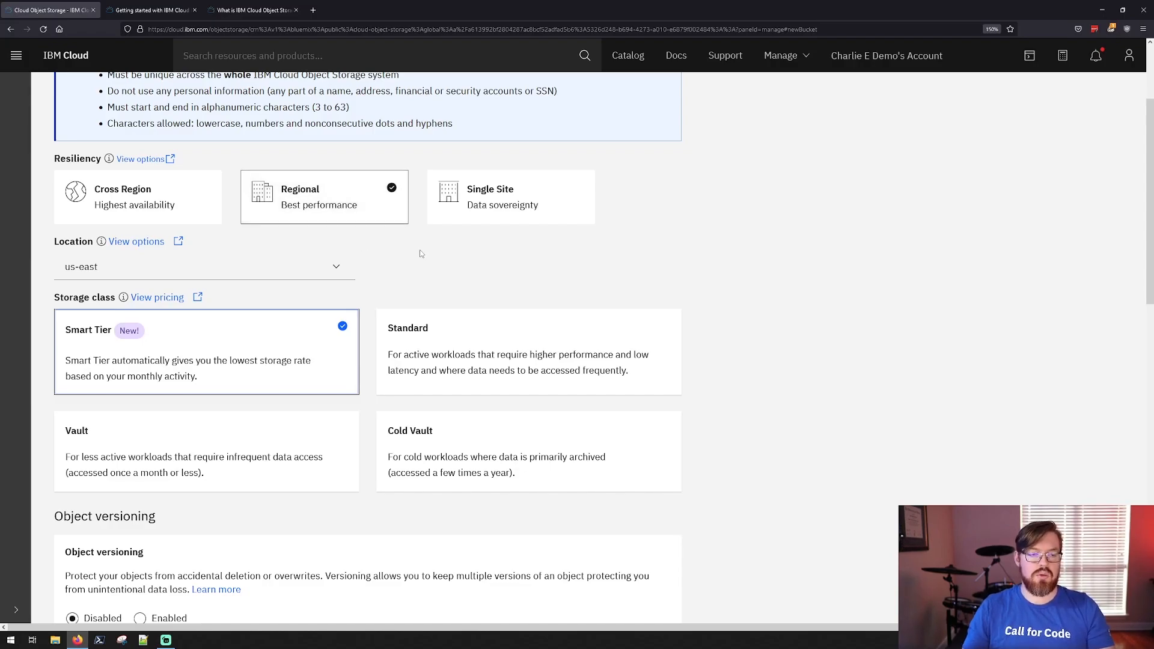
pyautogui.moveTo(173, 200)
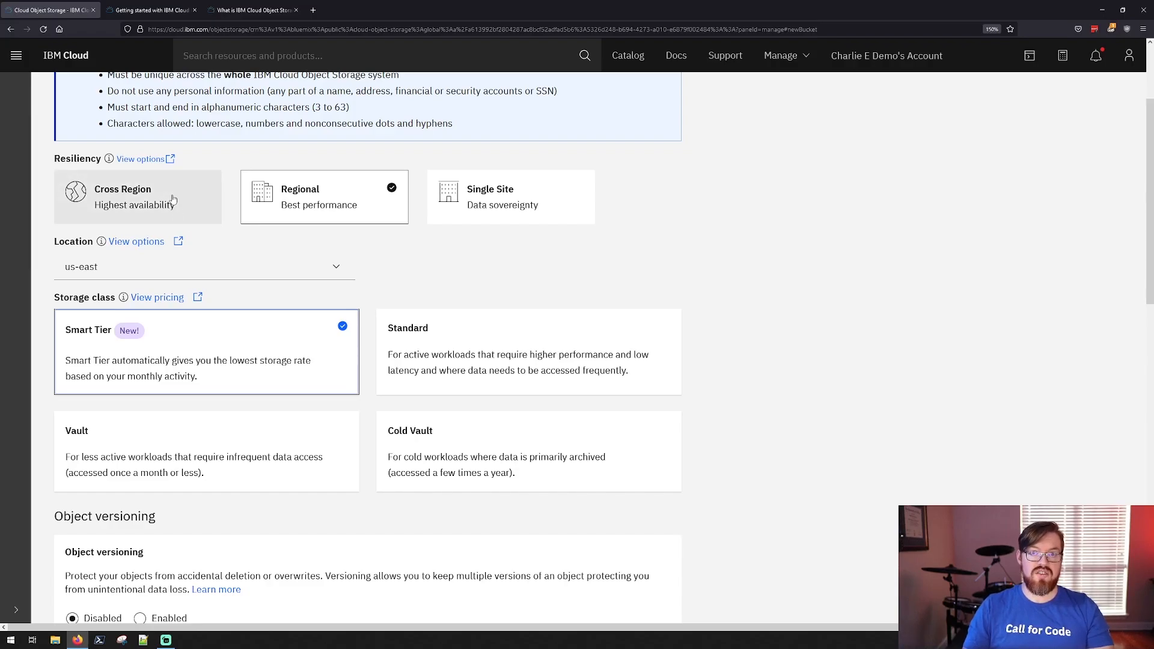
pyautogui.click(137, 196)
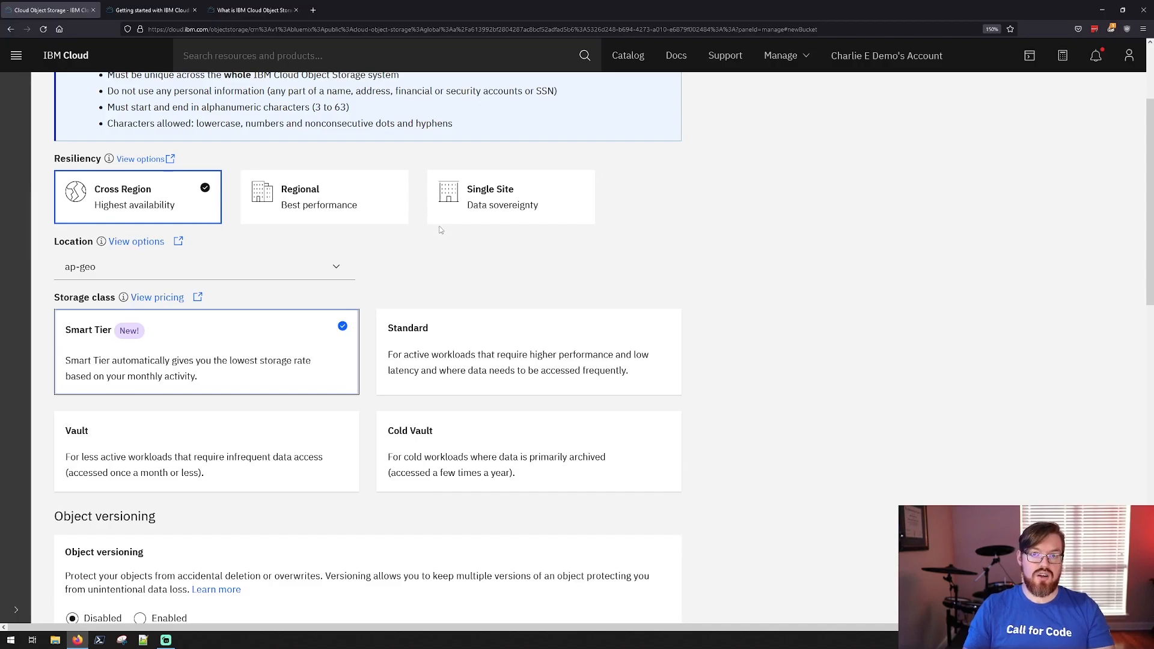
pyautogui.moveTo(436, 226)
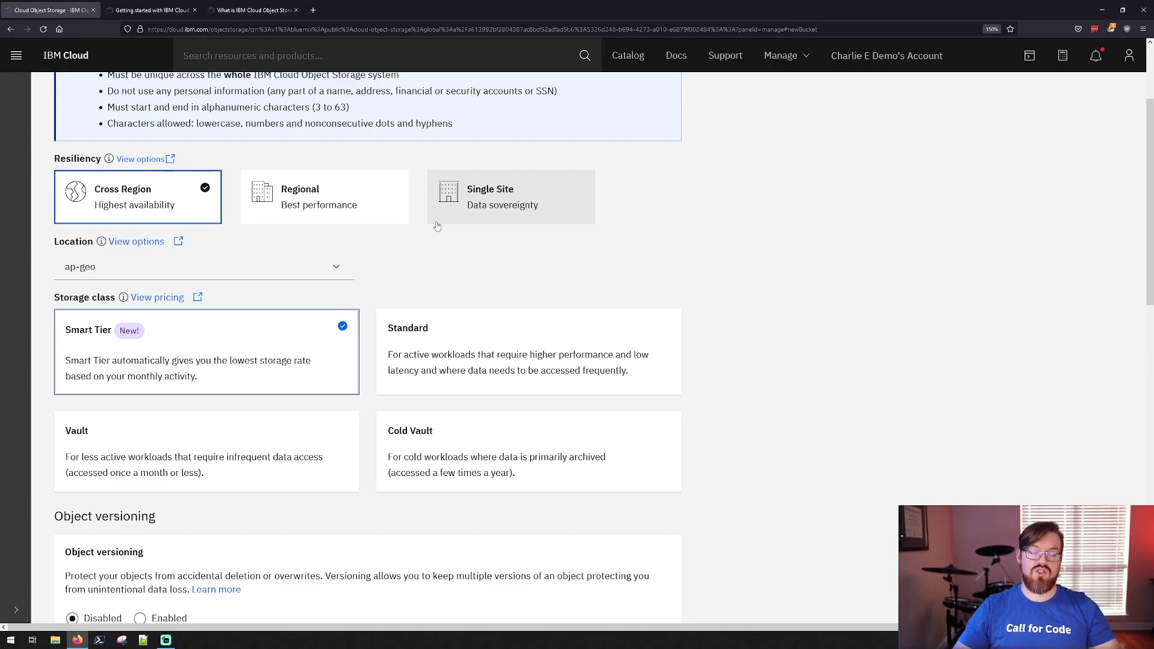
pyautogui.moveTo(122, 267)
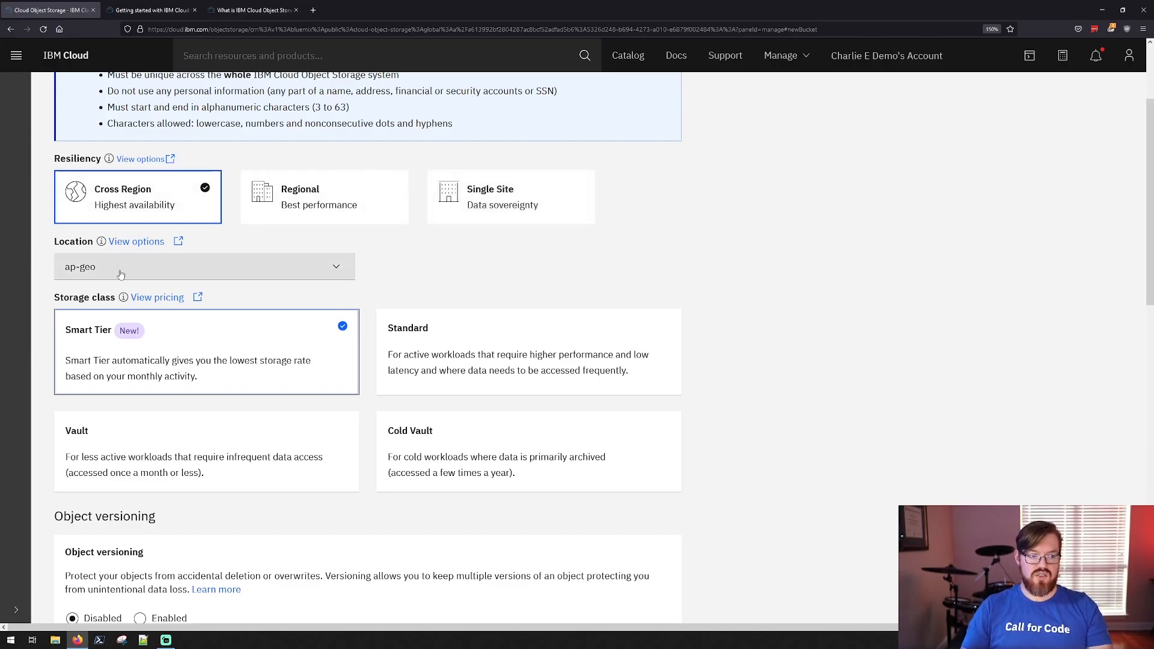
pyautogui.click(205, 267)
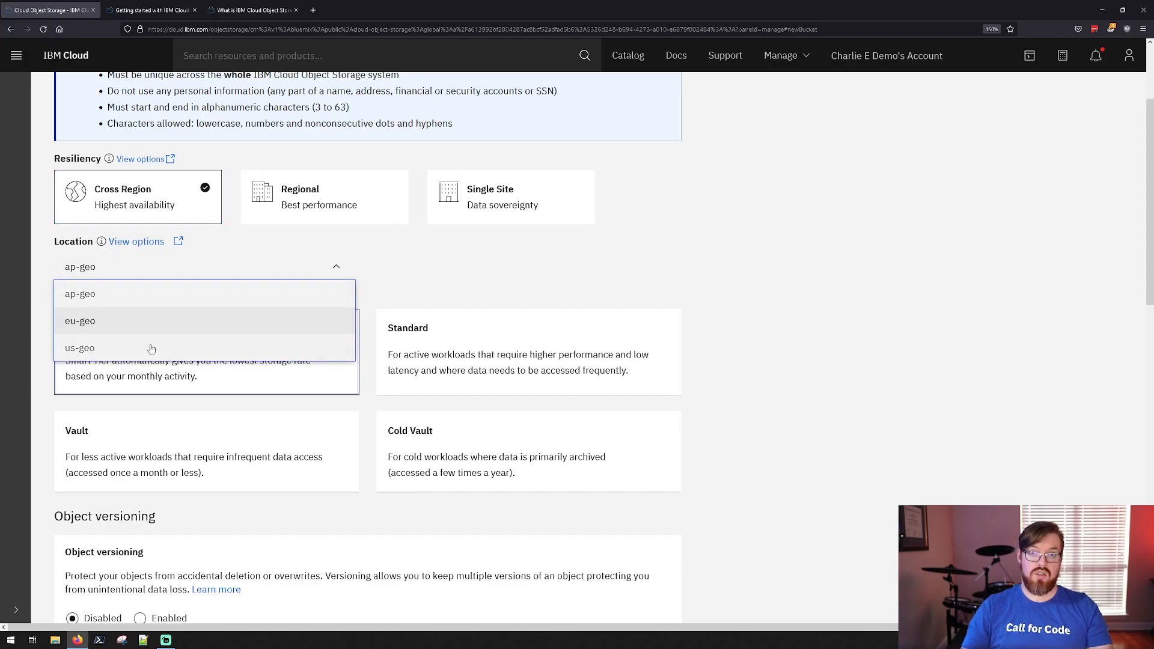
pyautogui.click(79, 293)
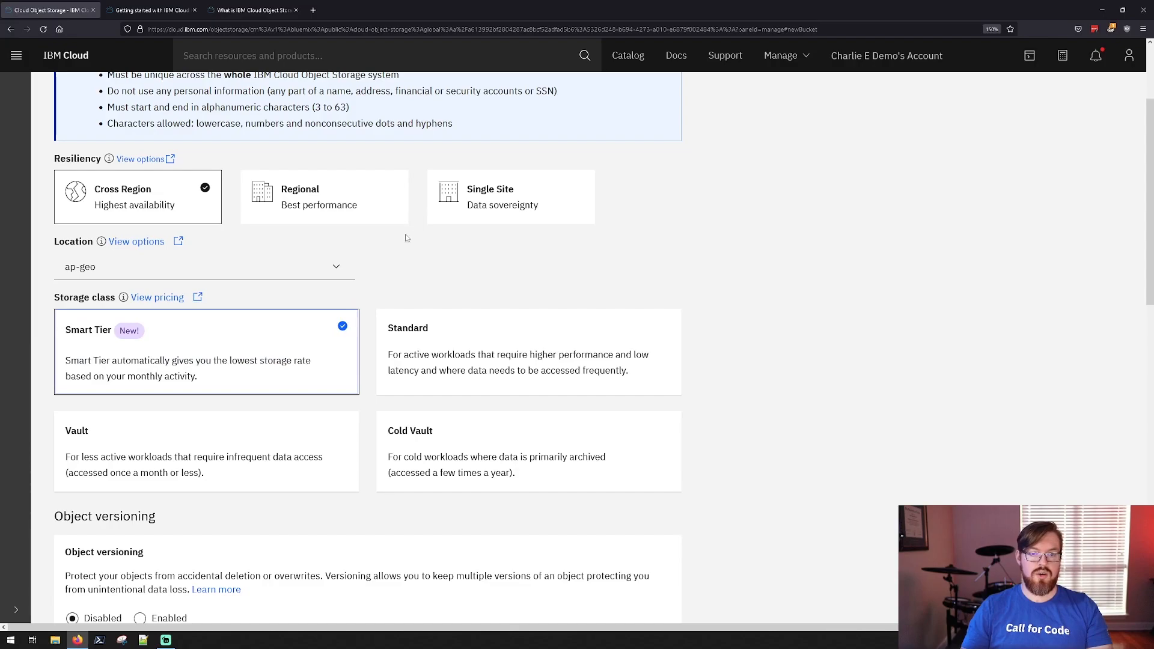
pyautogui.moveTo(529, 218)
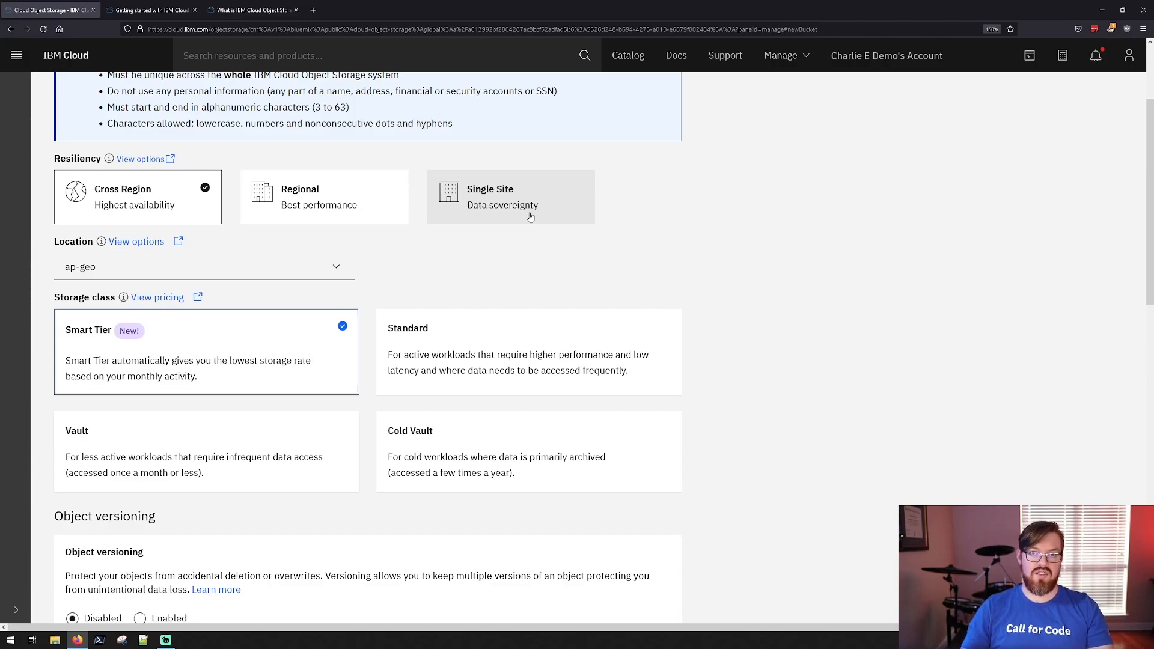
pyautogui.moveTo(663, 236)
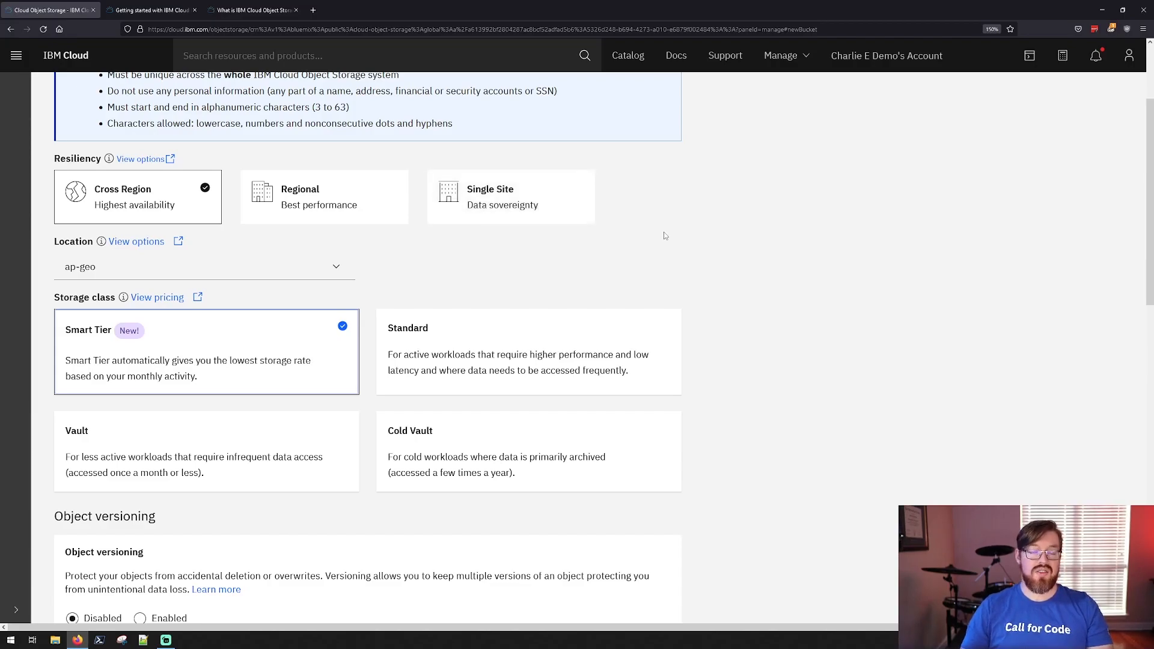
pyautogui.moveTo(650, 252)
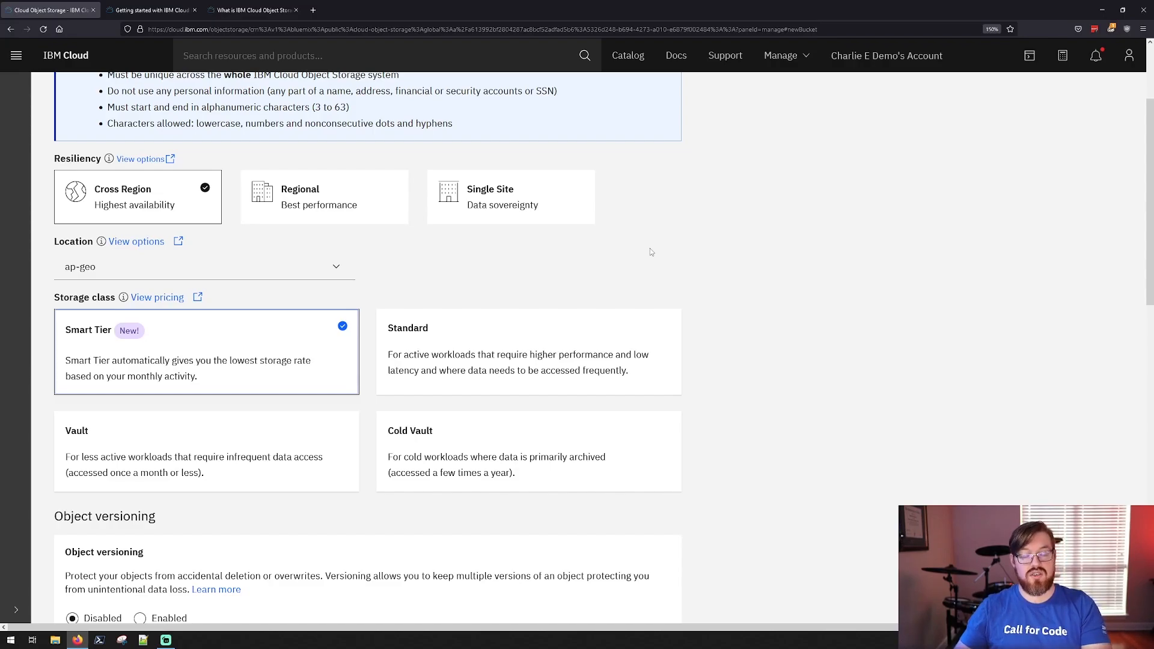
# - Set the bucket to Regional resiliency with location us-south
pyautogui.click(324, 196)
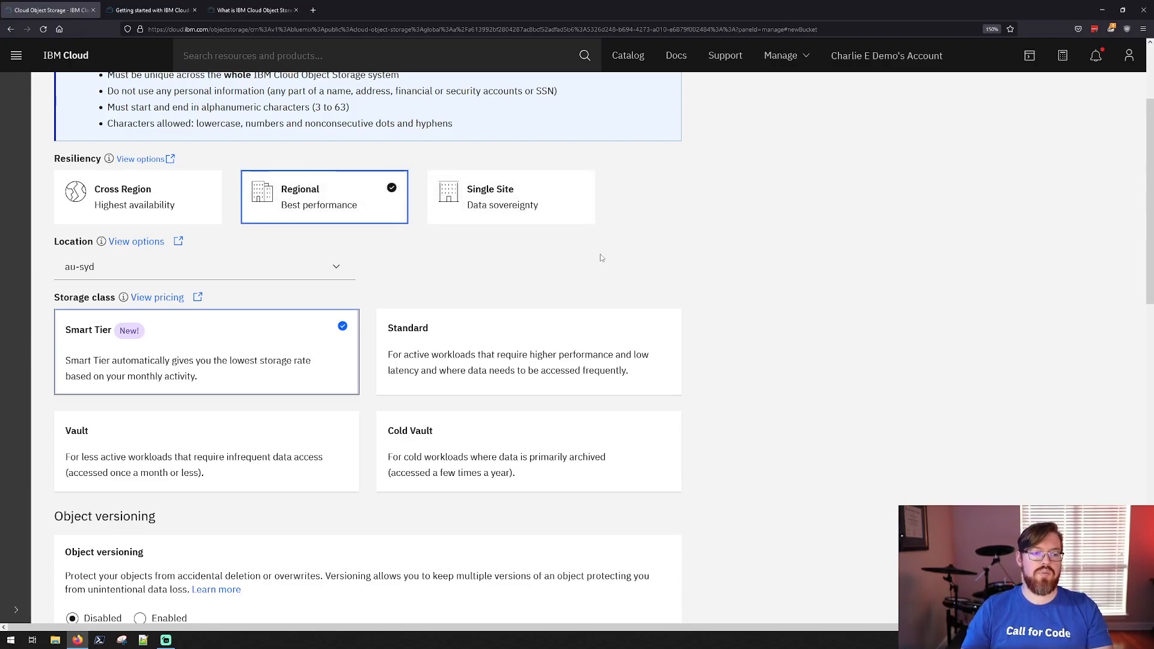
pyautogui.click(204, 267)
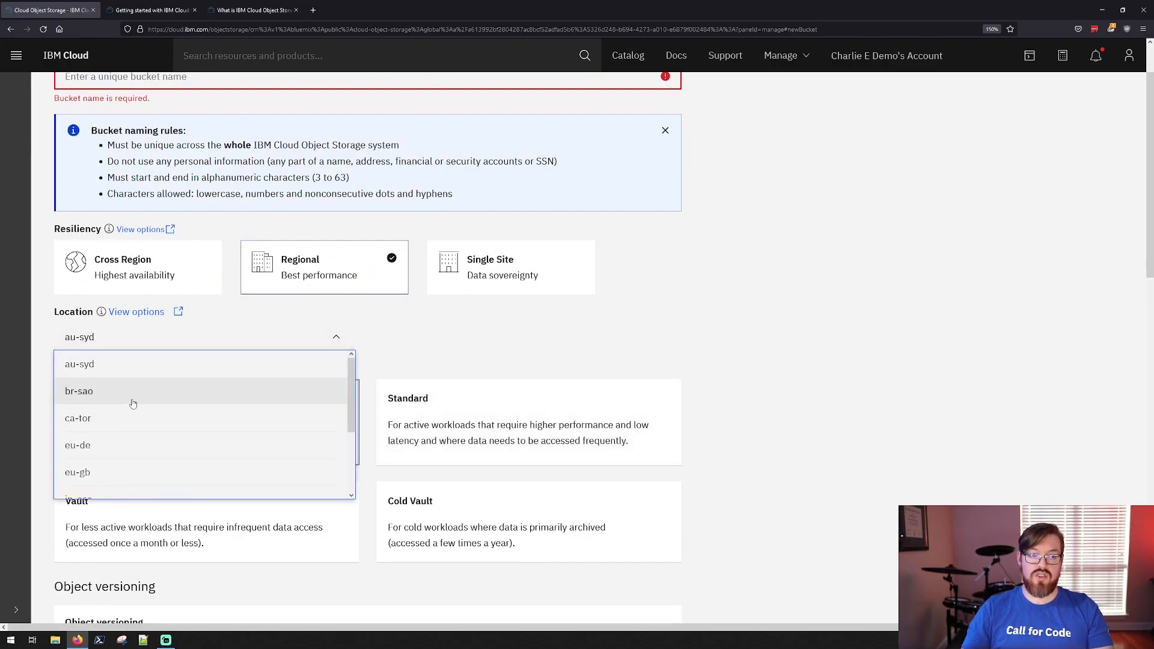
pyautogui.scroll(-3)
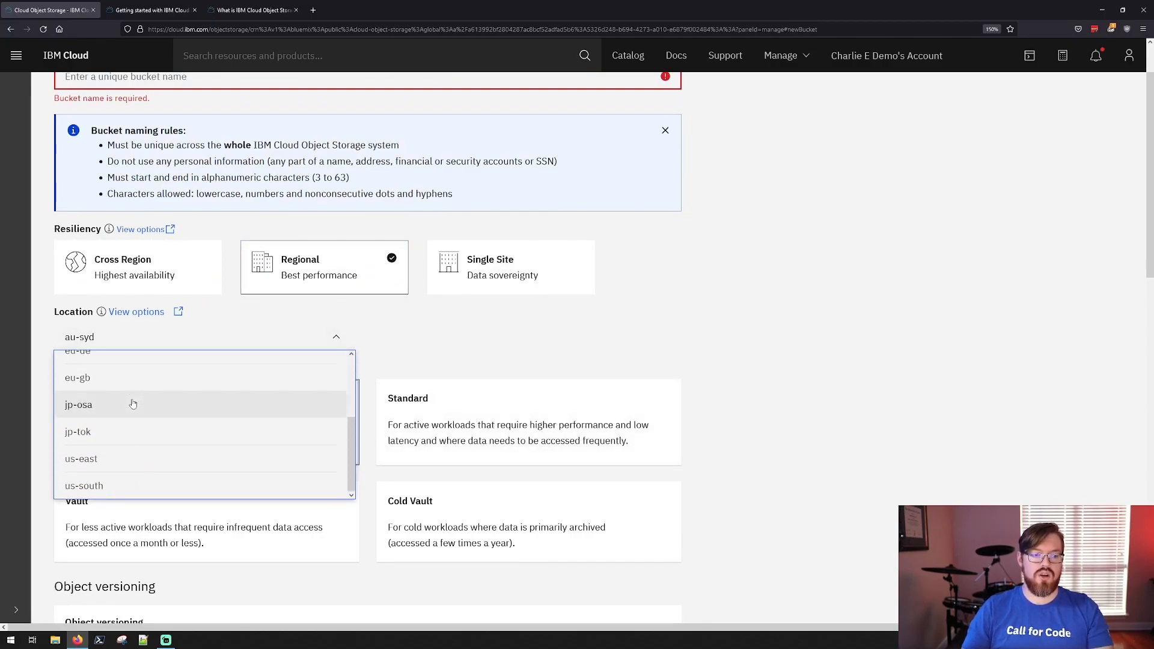
pyautogui.click(84, 484)
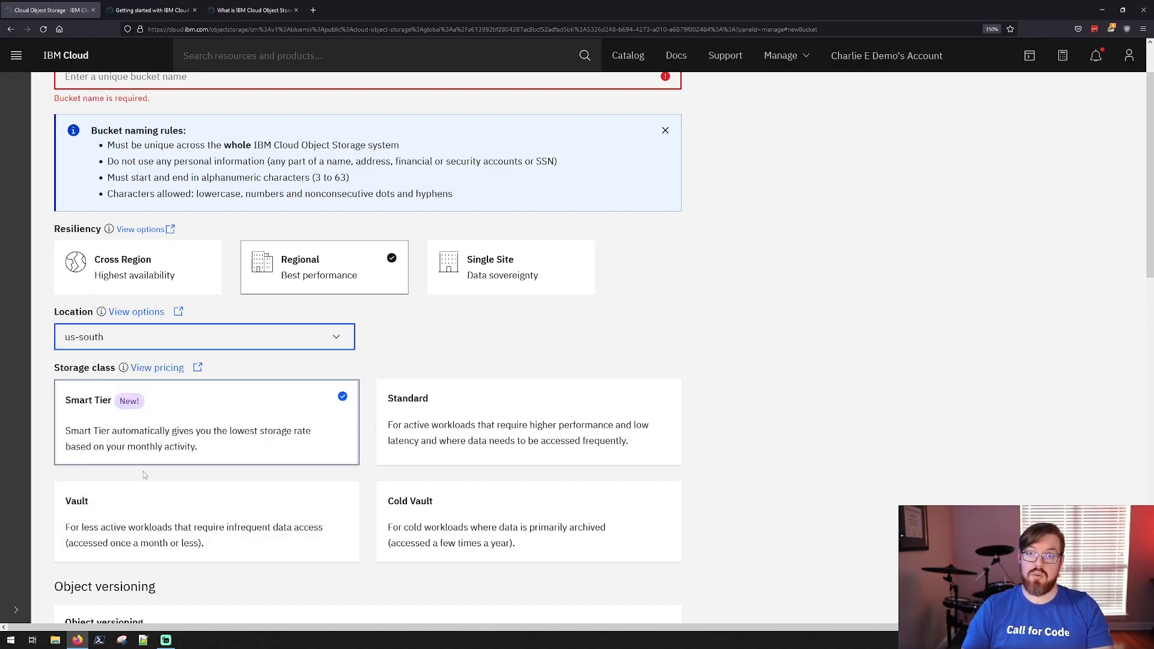
pyautogui.scroll(-3)
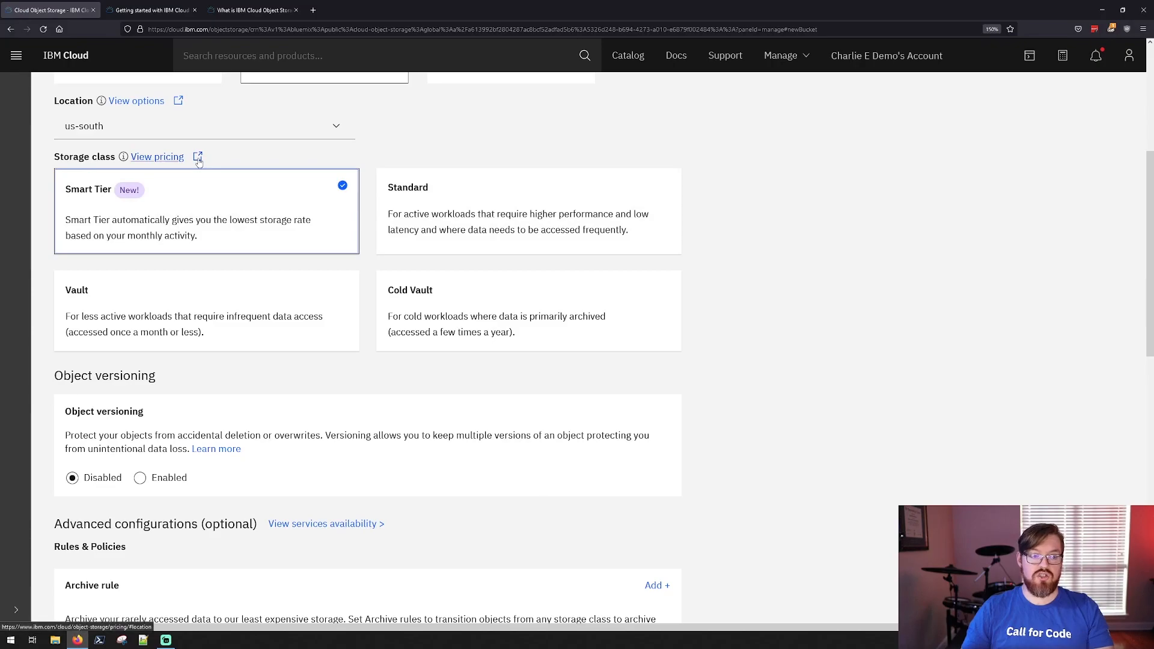
pyautogui.moveTo(348, 227)
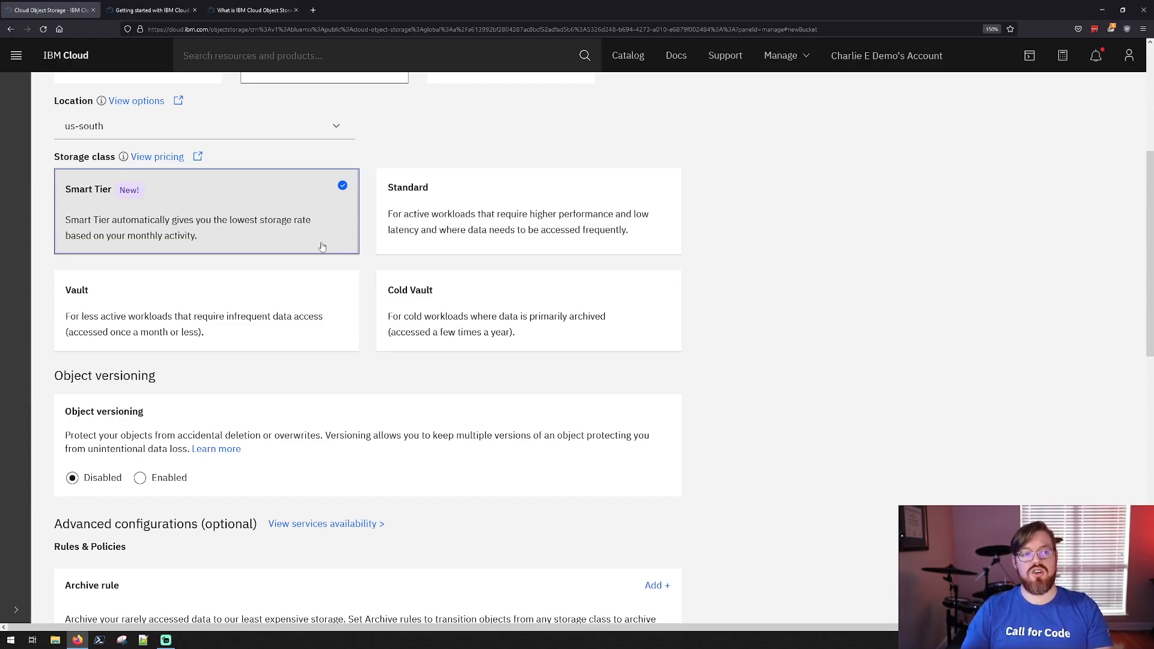
pyautogui.moveTo(454, 268)
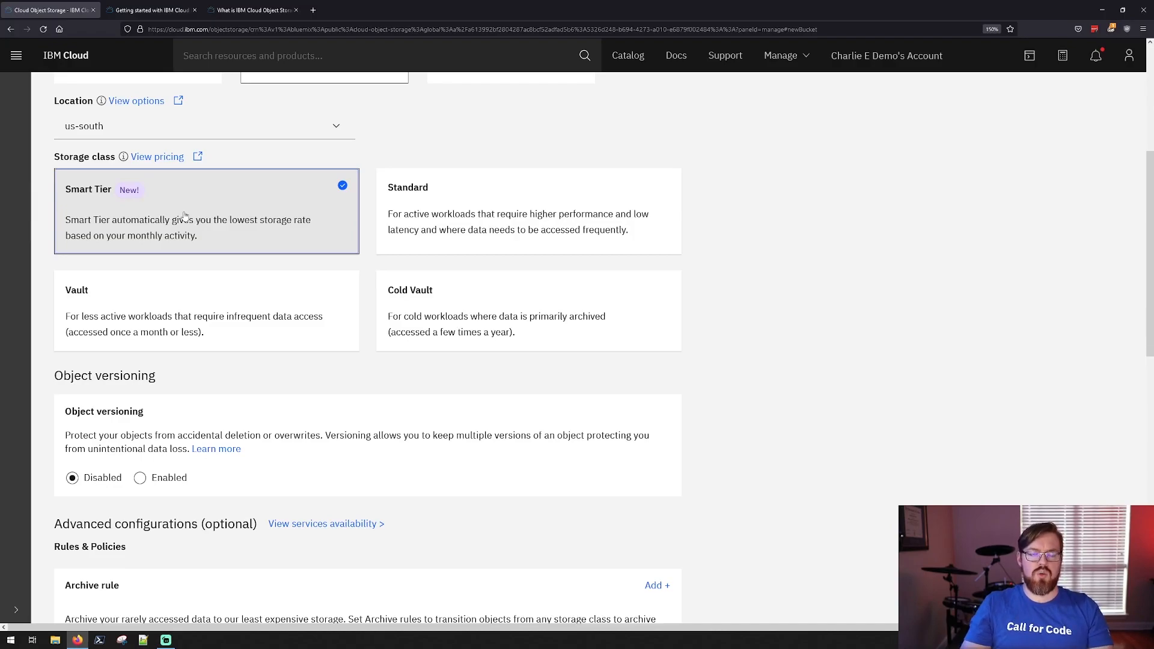
pyautogui.moveTo(423, 310)
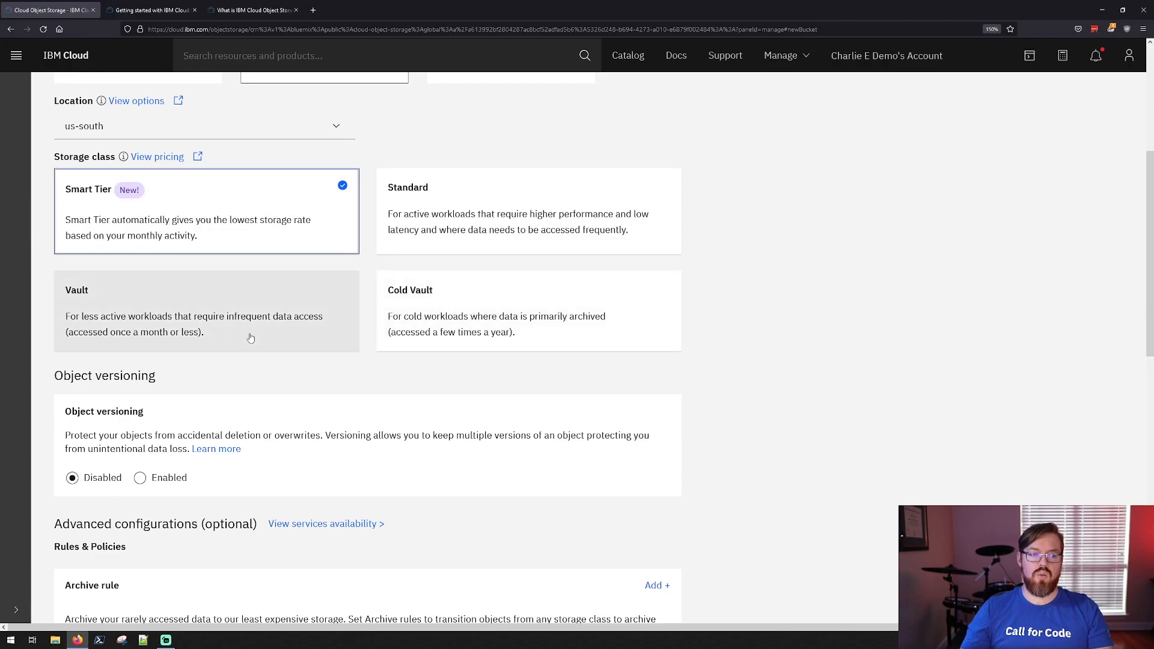
pyautogui.moveTo(462, 333)
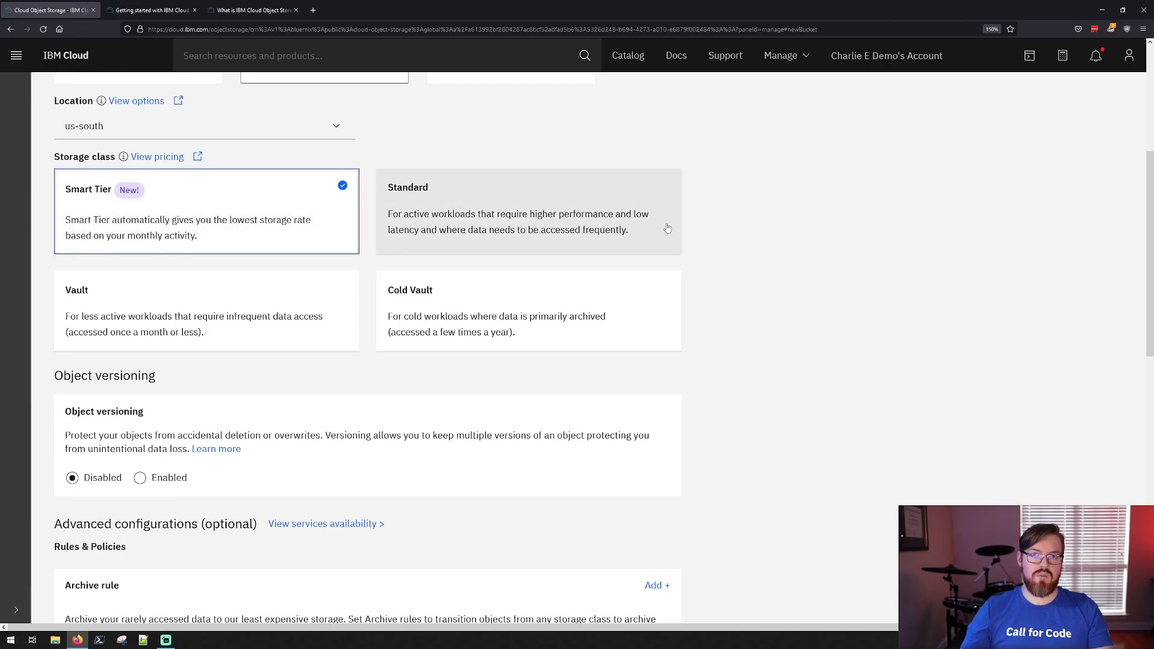
pyautogui.moveTo(721, 188)
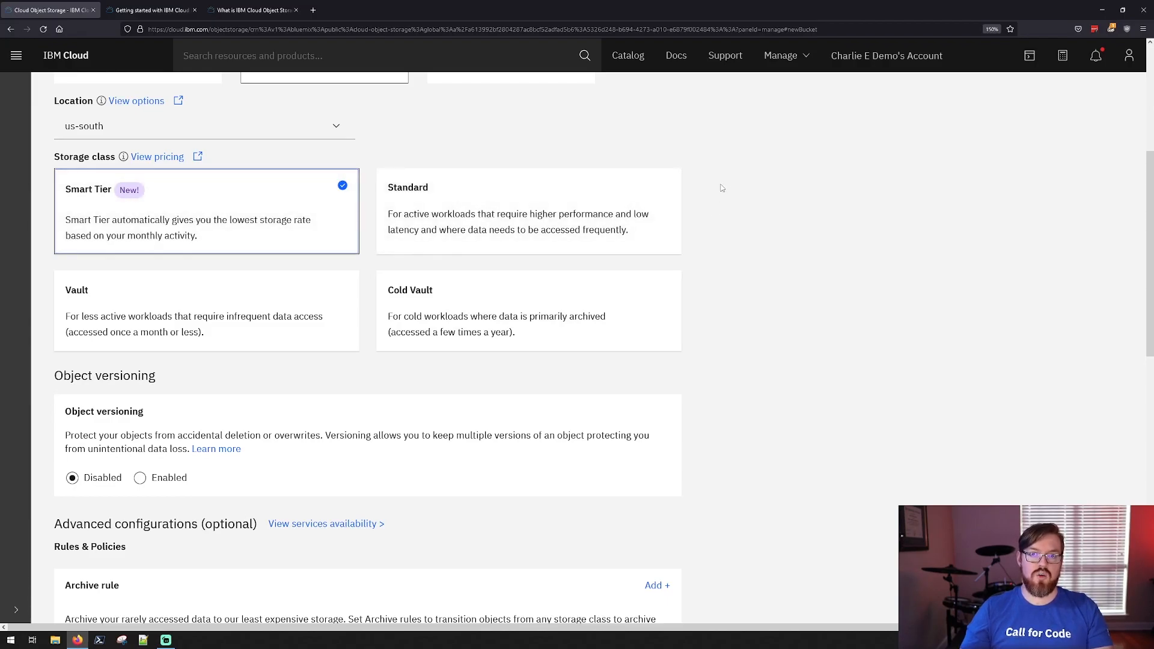
pyautogui.moveTo(714, 191)
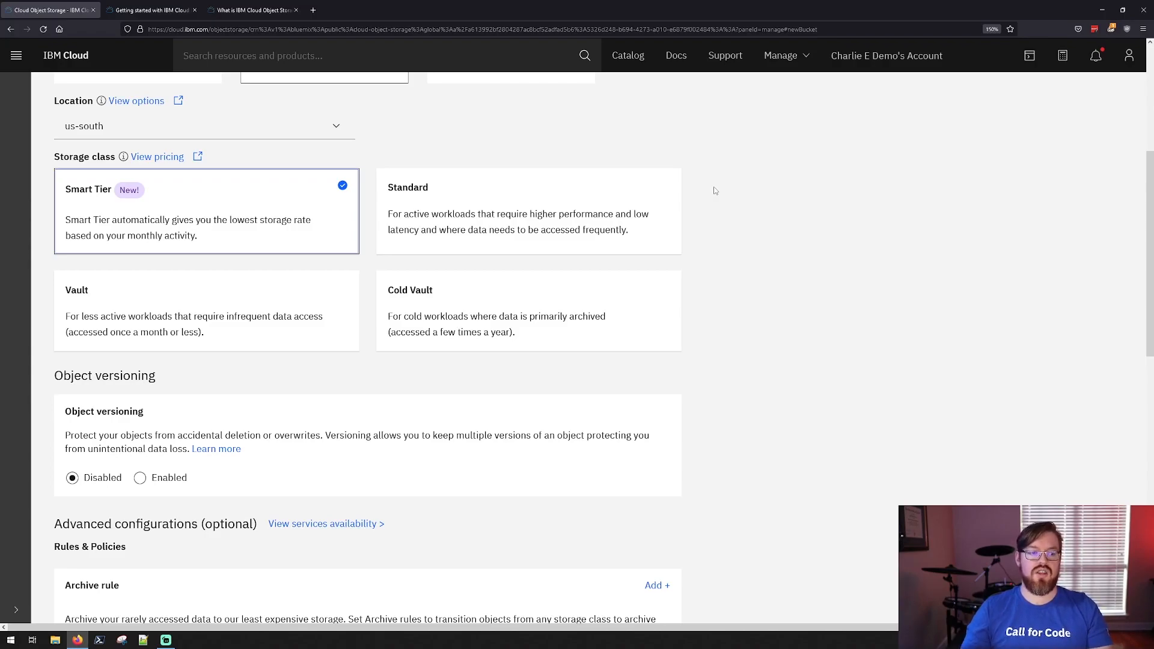
pyautogui.scroll(-3)
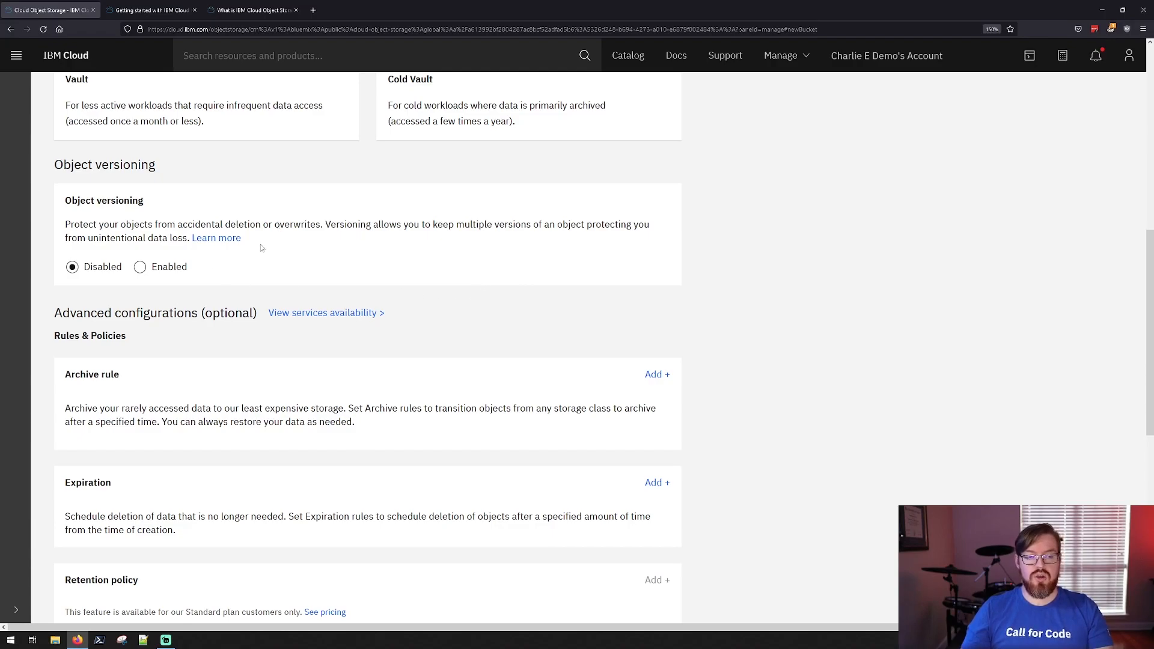
pyautogui.moveTo(402, 241)
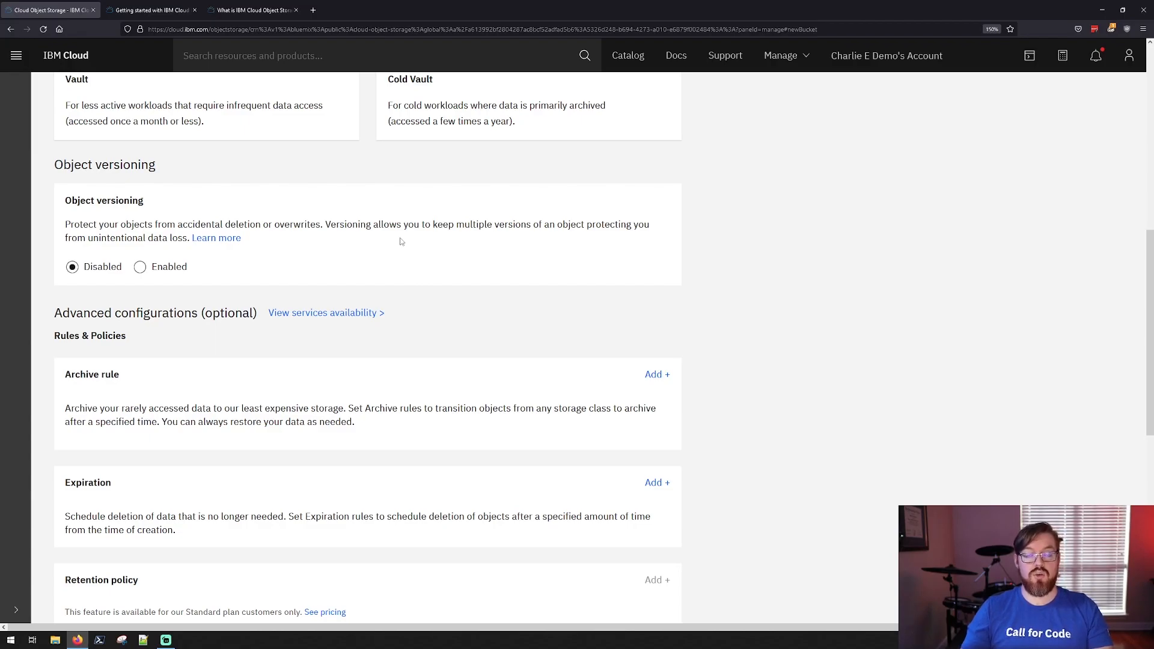
pyautogui.moveTo(434, 244)
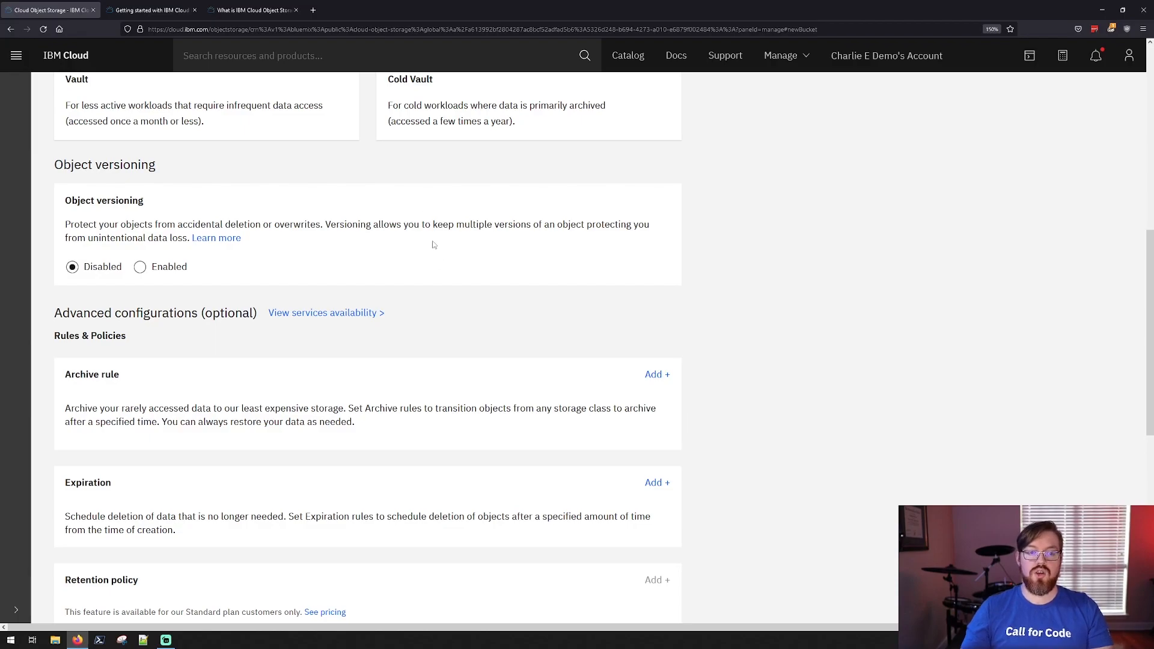
pyautogui.moveTo(257, 266)
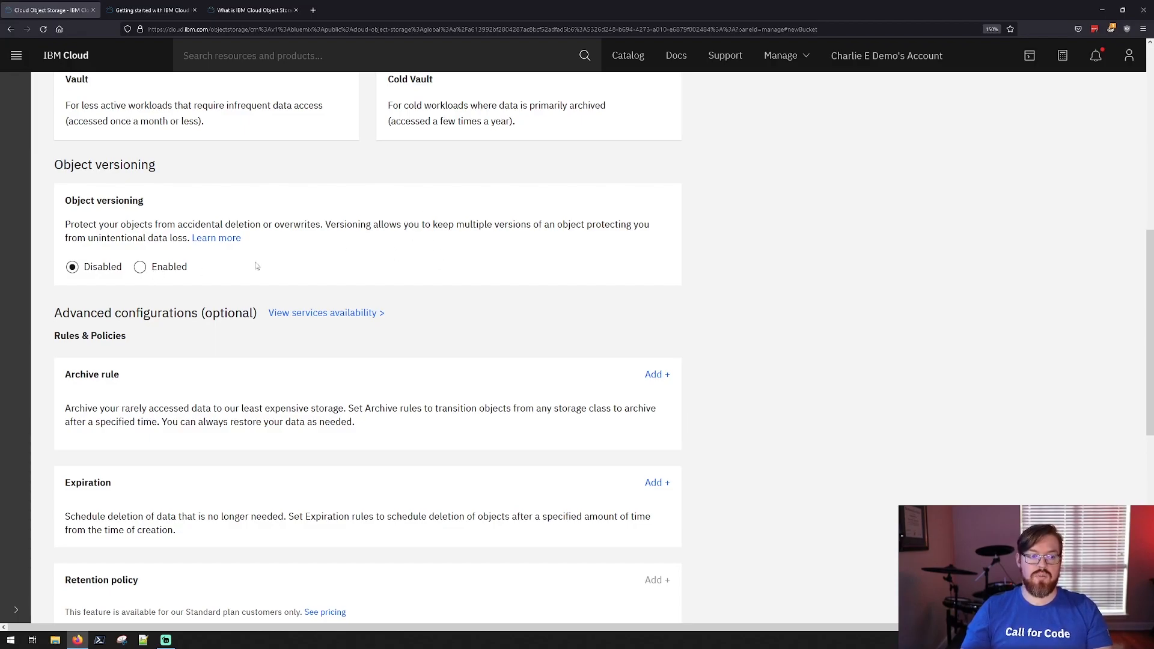
pyautogui.moveTo(123, 273)
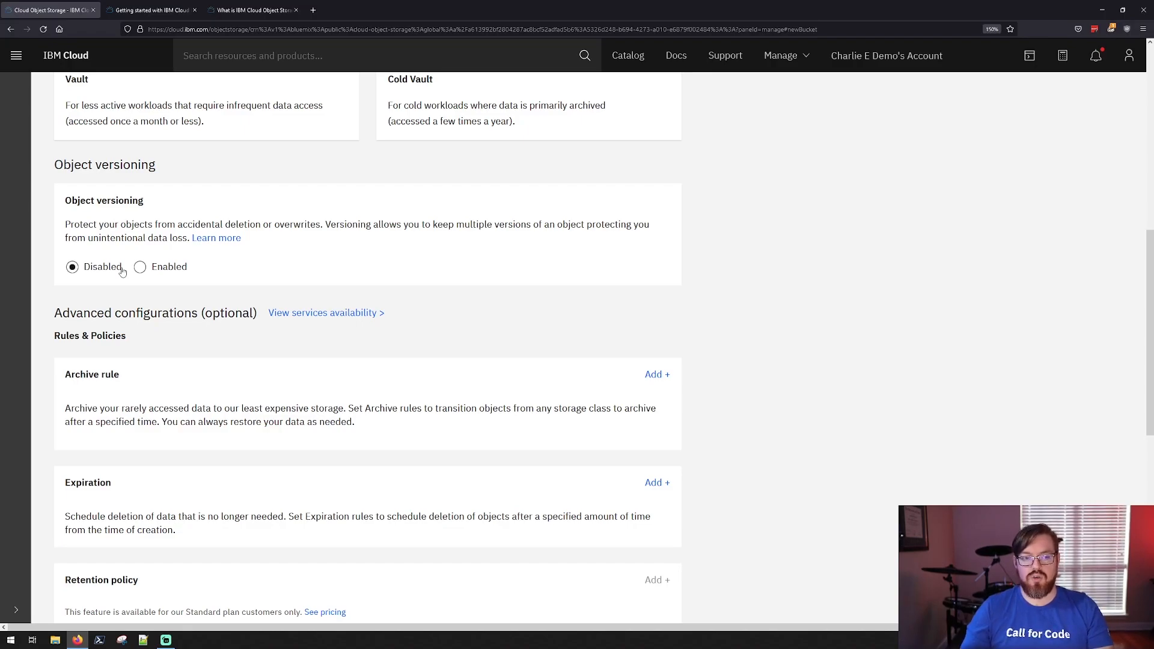
pyautogui.moveTo(274, 291)
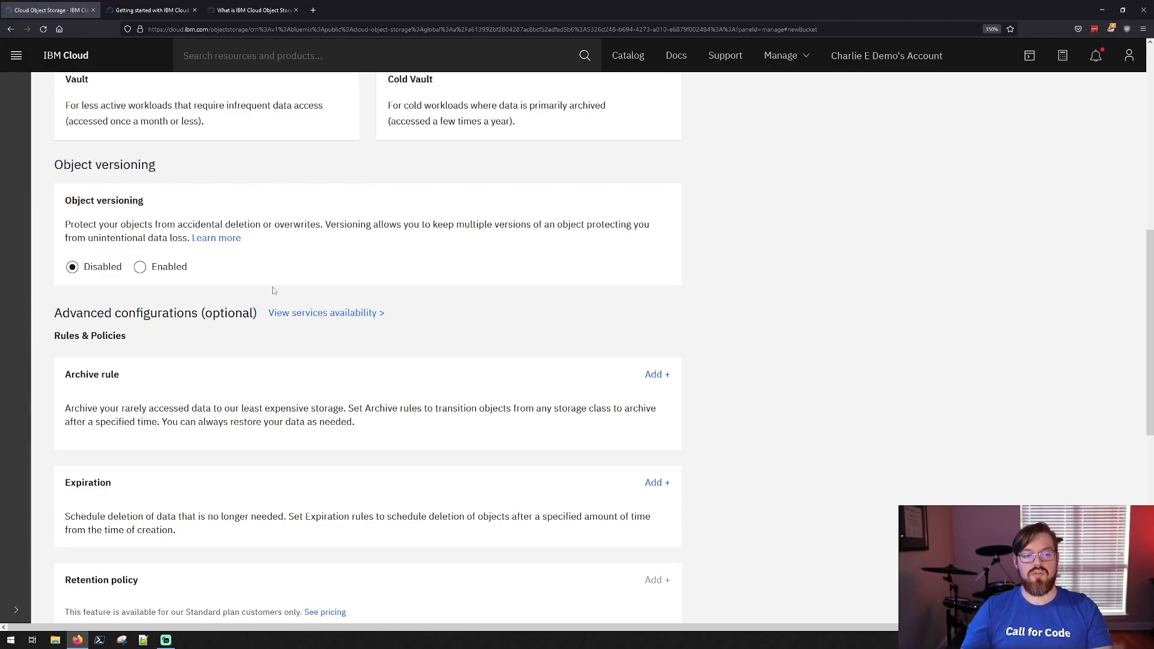
pyautogui.scroll(-3)
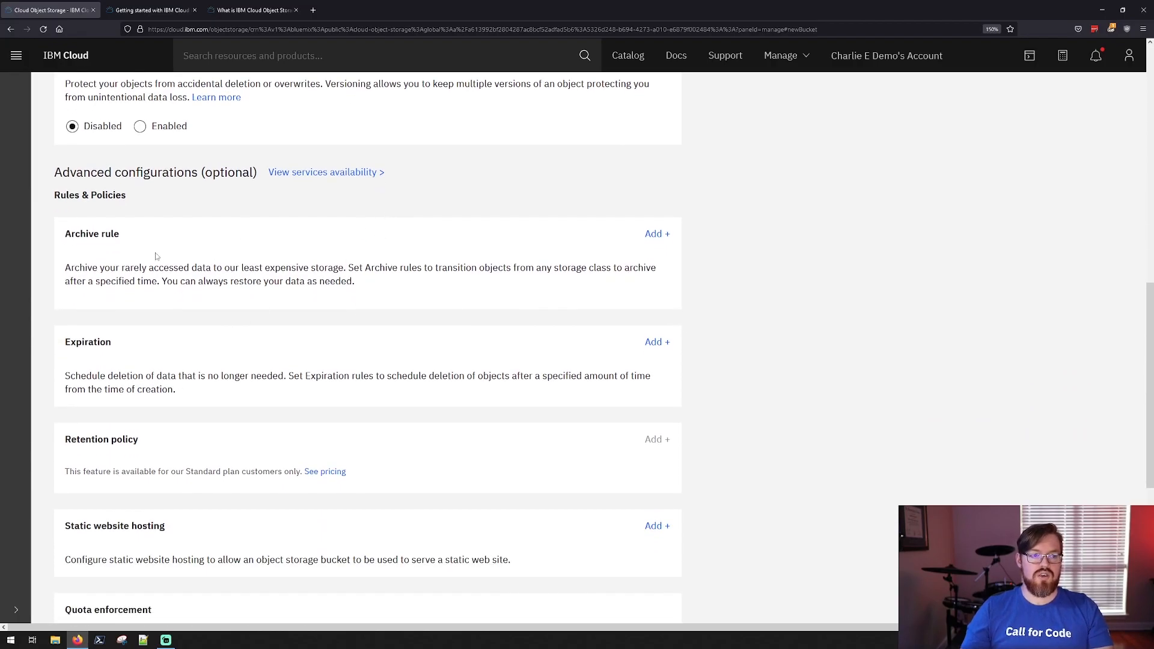
pyautogui.scroll(-3)
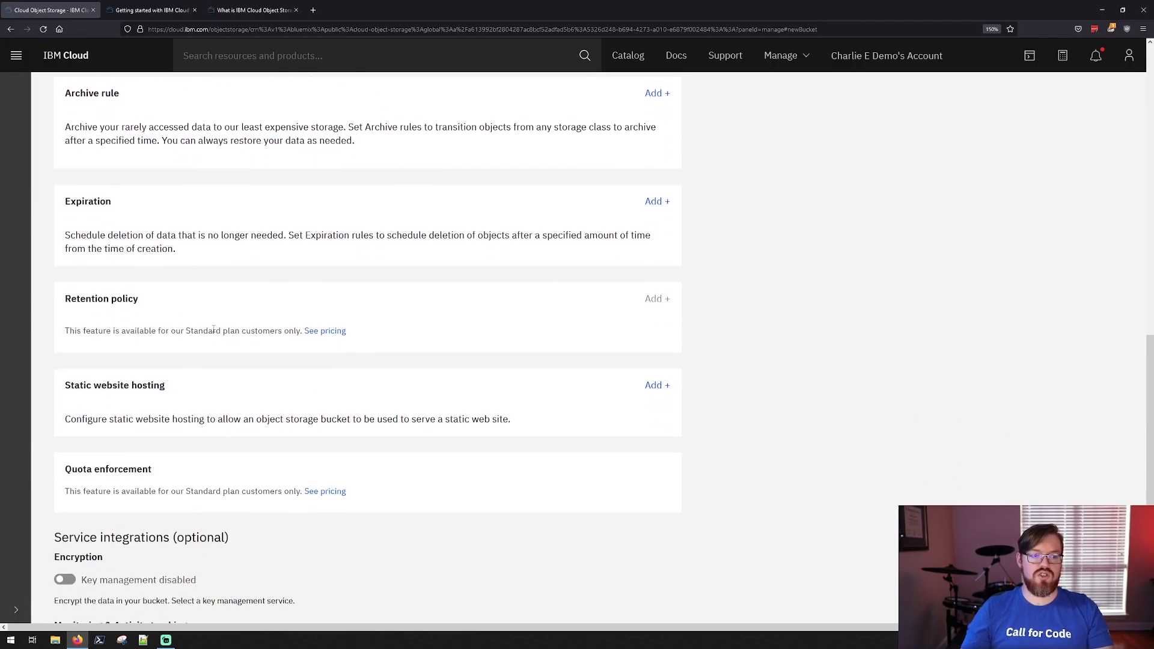
pyautogui.moveTo(317, 265)
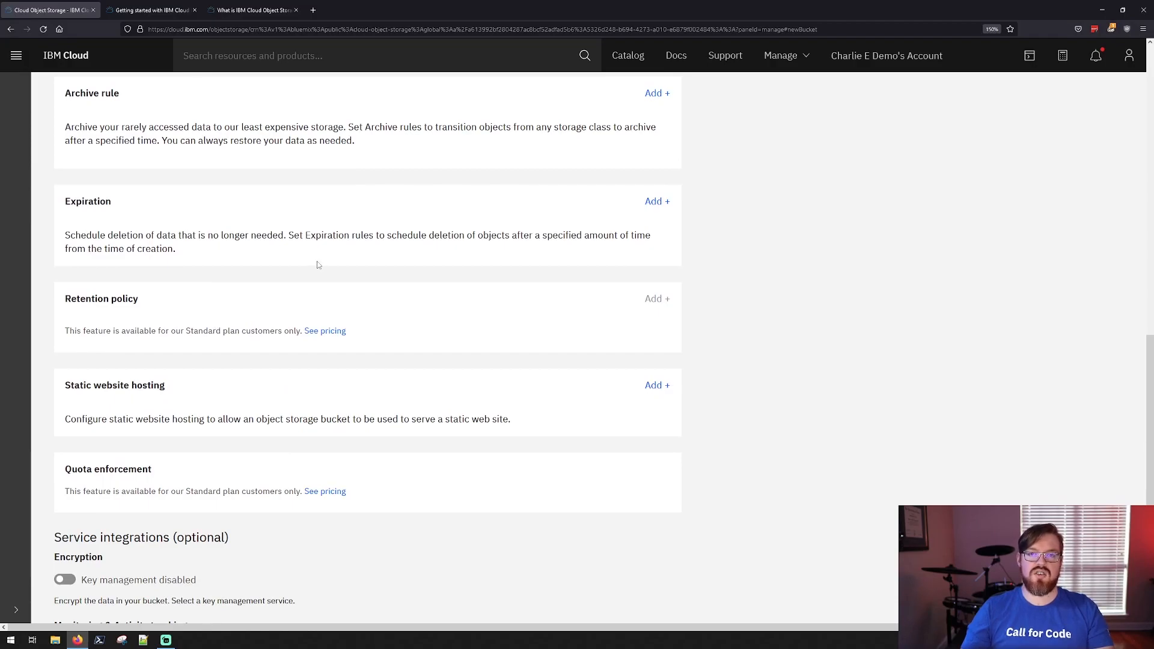
pyautogui.moveTo(260, 371)
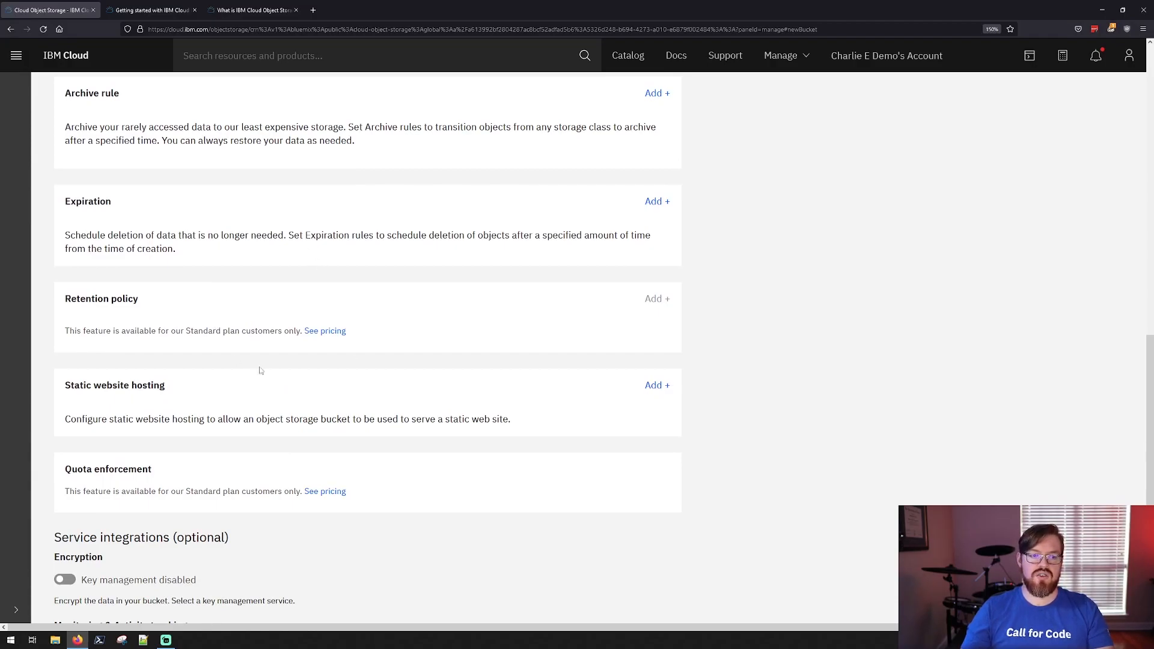
pyautogui.moveTo(135, 395)
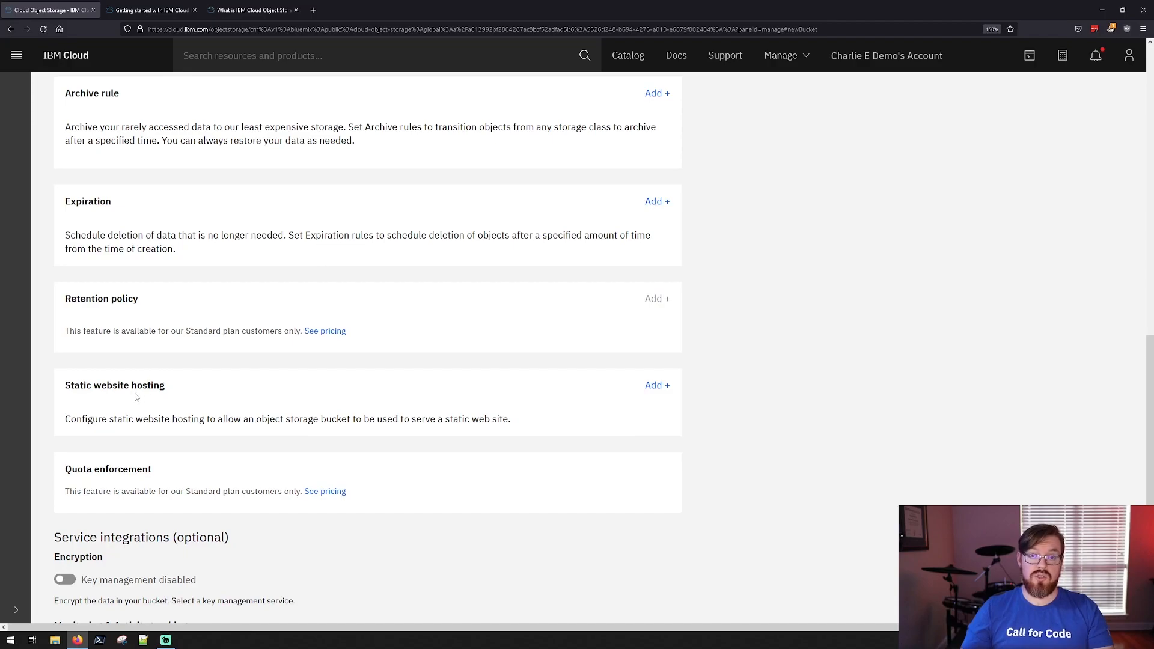
pyautogui.moveTo(219, 431)
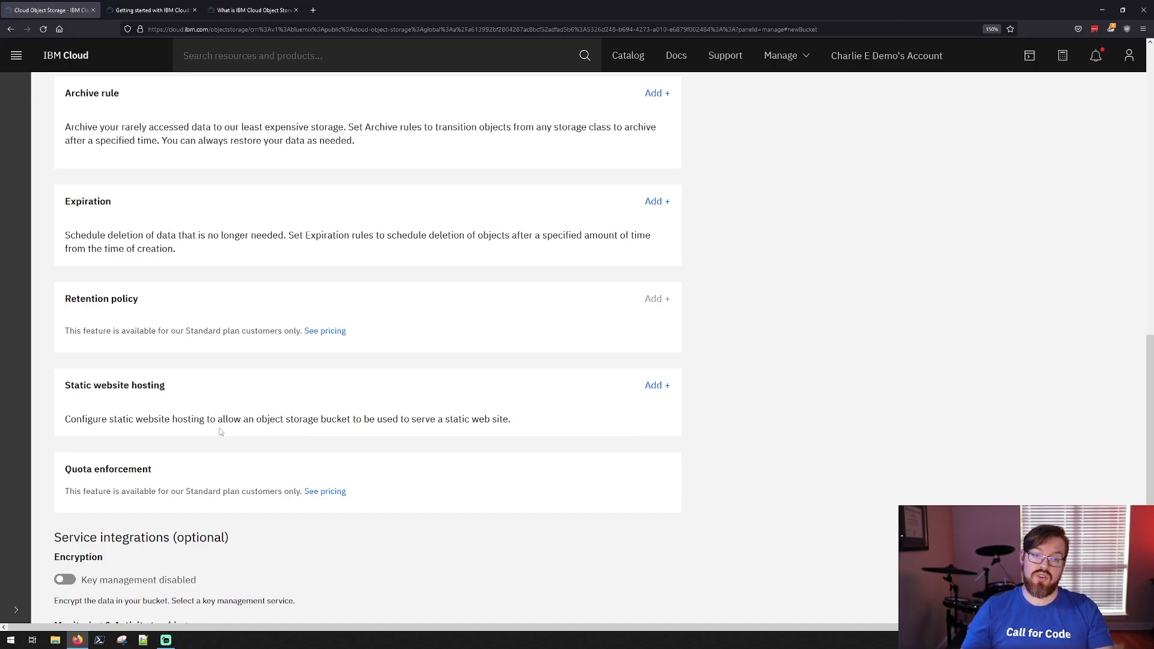
# - Bring up the main navigation menu over the new bucket form
pyautogui.scroll(-3)
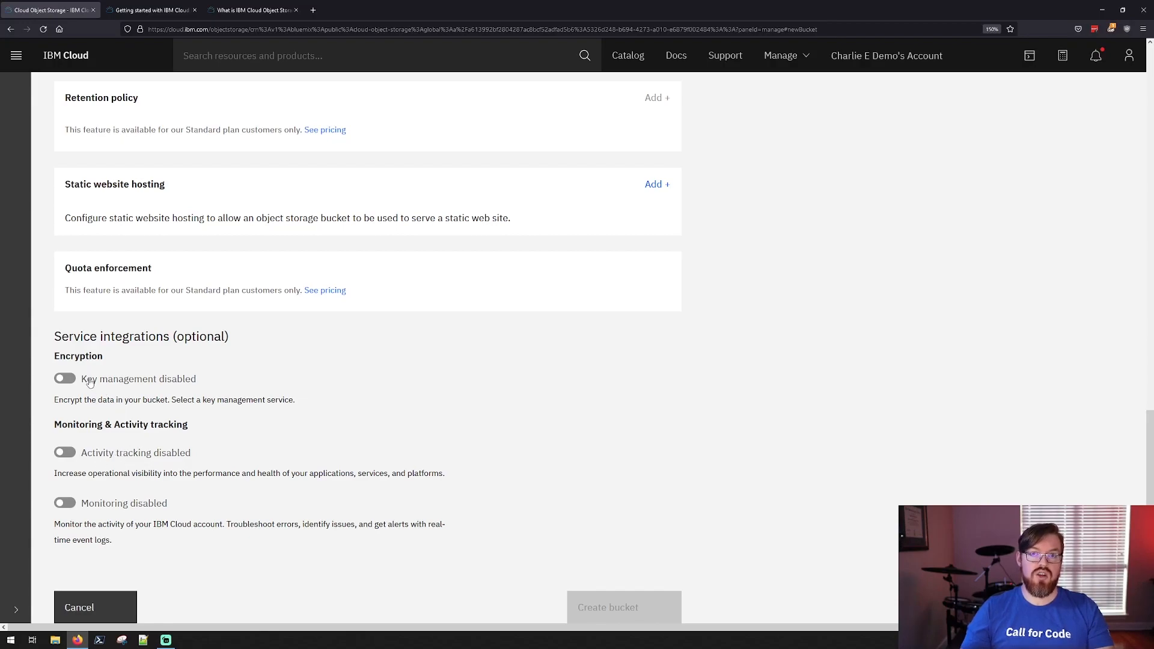
pyautogui.moveTo(81, 389)
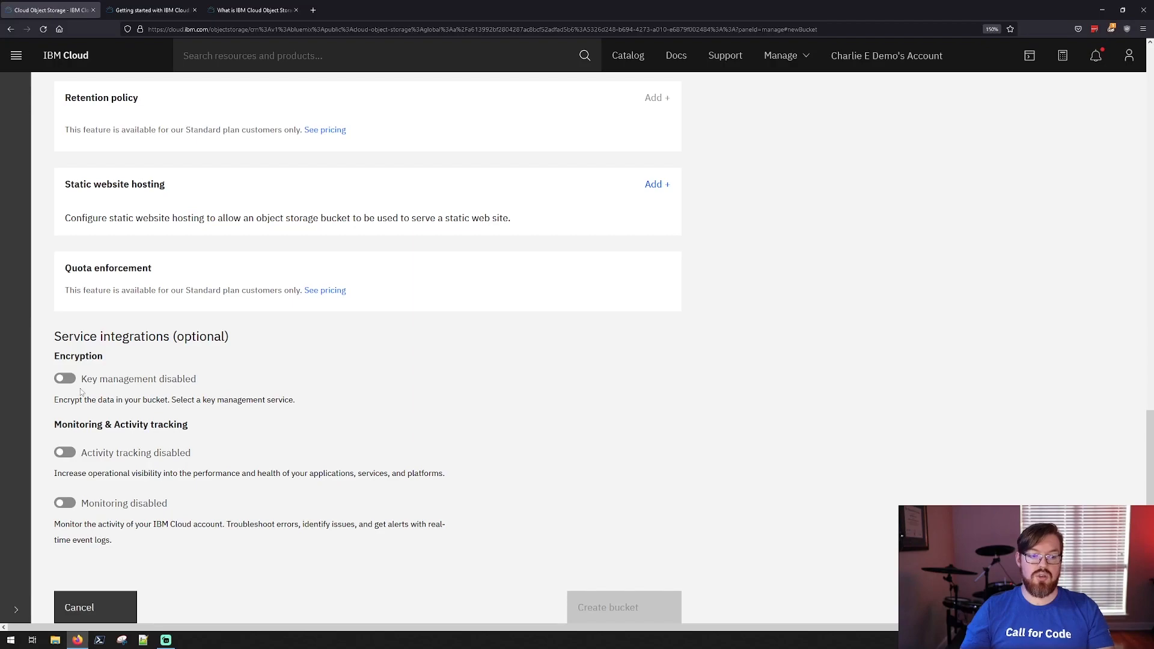
pyautogui.moveTo(137, 445)
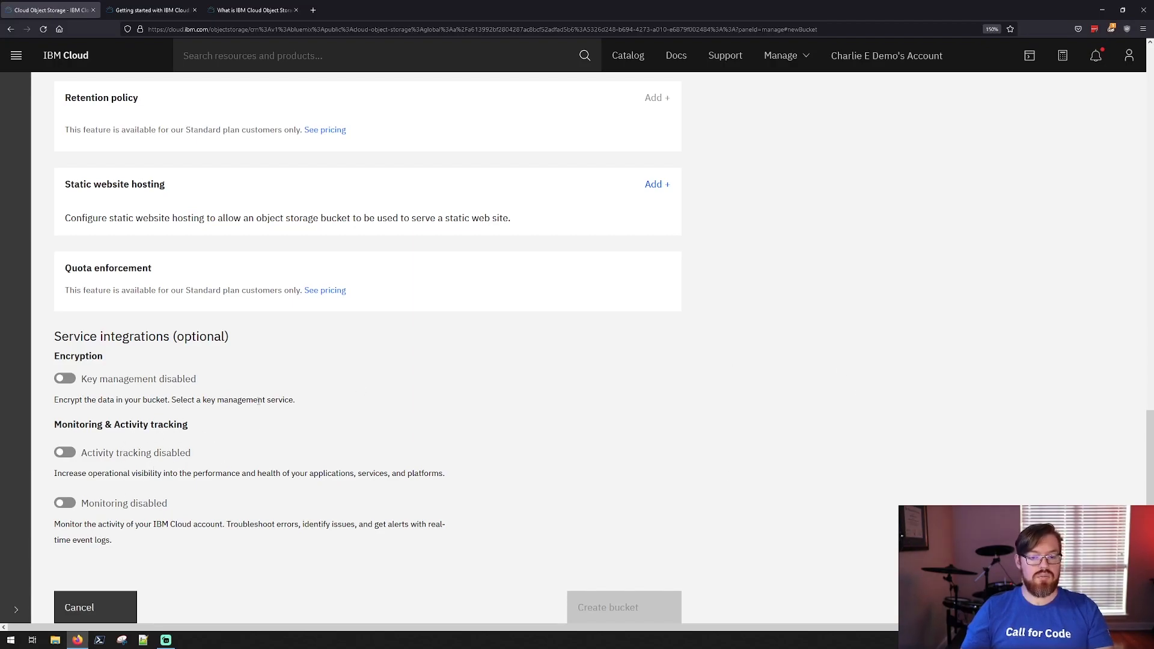
pyautogui.moveTo(352, 260)
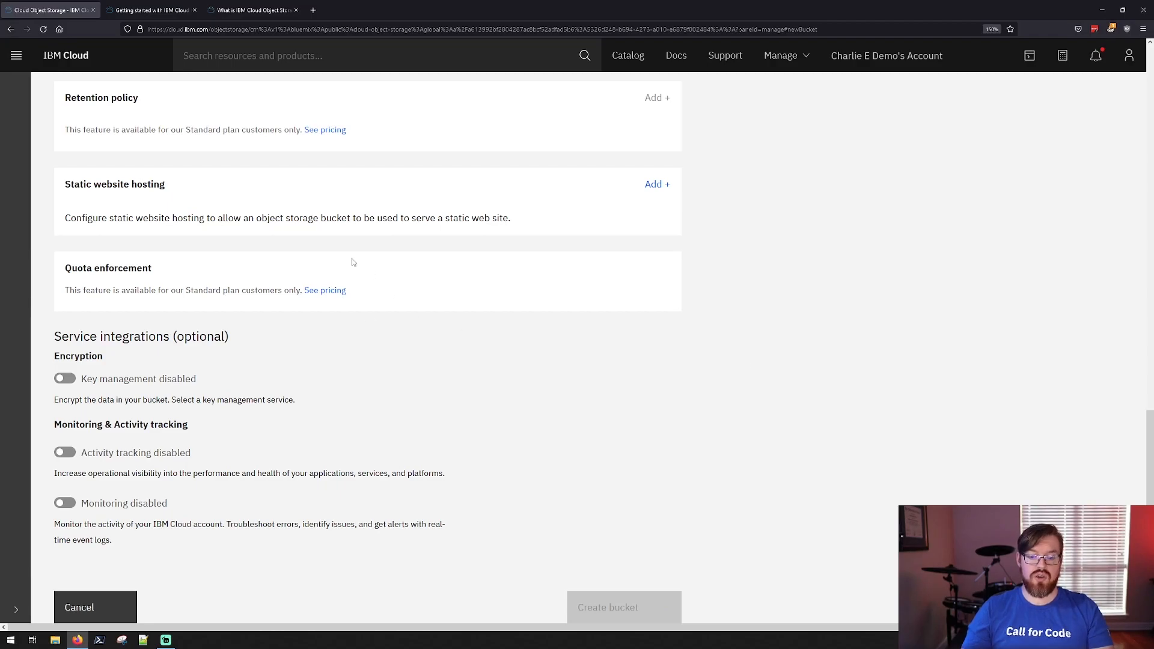
pyautogui.moveTo(353, 303)
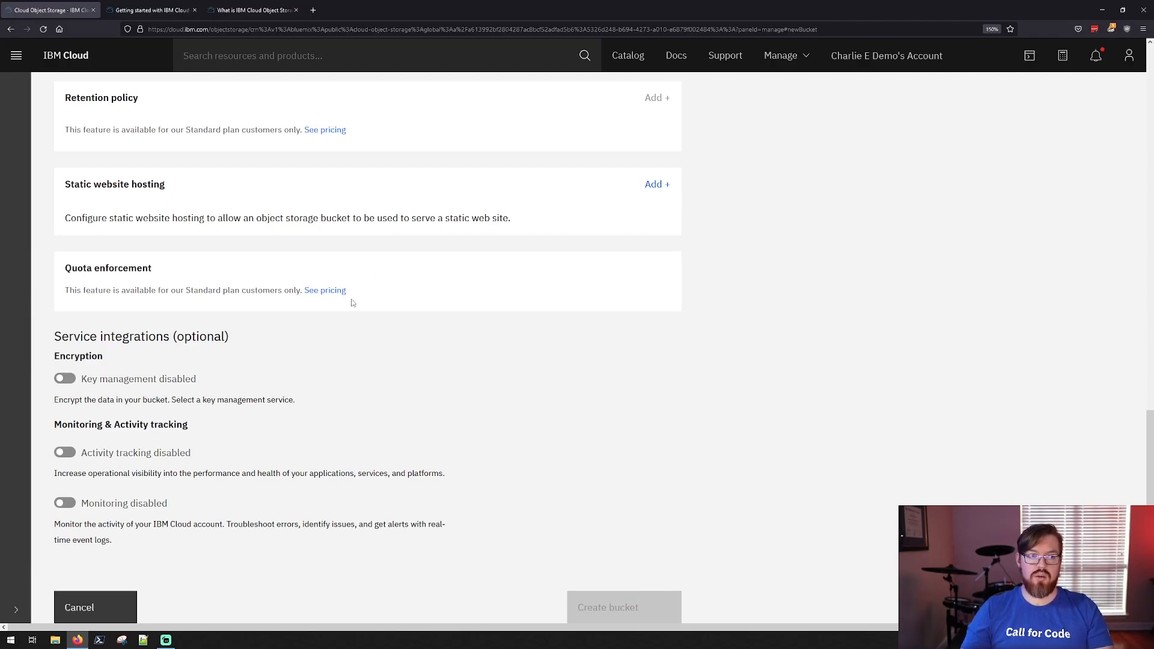
pyautogui.click(16, 55)
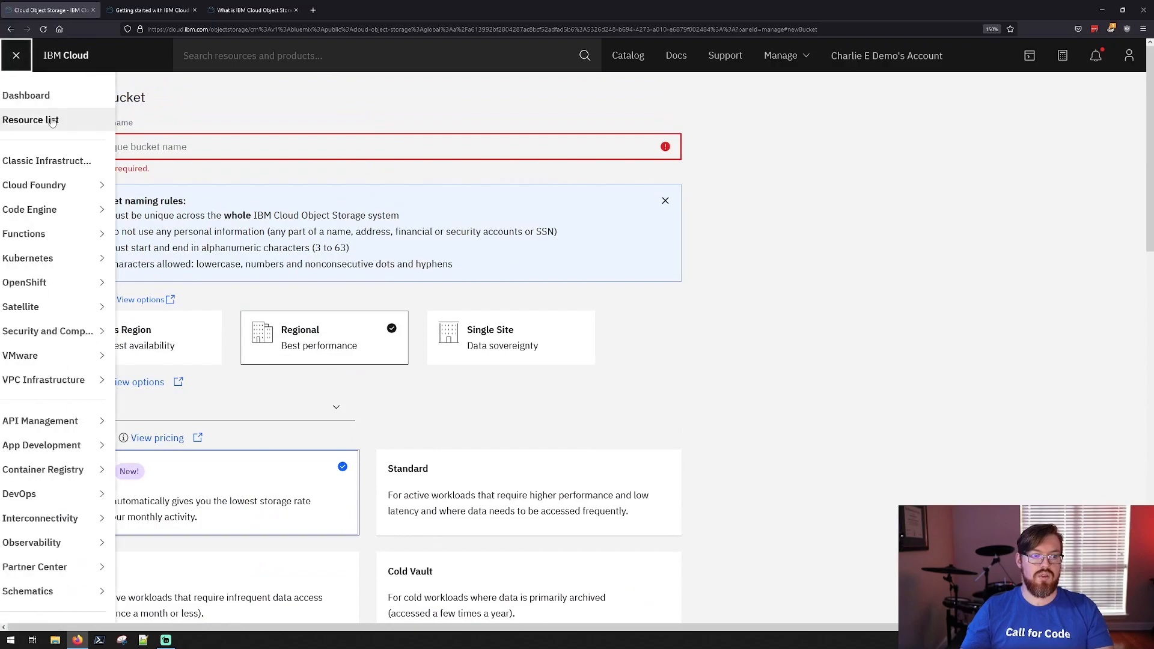
# - Via the Resource list, open charlie-test-bucket and its Configuration details
pyautogui.click(32, 121)
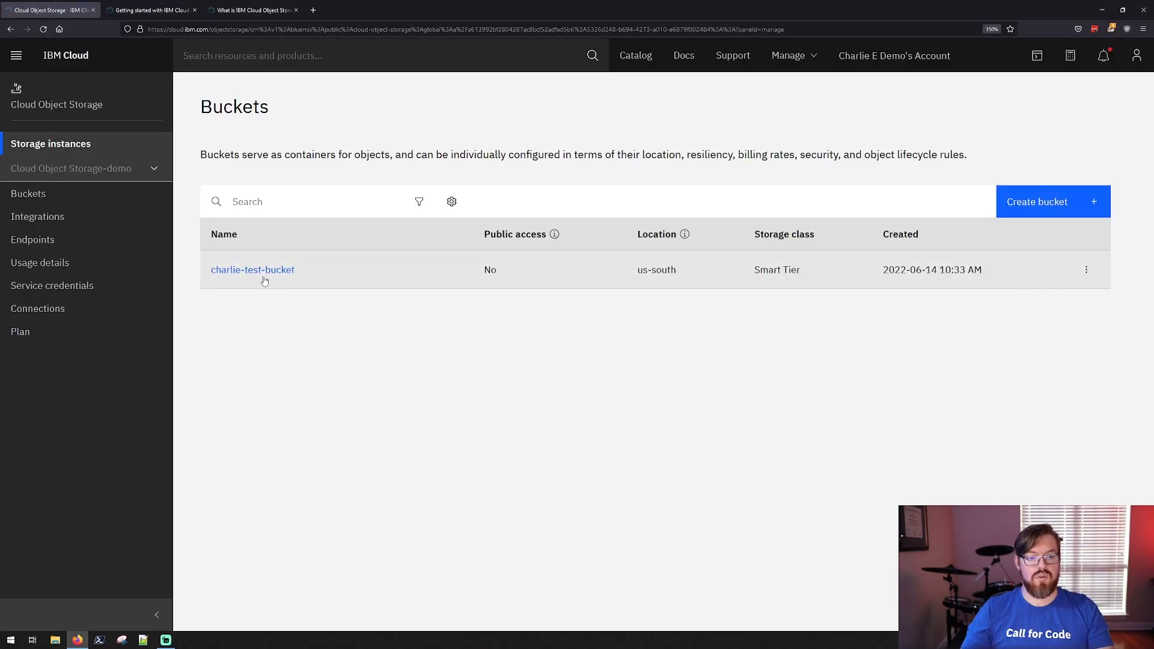
pyautogui.click(251, 269)
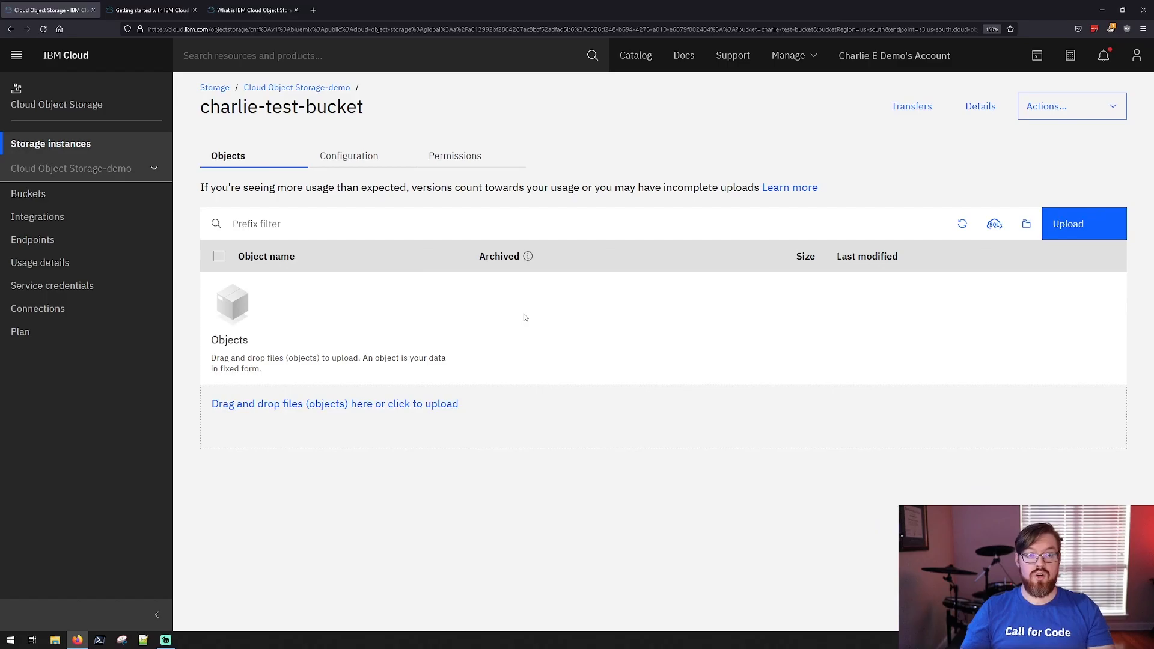
pyautogui.moveTo(519, 327)
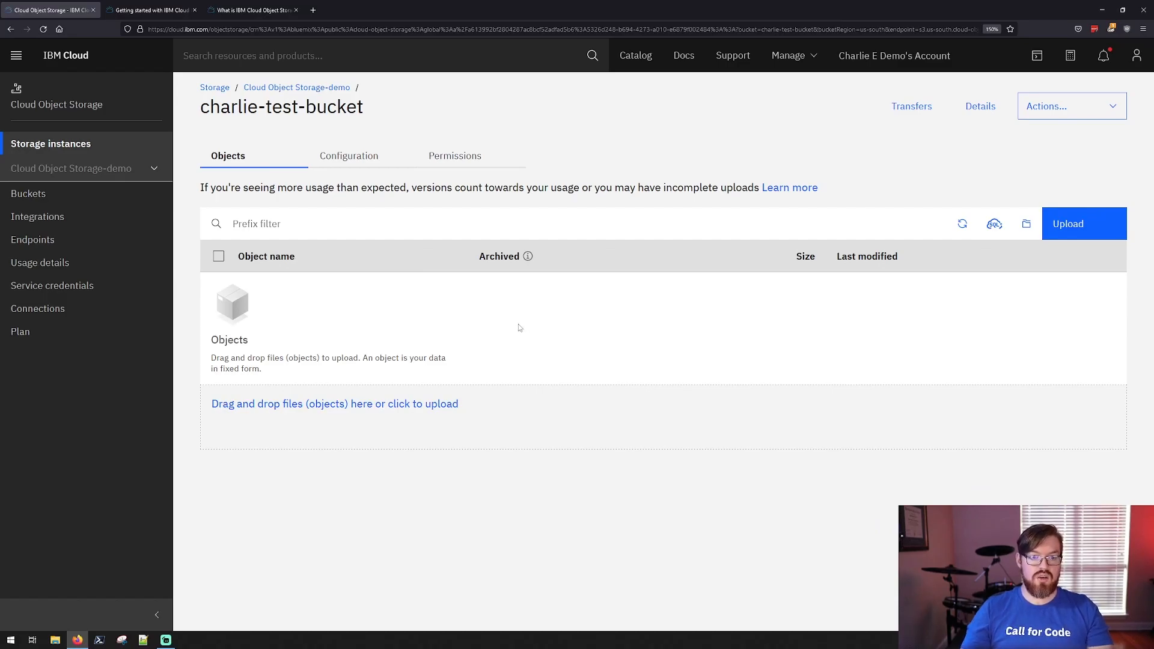
pyautogui.moveTo(454, 155)
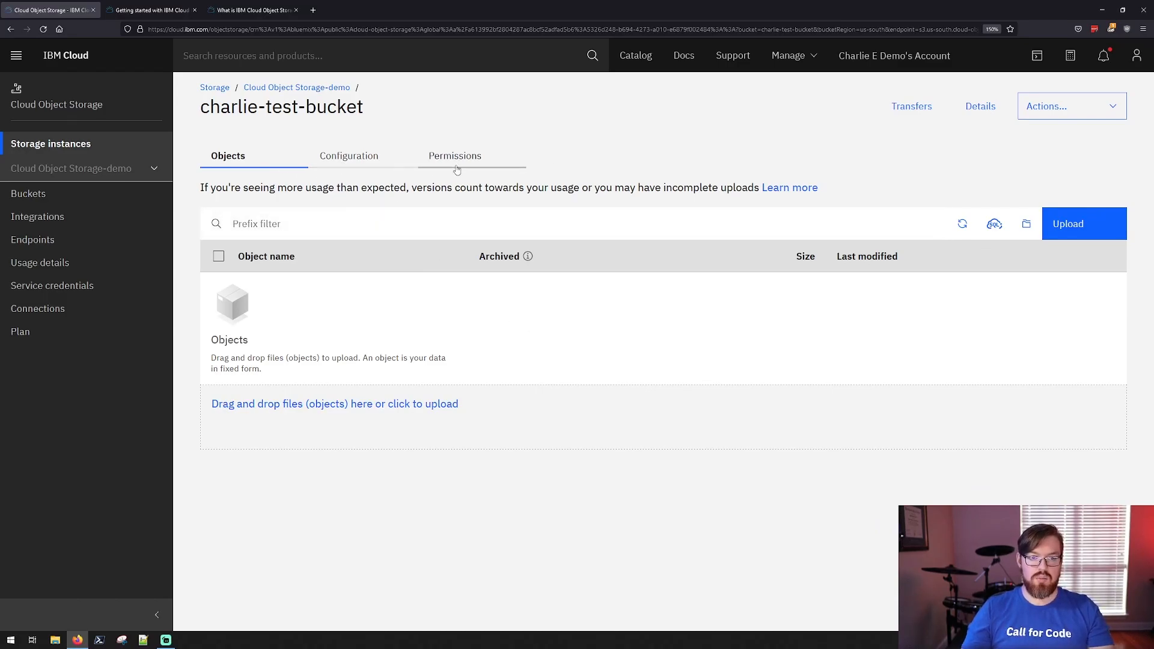
pyautogui.moveTo(462, 340)
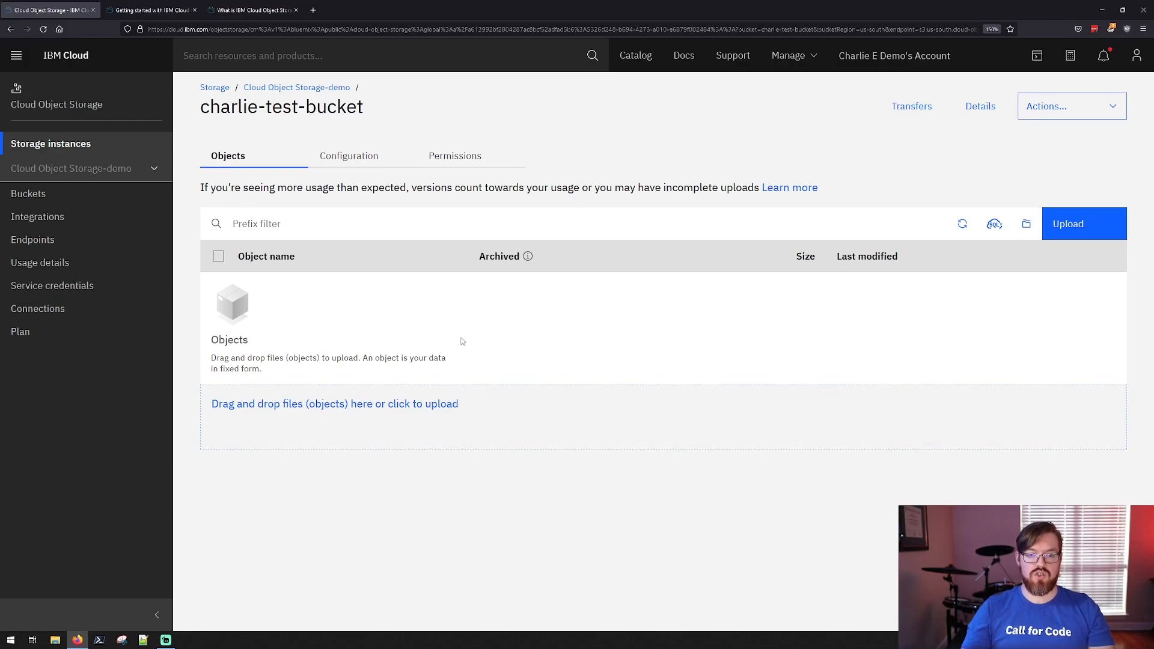
pyautogui.moveTo(422, 287)
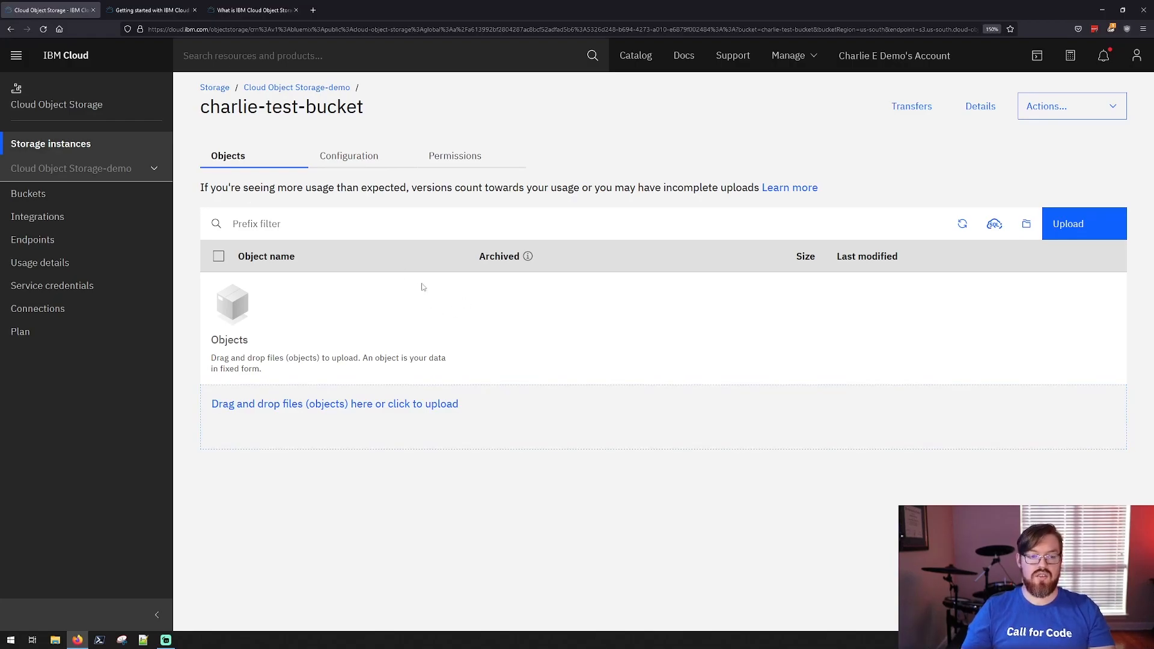
pyautogui.click(349, 155)
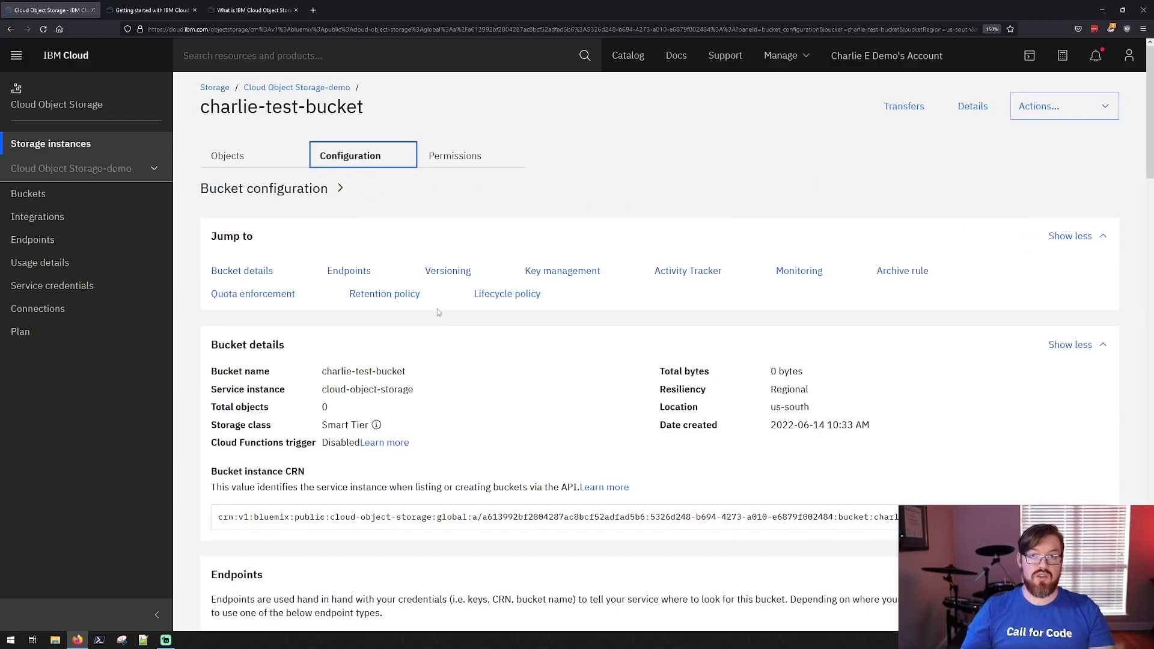
pyautogui.moveTo(422, 379)
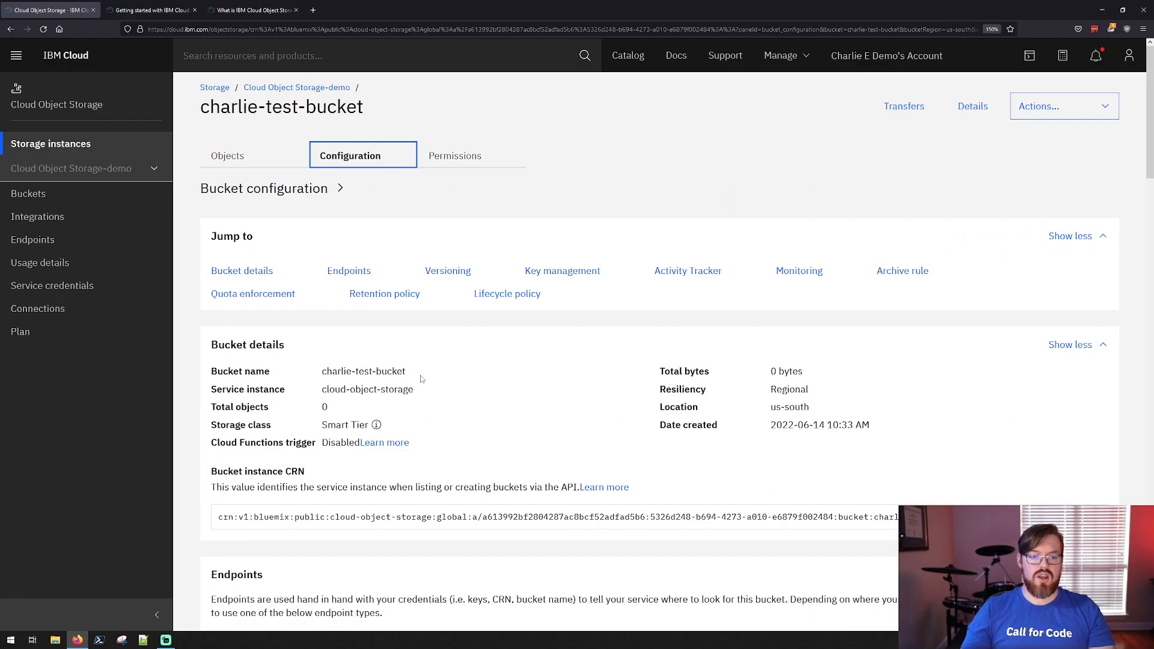
pyautogui.moveTo(413, 356)
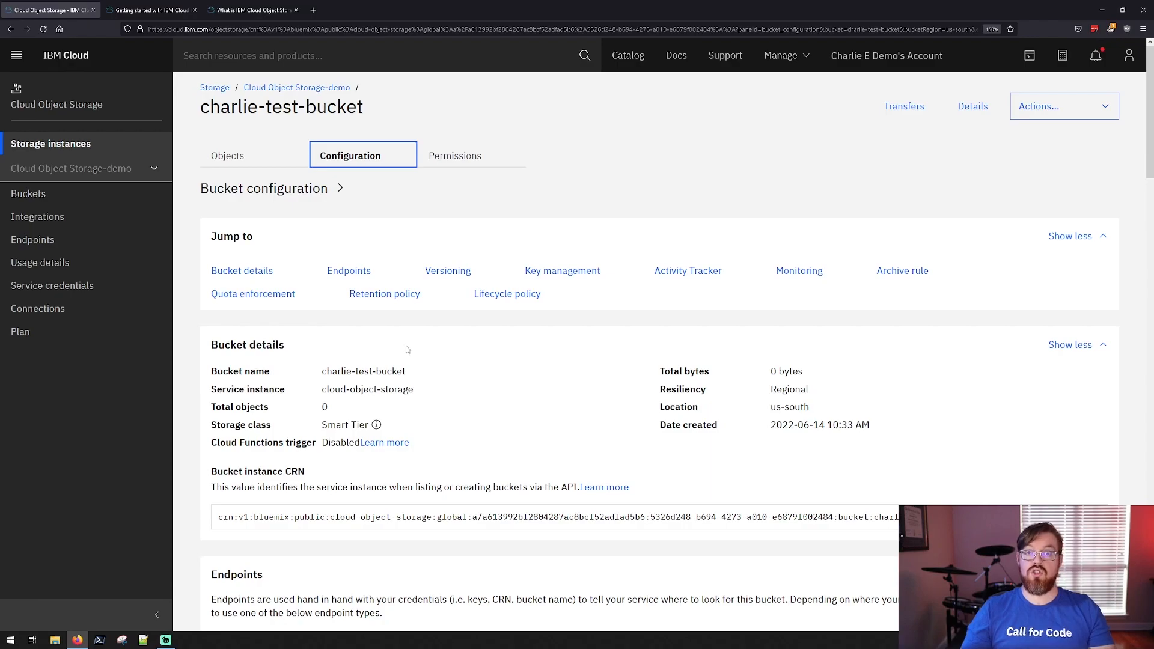
# - Scroll through charlie-test-bucket's configuration sections, then view its Permissions
pyautogui.scroll(-3)
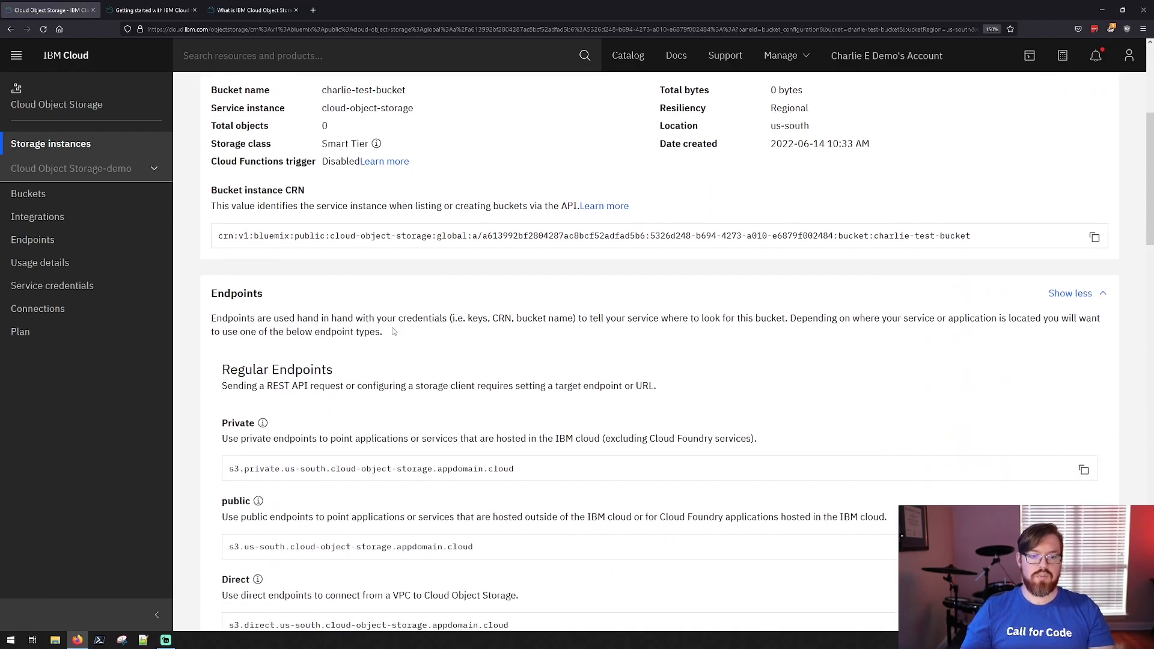
pyautogui.scroll(3)
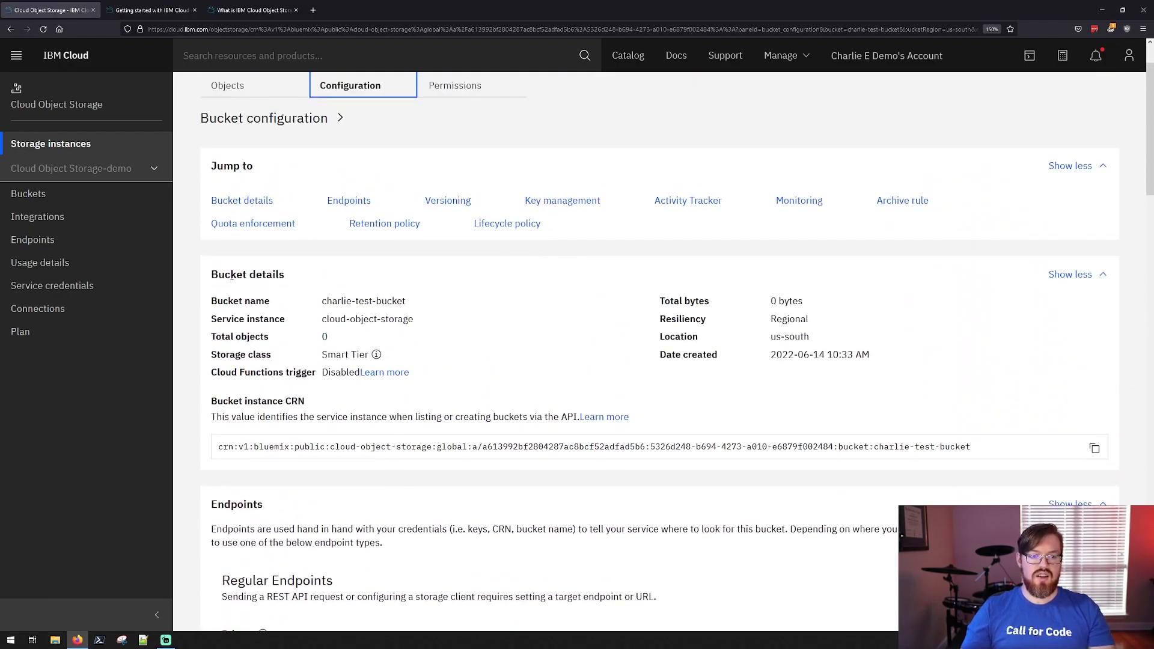
pyautogui.moveTo(648, 394)
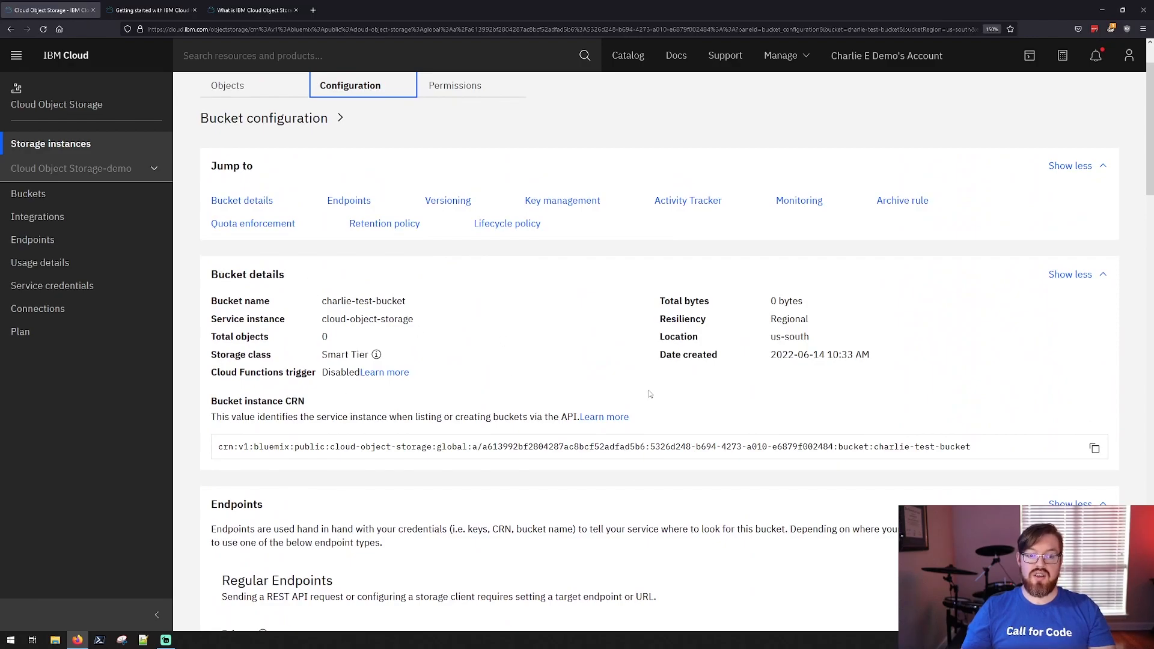
pyautogui.moveTo(357, 336)
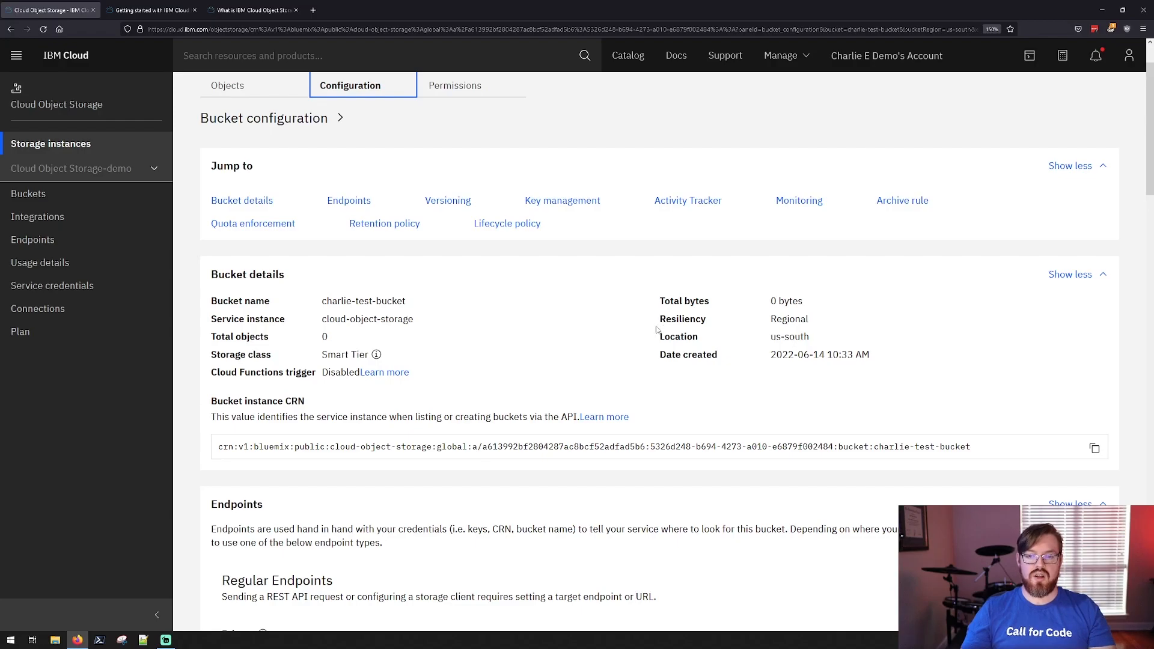
pyautogui.moveTo(337, 378)
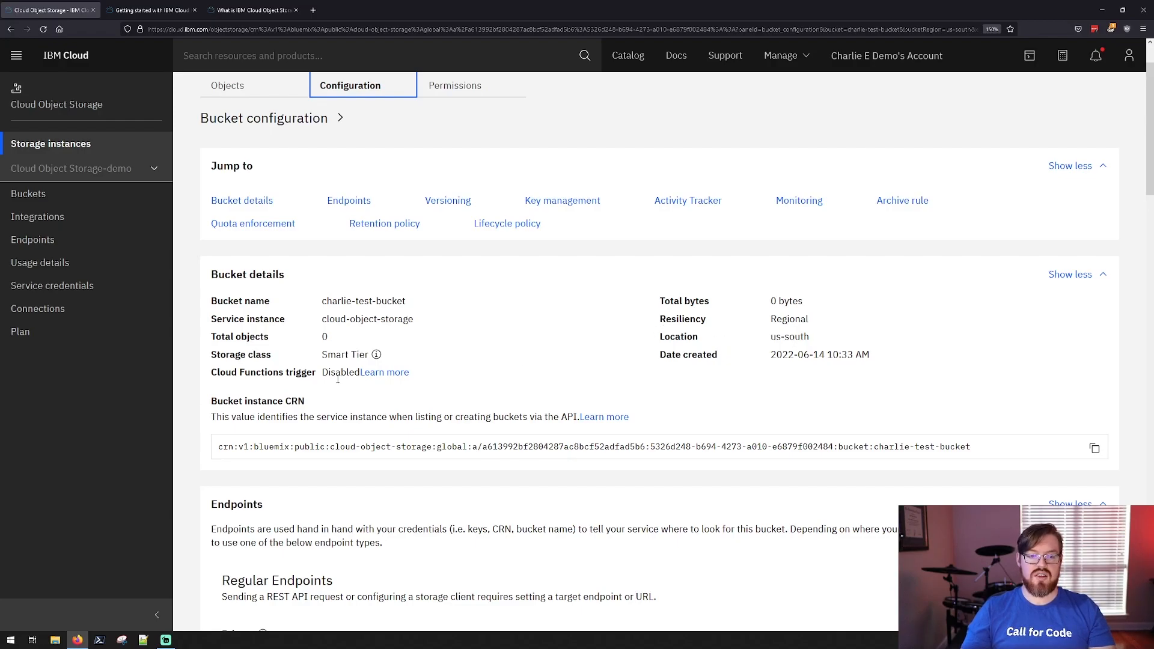
pyautogui.scroll(-3)
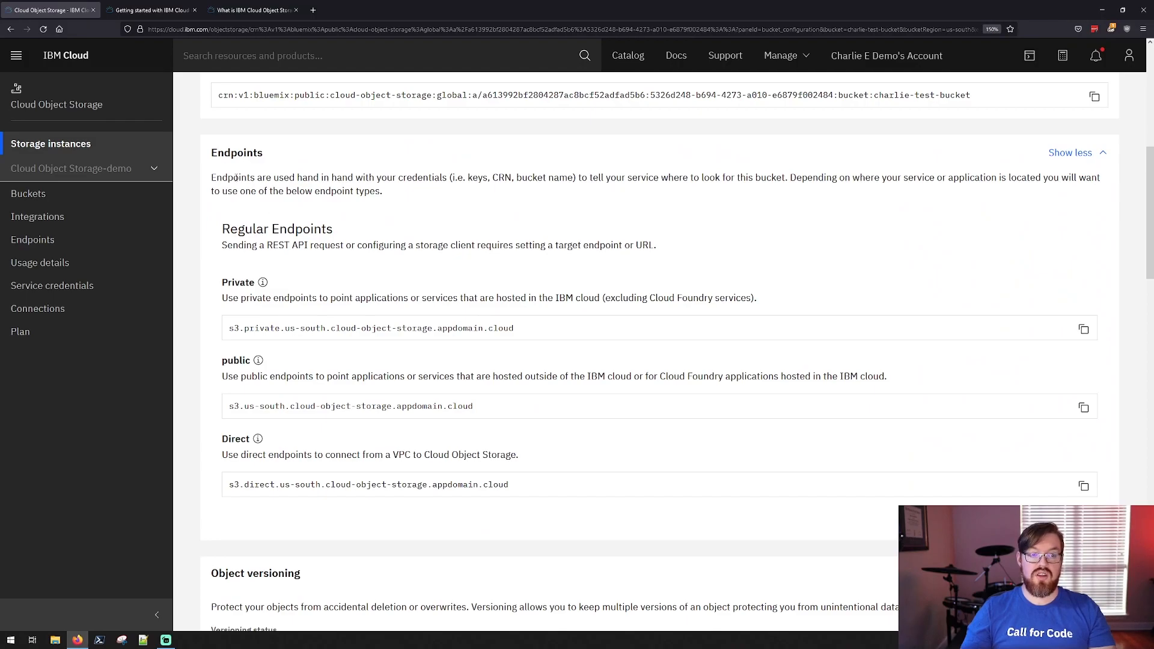
pyautogui.moveTo(365, 441)
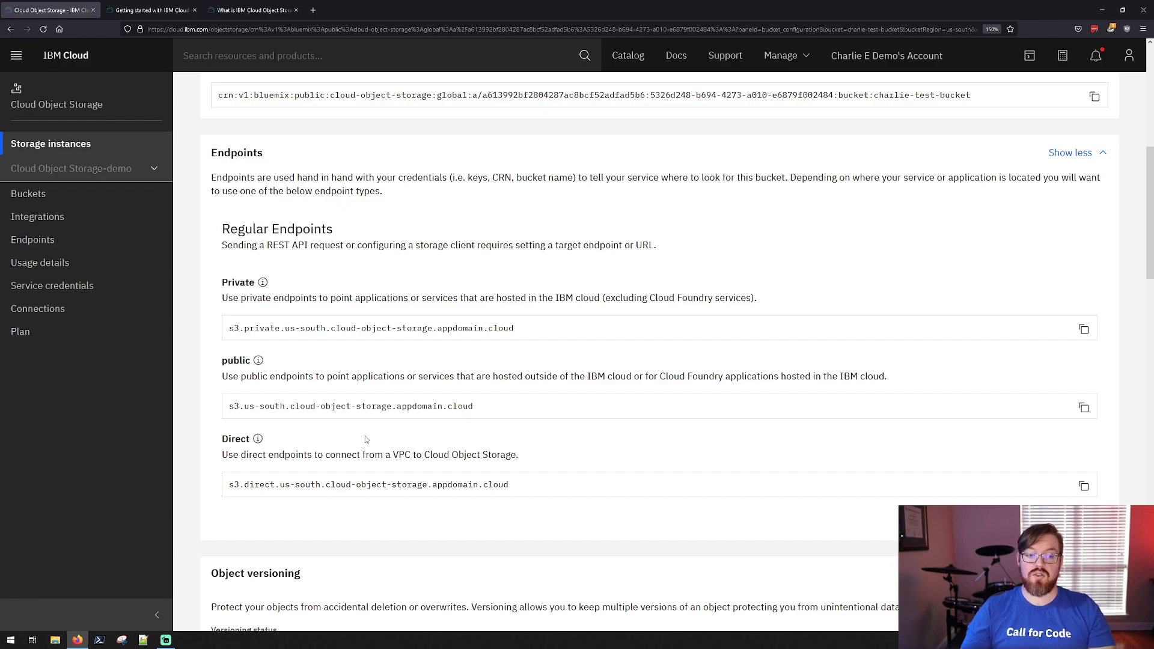
pyautogui.moveTo(516, 392)
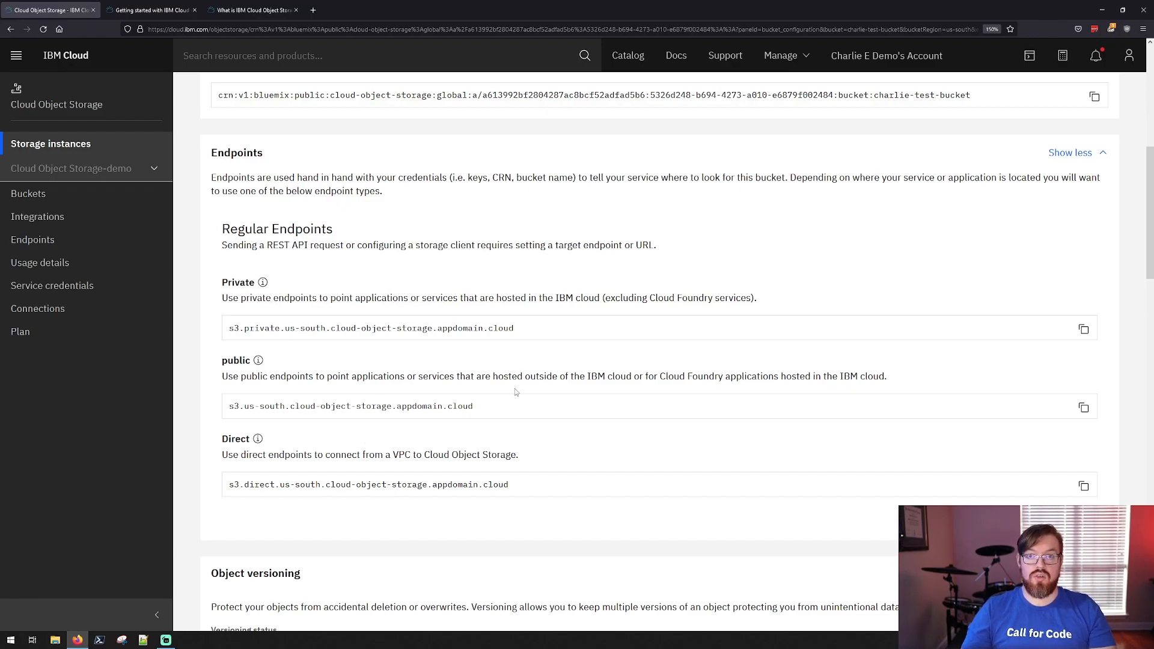
pyautogui.scroll(-3)
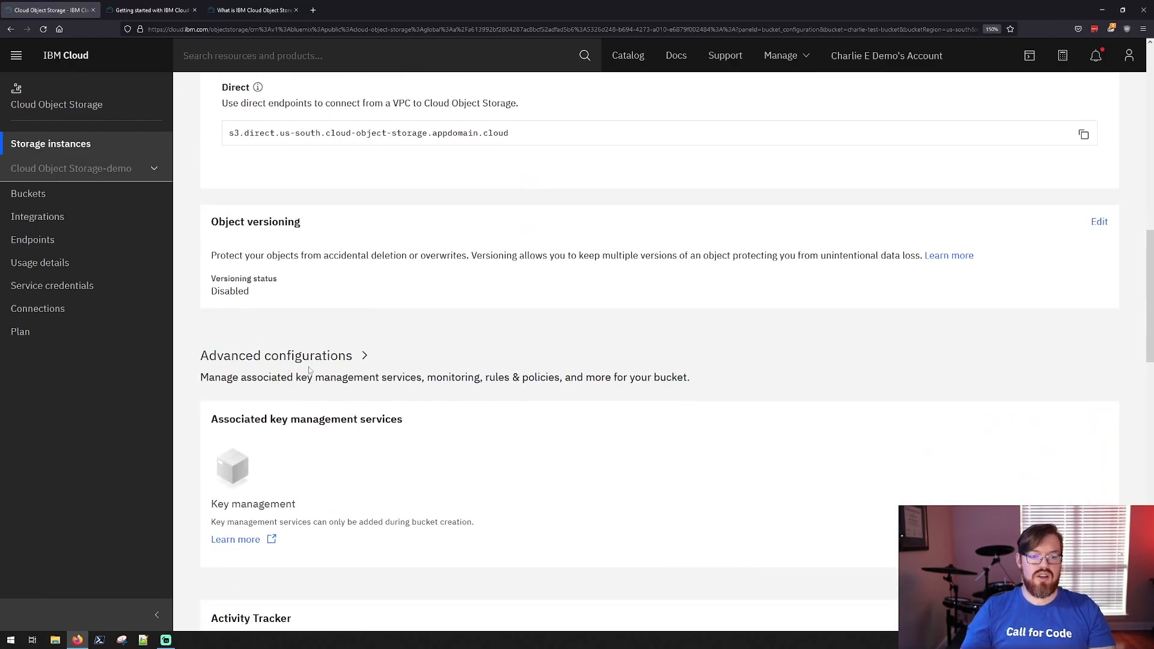
pyautogui.scroll(-3)
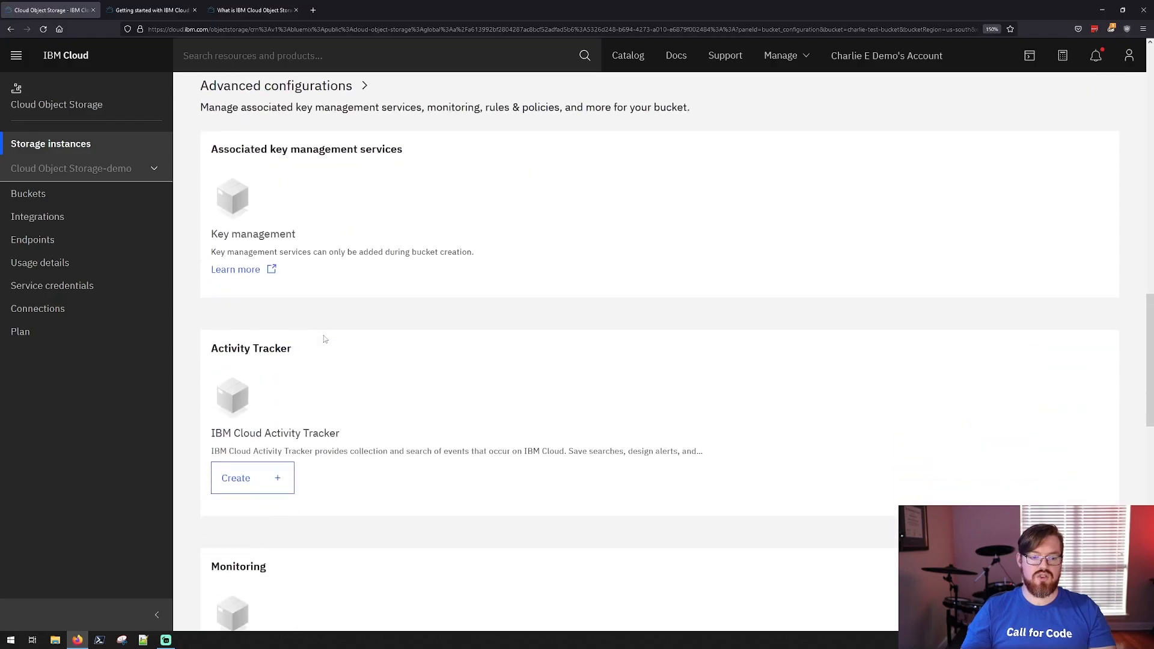
pyautogui.scroll(-3)
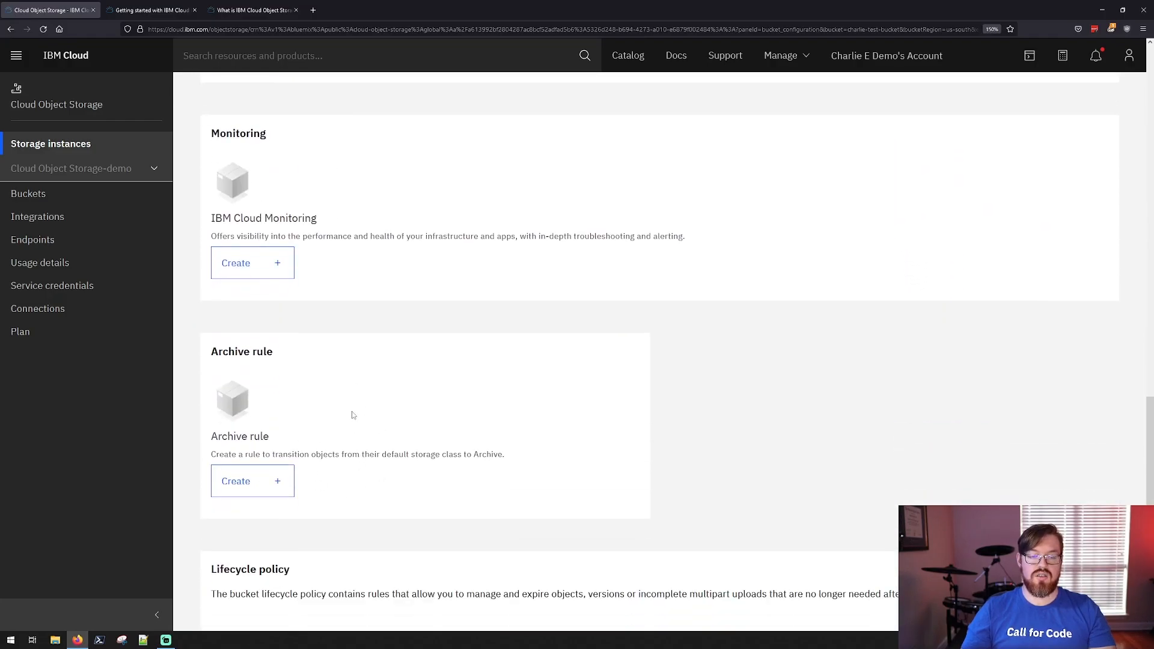
pyautogui.scroll(-3)
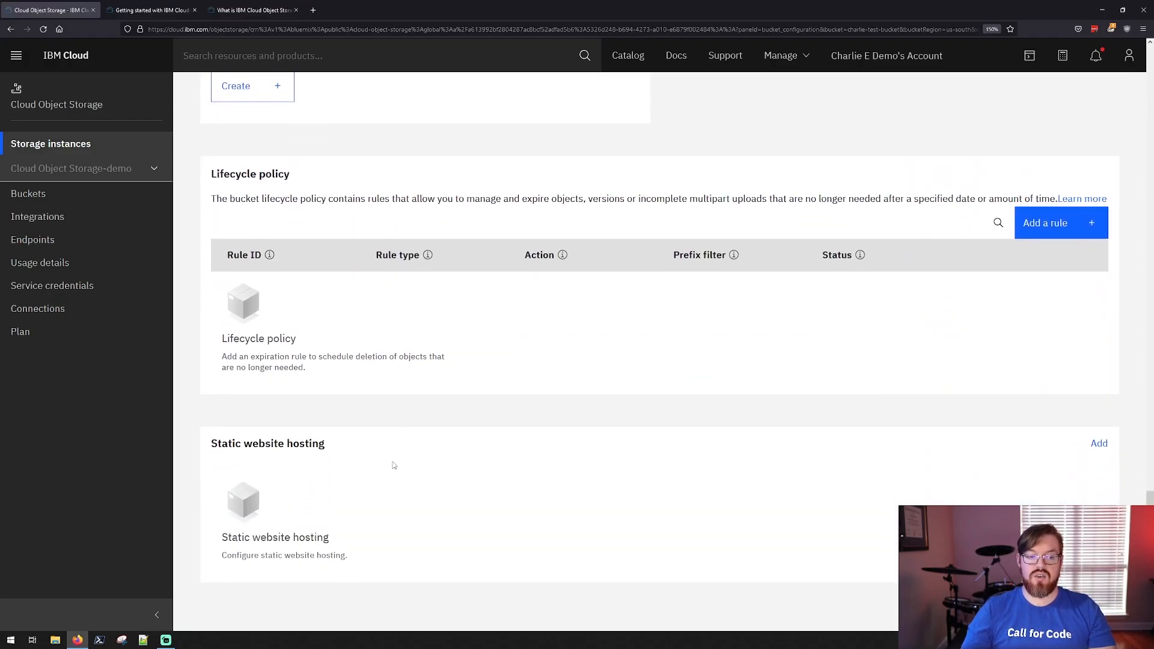
pyautogui.scroll(3)
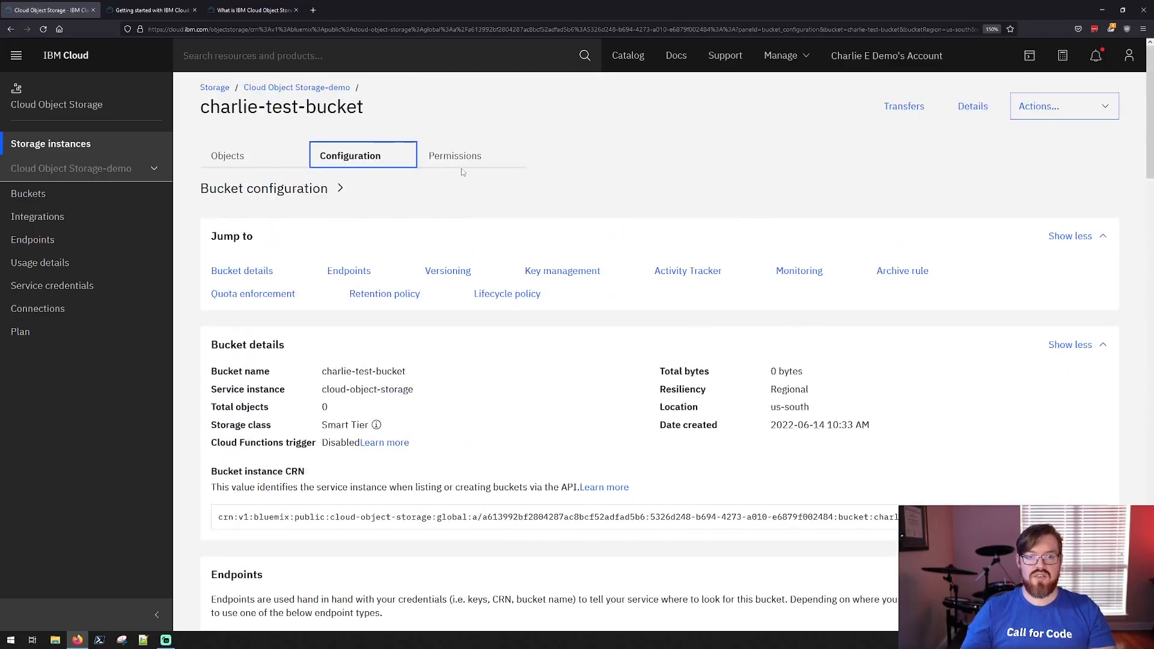
pyautogui.click(454, 155)
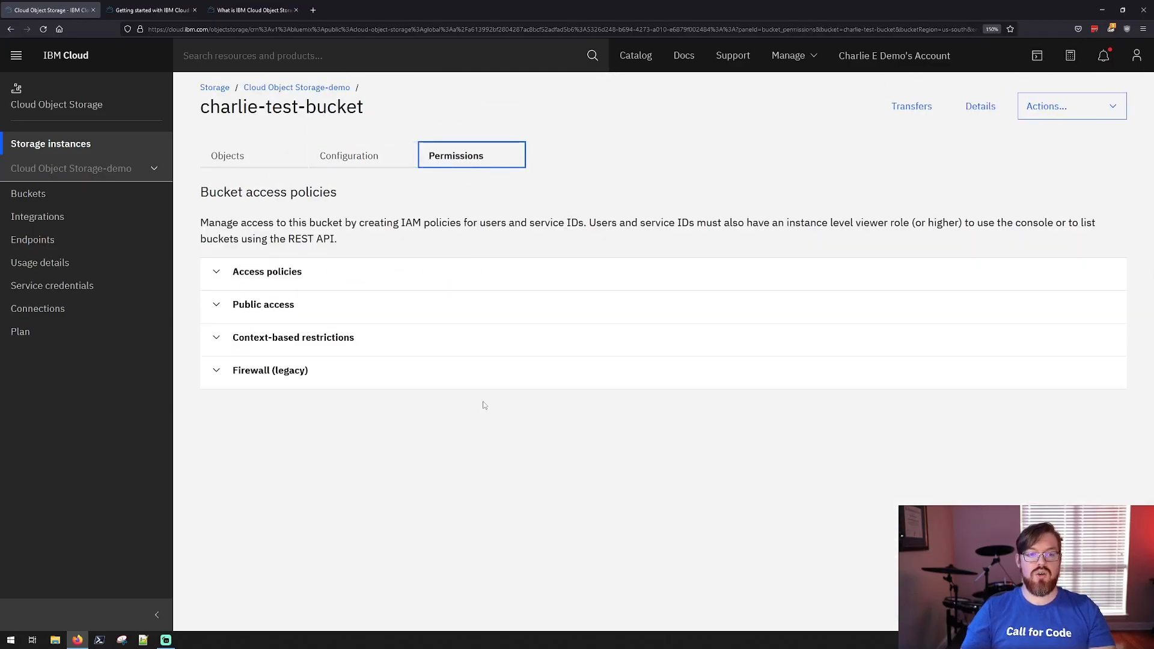
pyautogui.moveTo(476, 409)
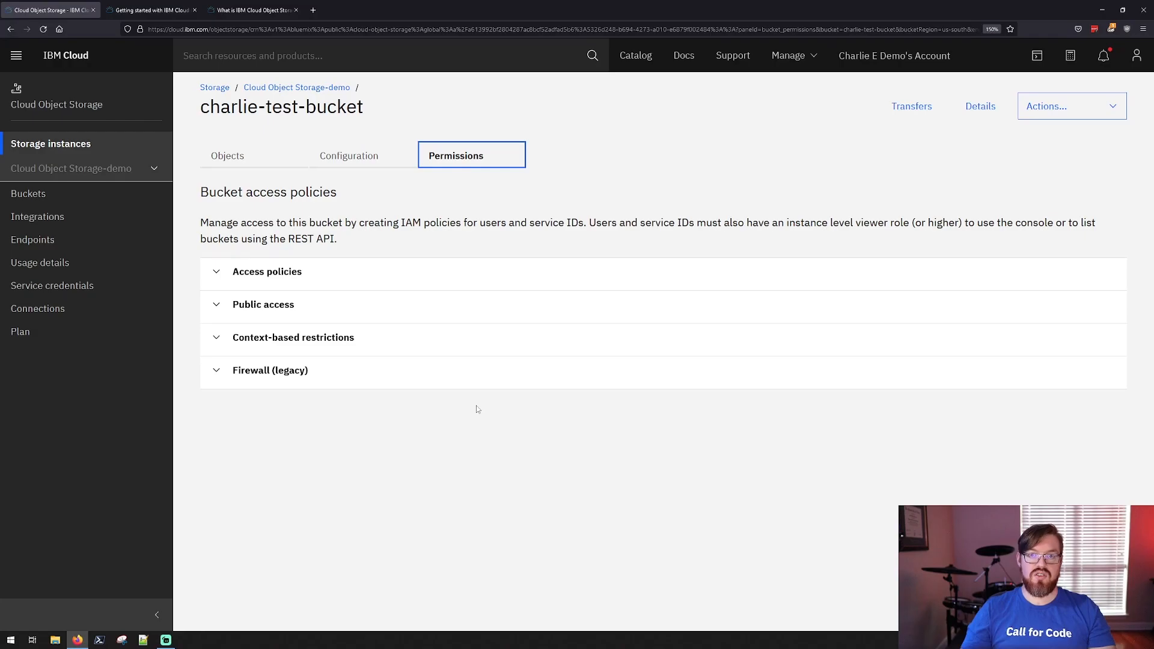
pyautogui.moveTo(453, 405)
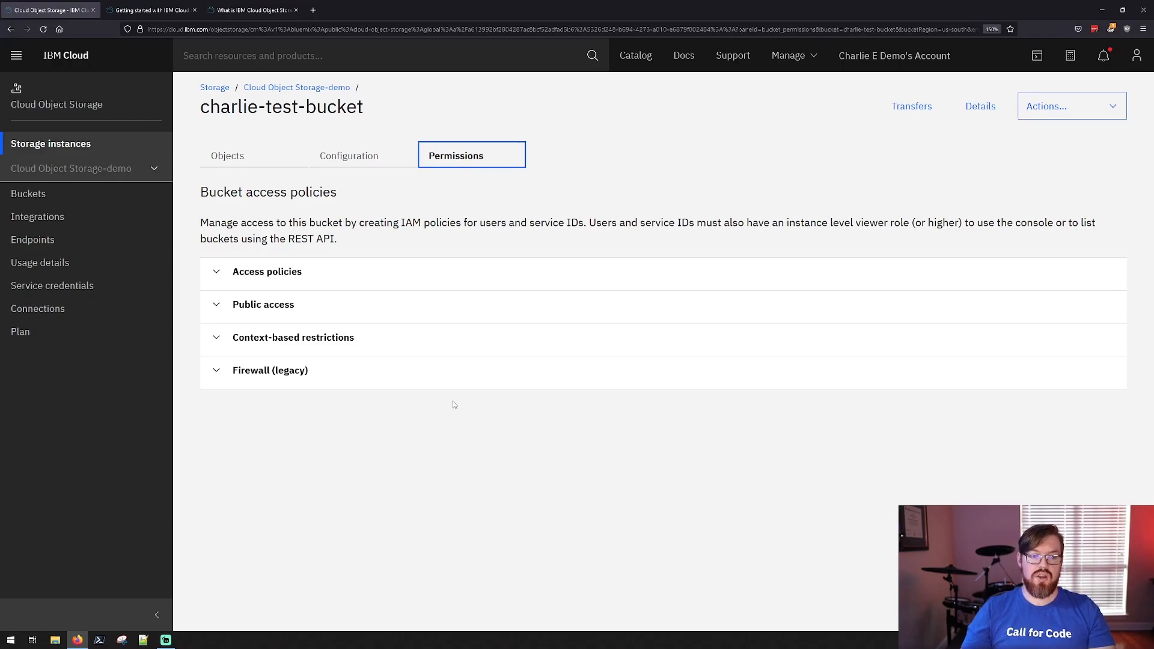
pyautogui.moveTo(448, 394)
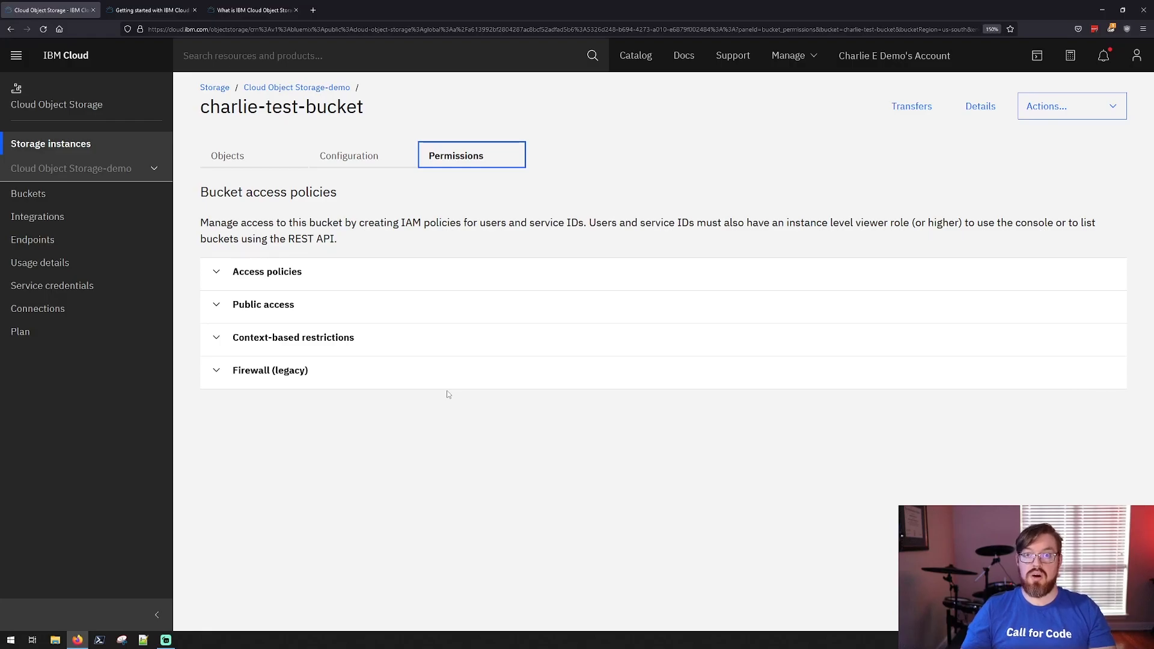
pyautogui.moveTo(438, 396)
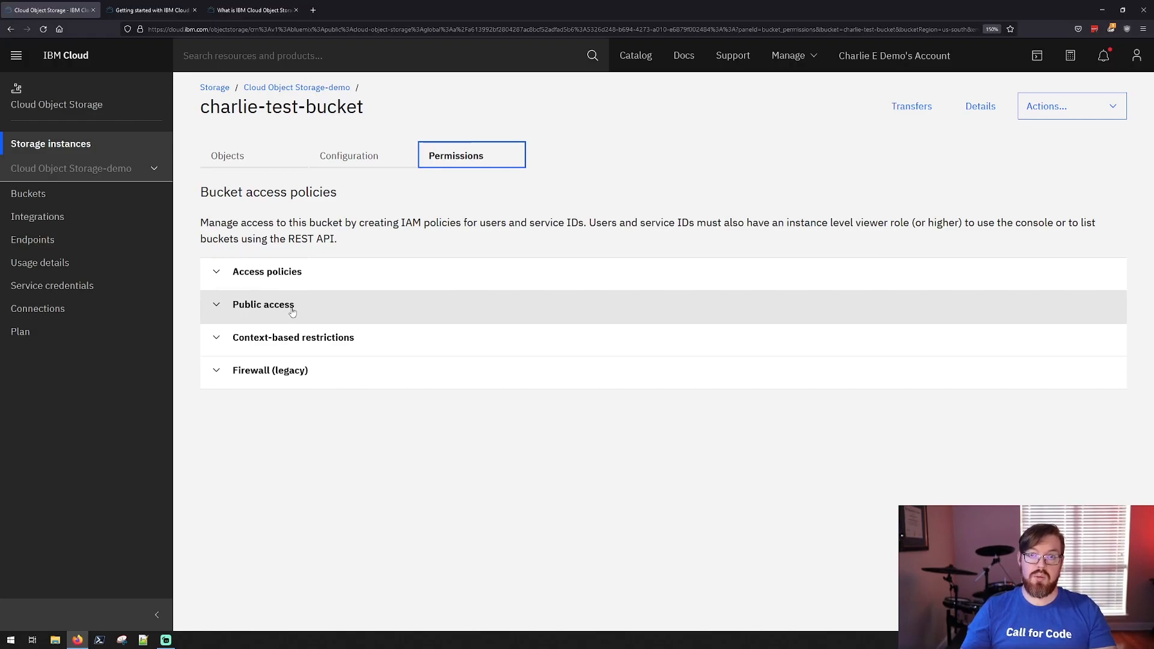
# - Review the Public access role choices (Content Reader, Object Reader) without granting access, then move to Access policies
pyautogui.click(263, 304)
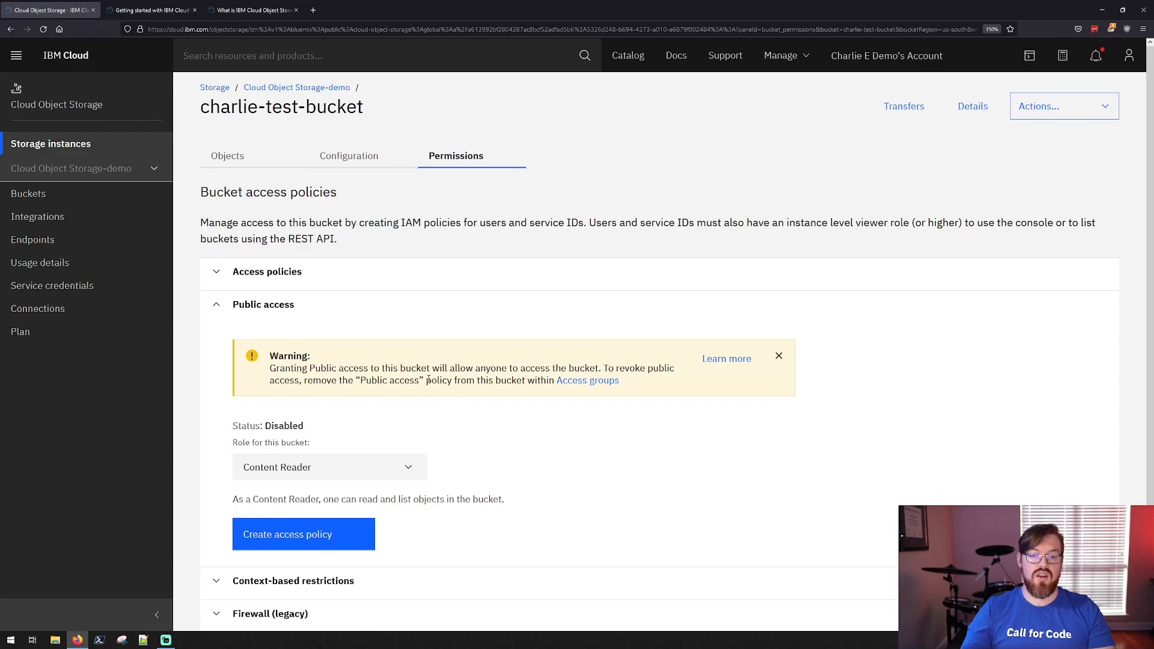
pyautogui.moveTo(538, 365)
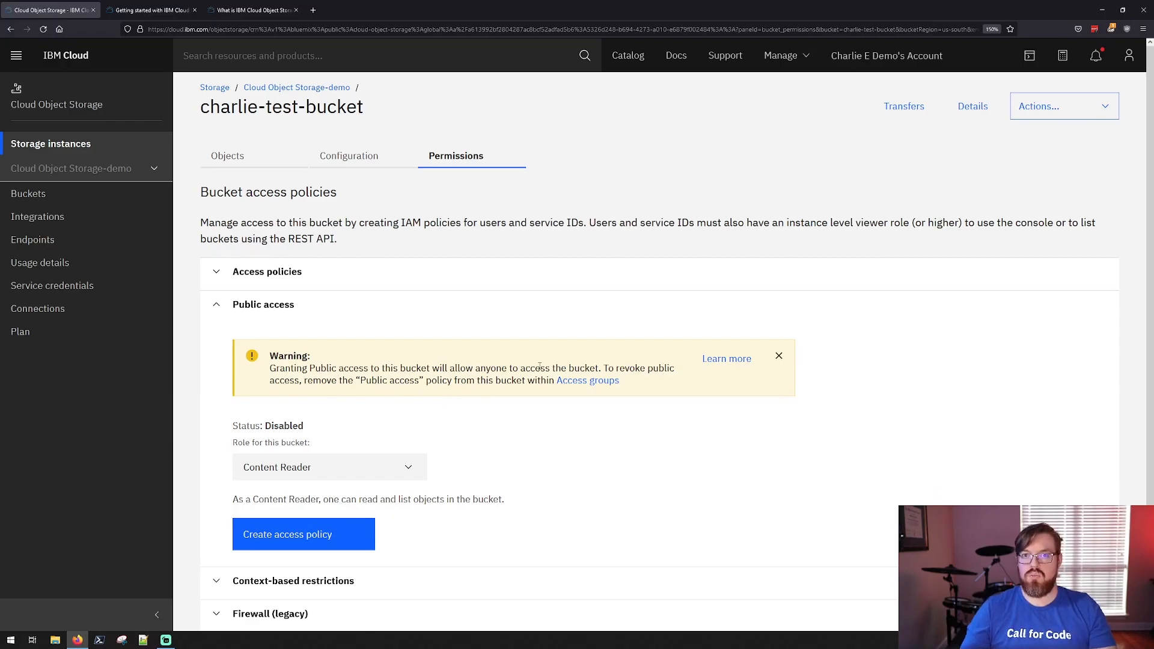
pyautogui.moveTo(464, 461)
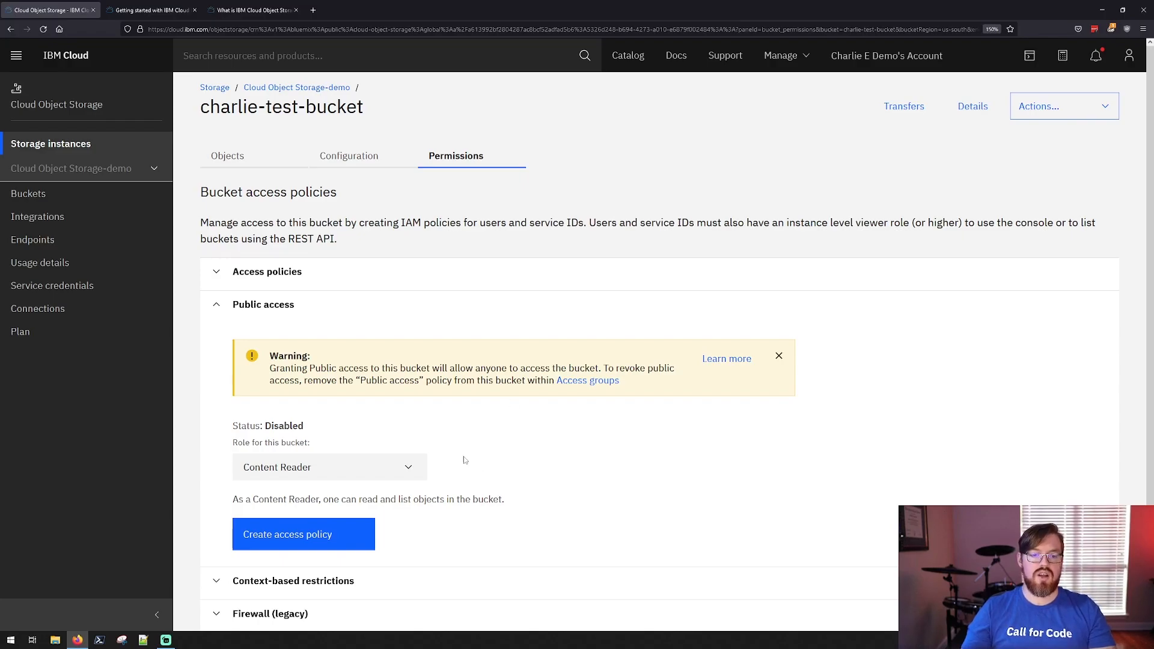
pyautogui.click(329, 466)
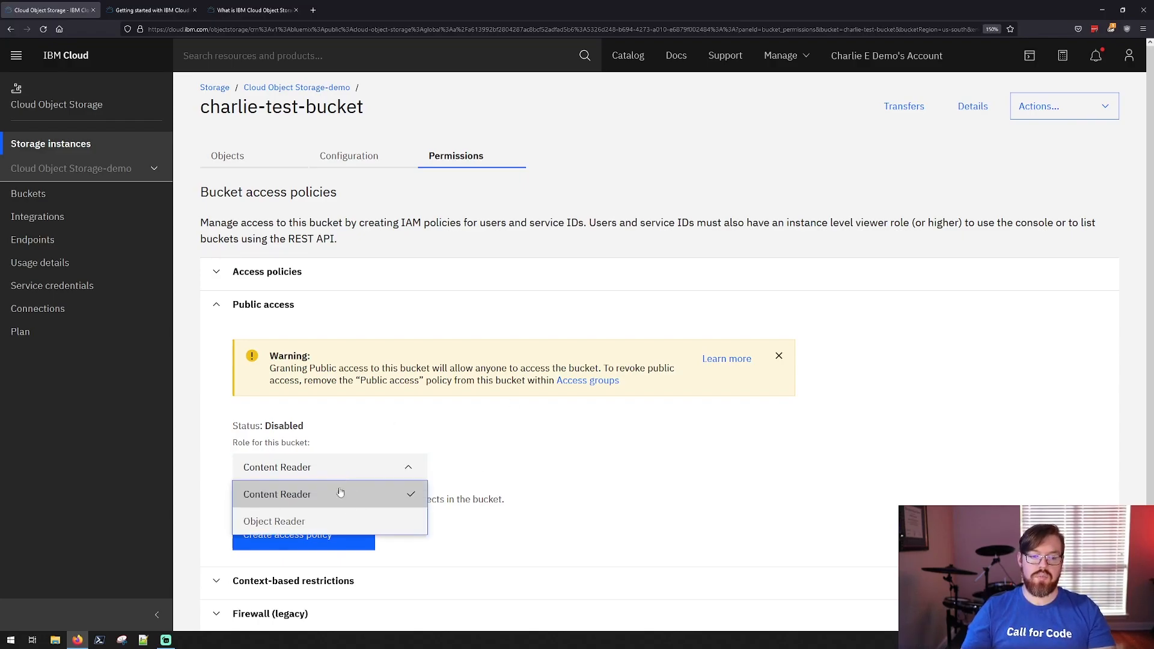
pyautogui.click(277, 494)
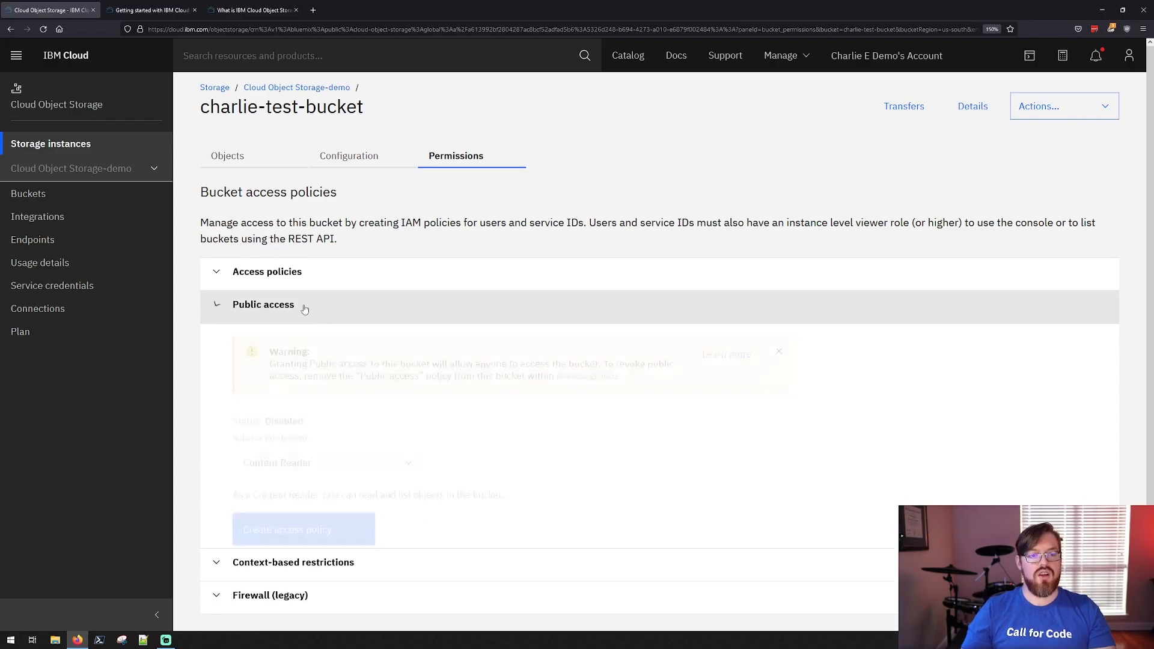
pyautogui.click(267, 270)
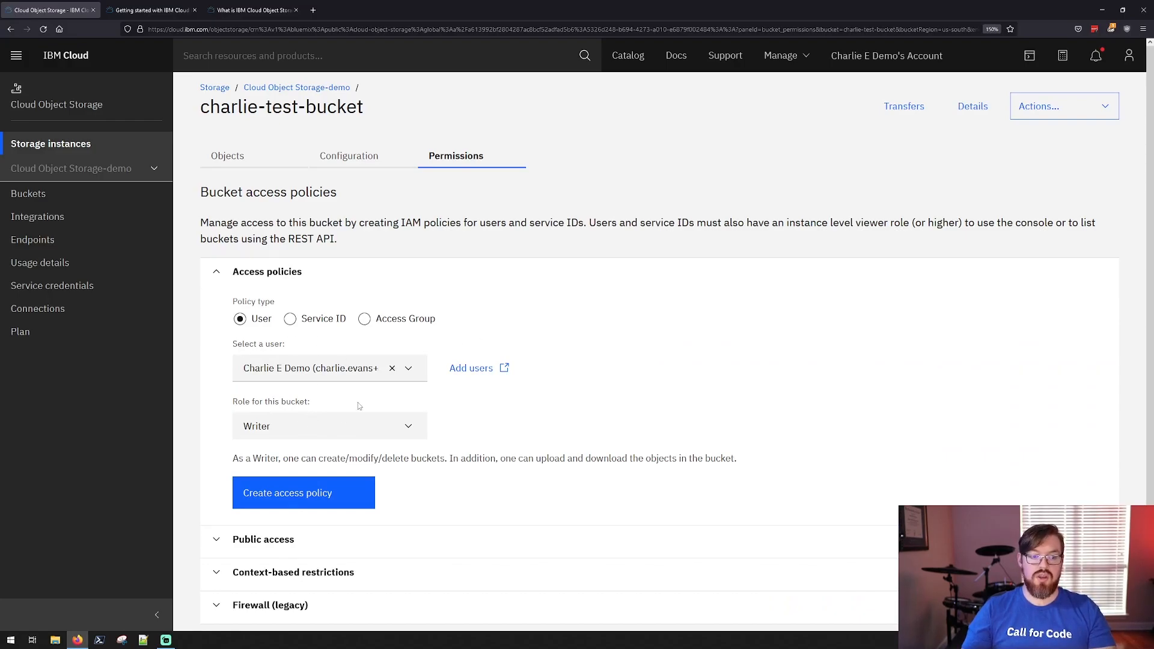
pyautogui.moveTo(471, 377)
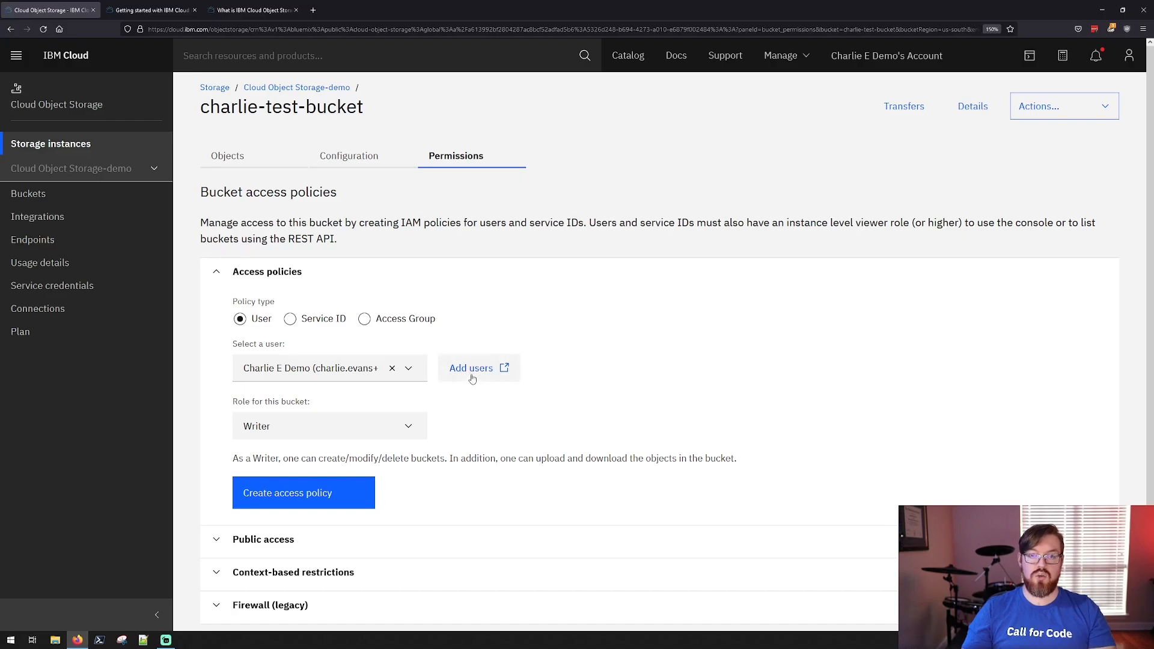
# - Compare Service ID and Access Group policy types and context-based restrictions, then return to Configuration
pyautogui.click(290, 317)
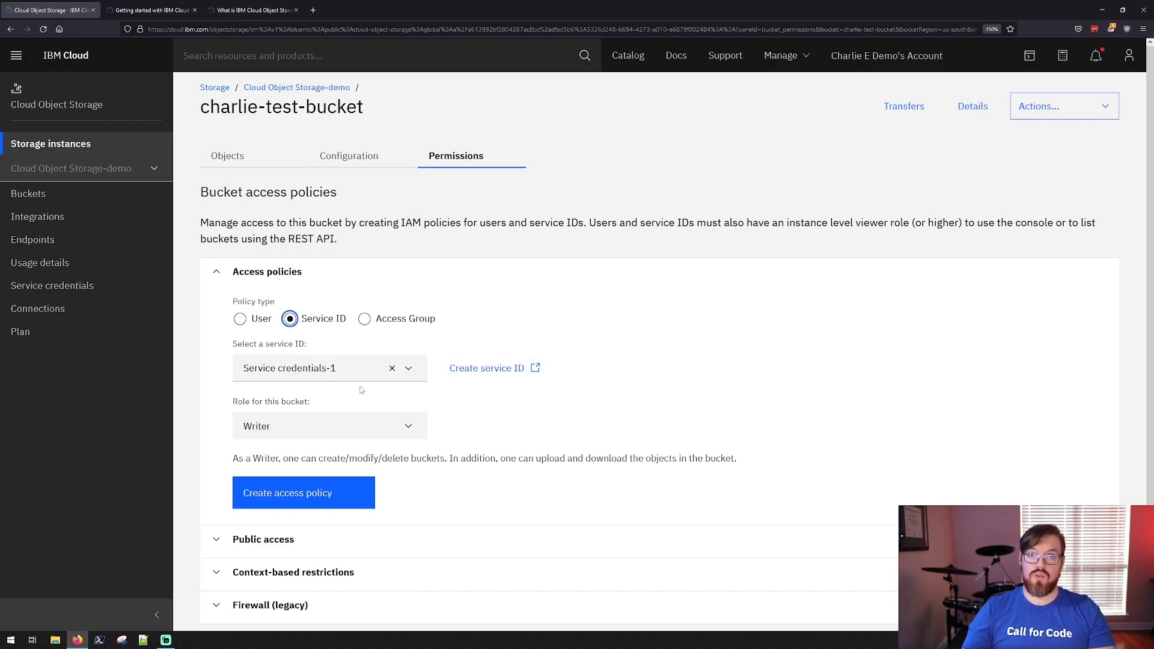
pyautogui.click(364, 317)
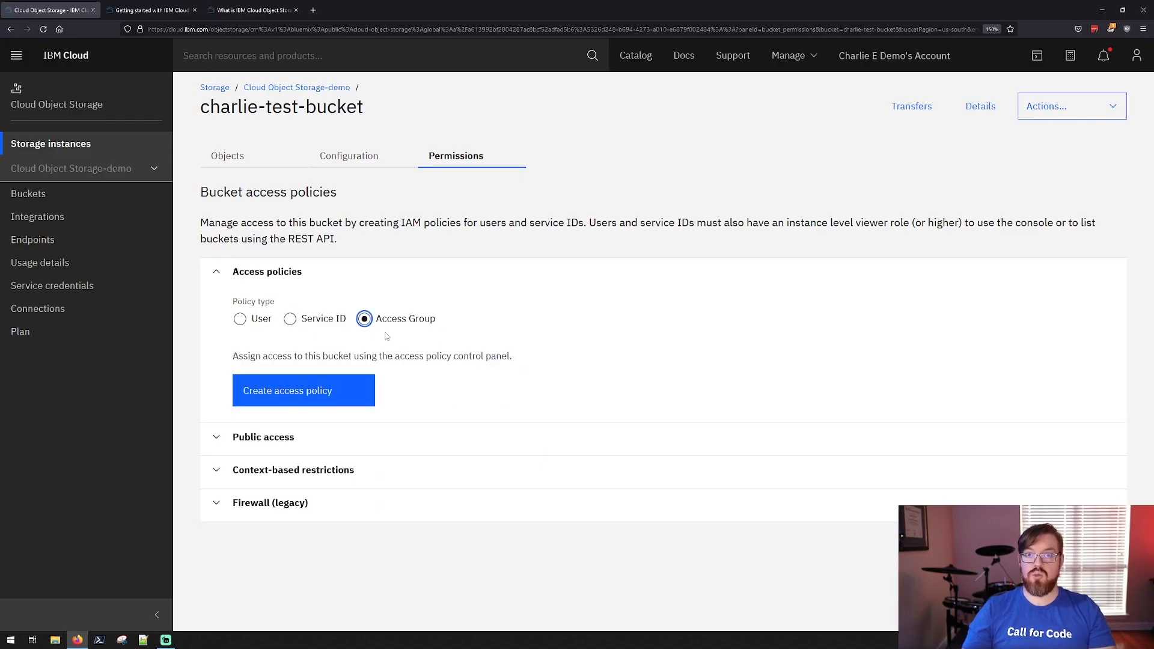
pyautogui.click(293, 470)
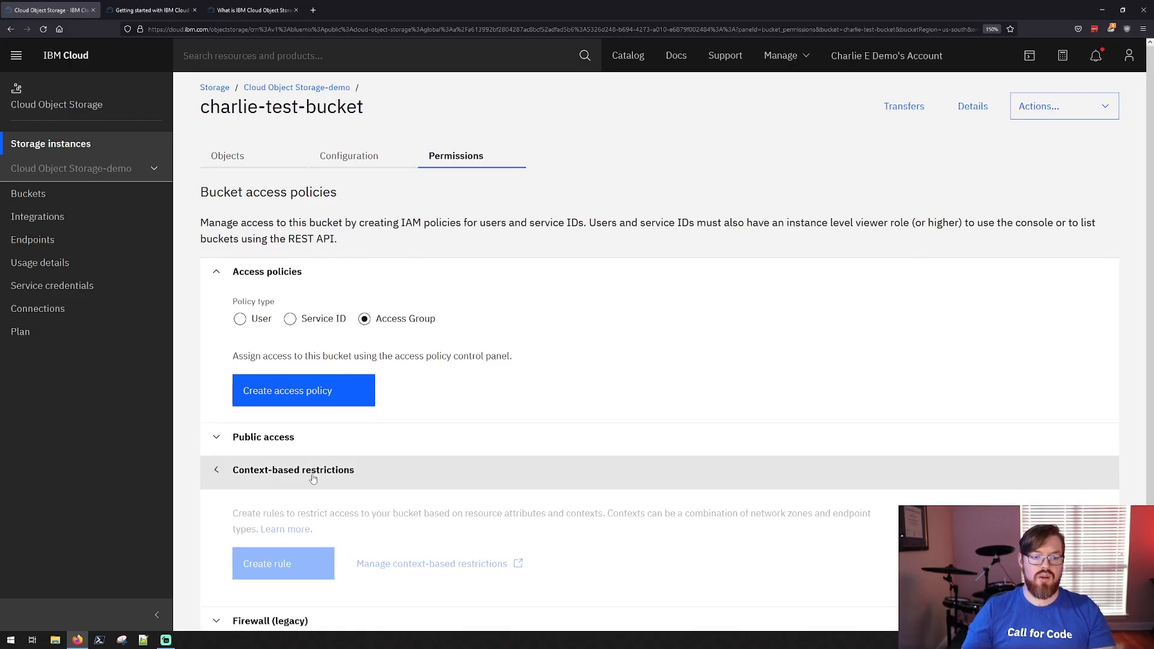
pyautogui.click(349, 155)
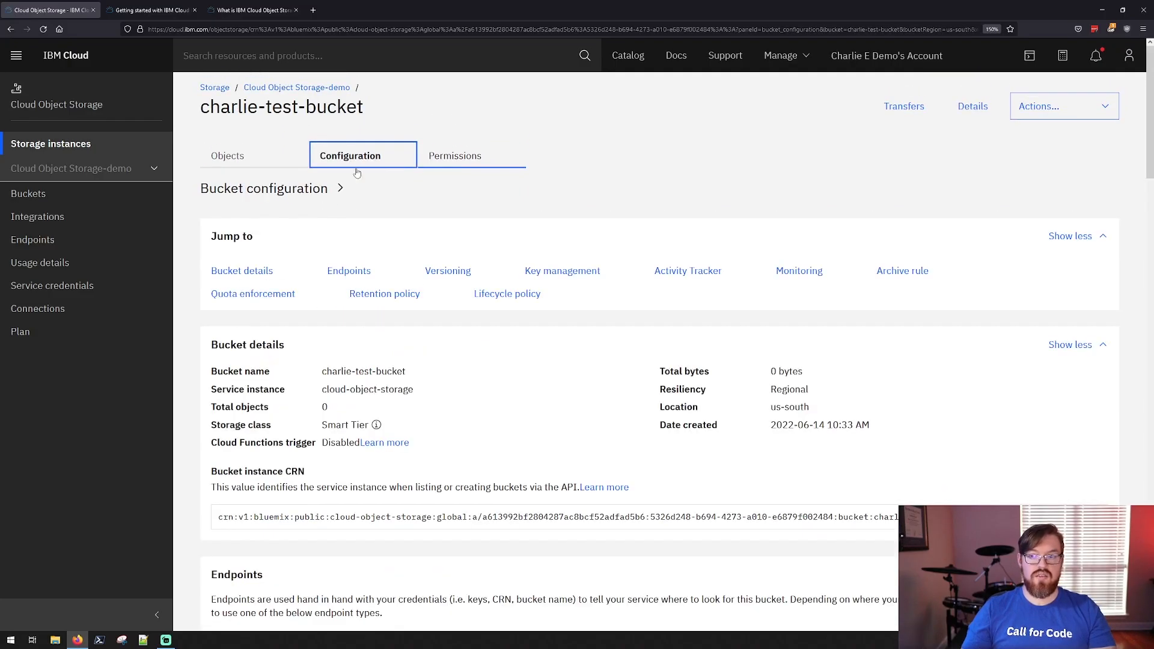
# - Scan the Configuration page and bring up the Uploads panel for charlie-test-bucket
pyautogui.scroll(-3)
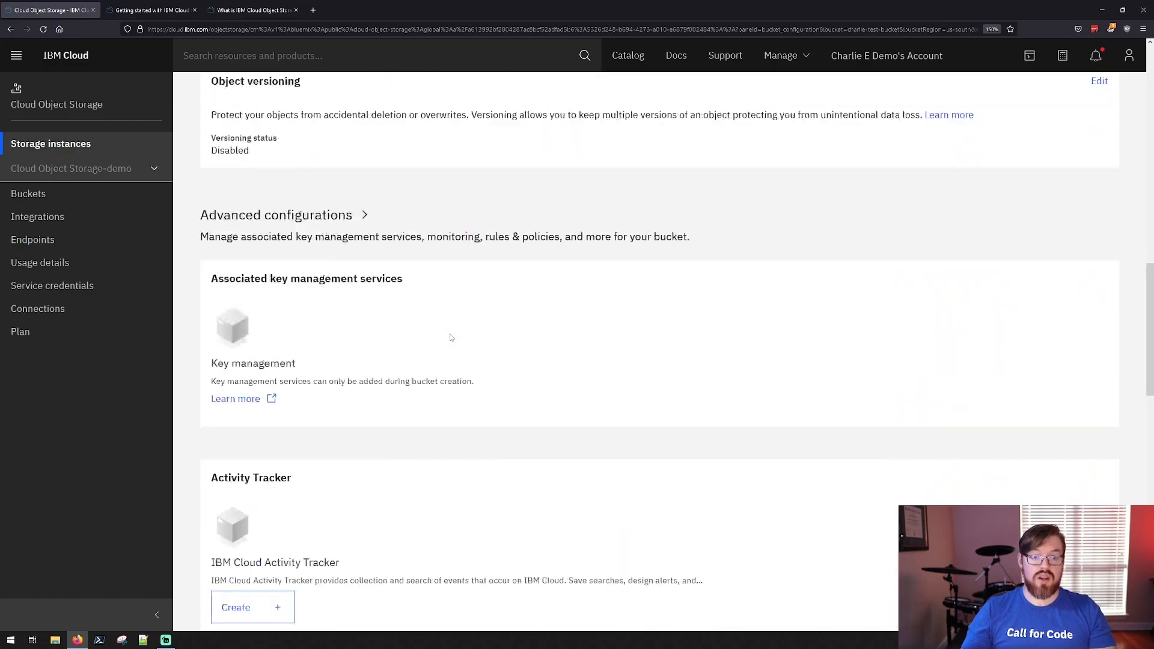
pyautogui.scroll(3)
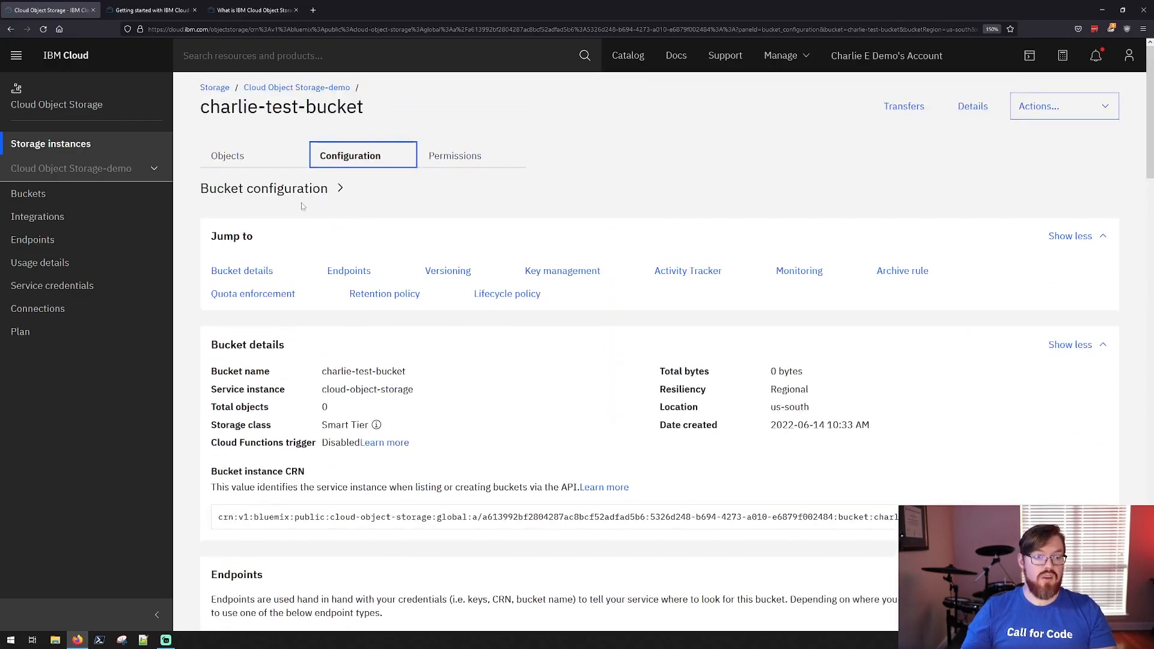
pyautogui.click(228, 155)
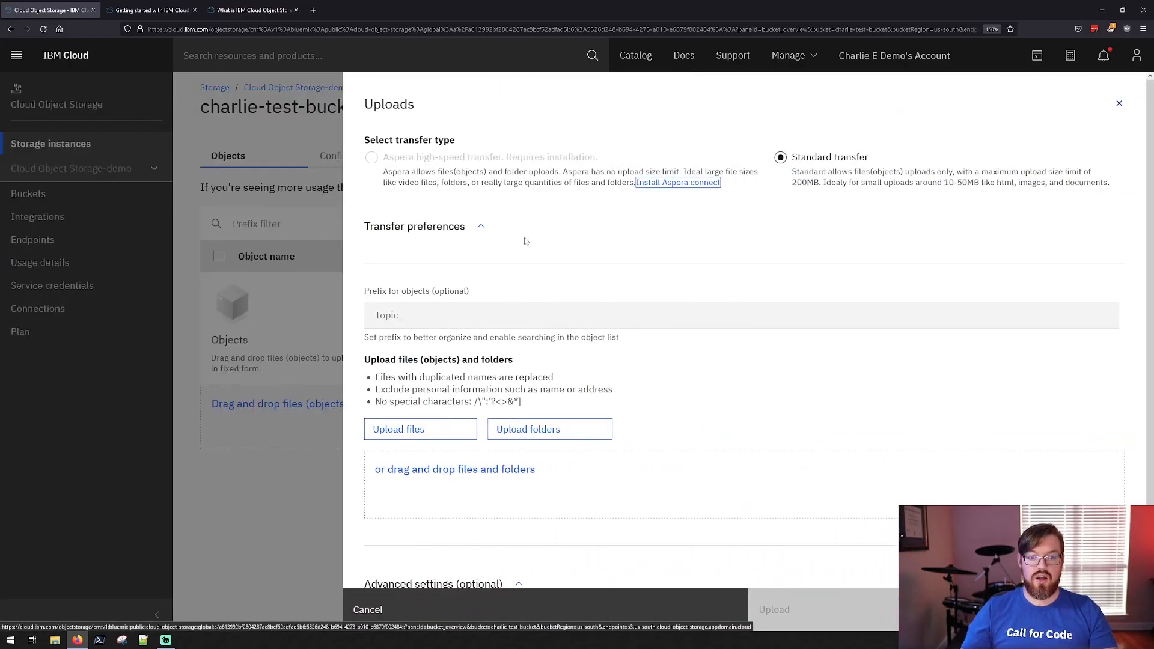
pyautogui.moveTo(409, 605)
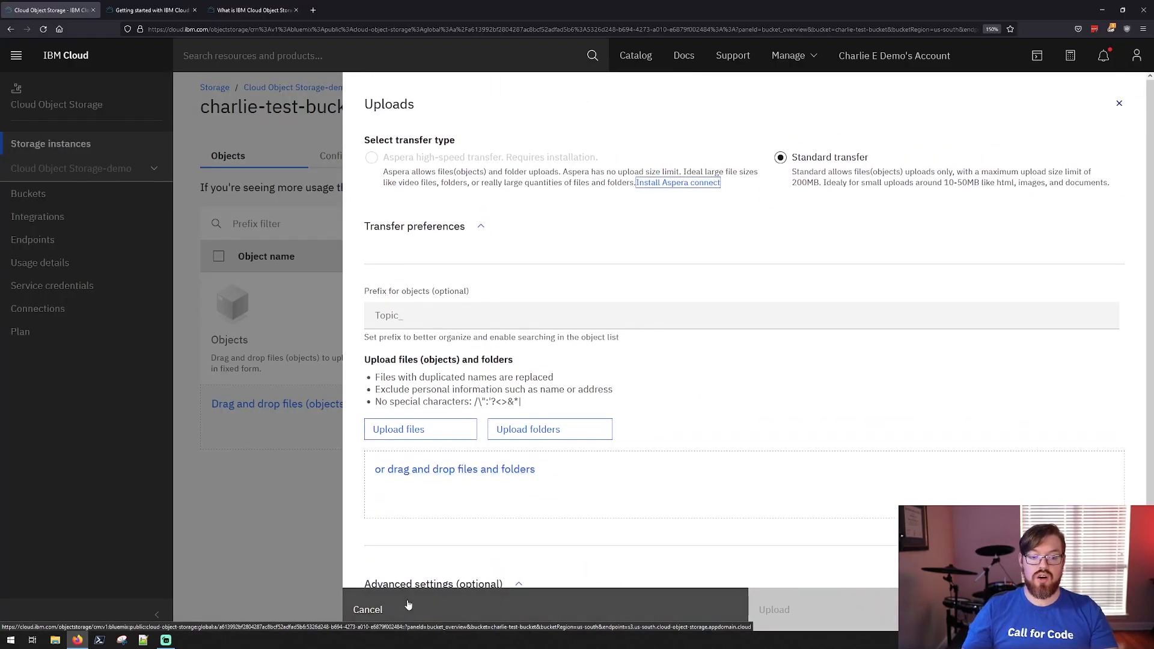
# - Dismiss the Uploads panel and preview CoolBackground.jpg from File Explorer's Desktop folder
pyautogui.click(368, 608)
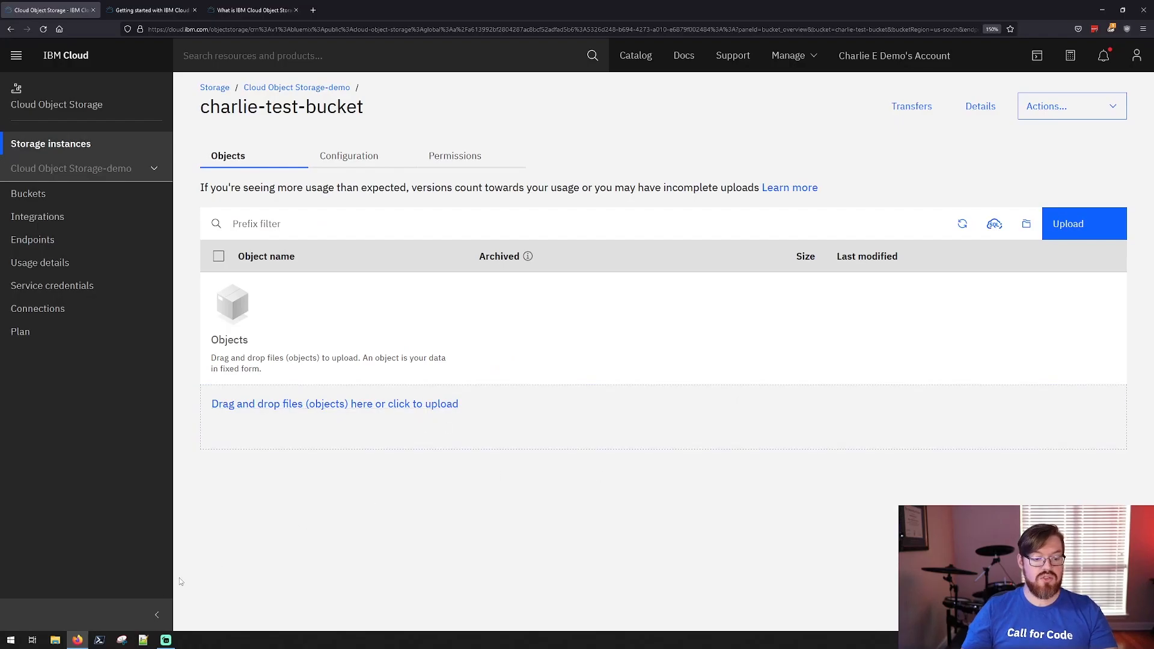
pyautogui.click(55, 638)
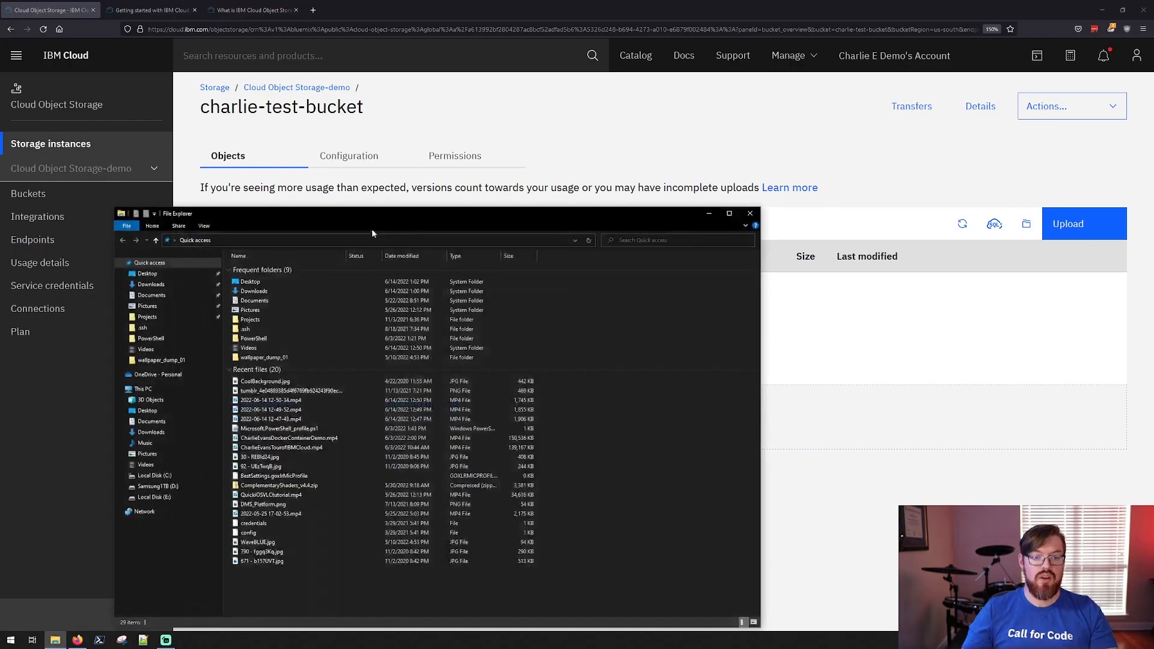
pyautogui.click(147, 273)
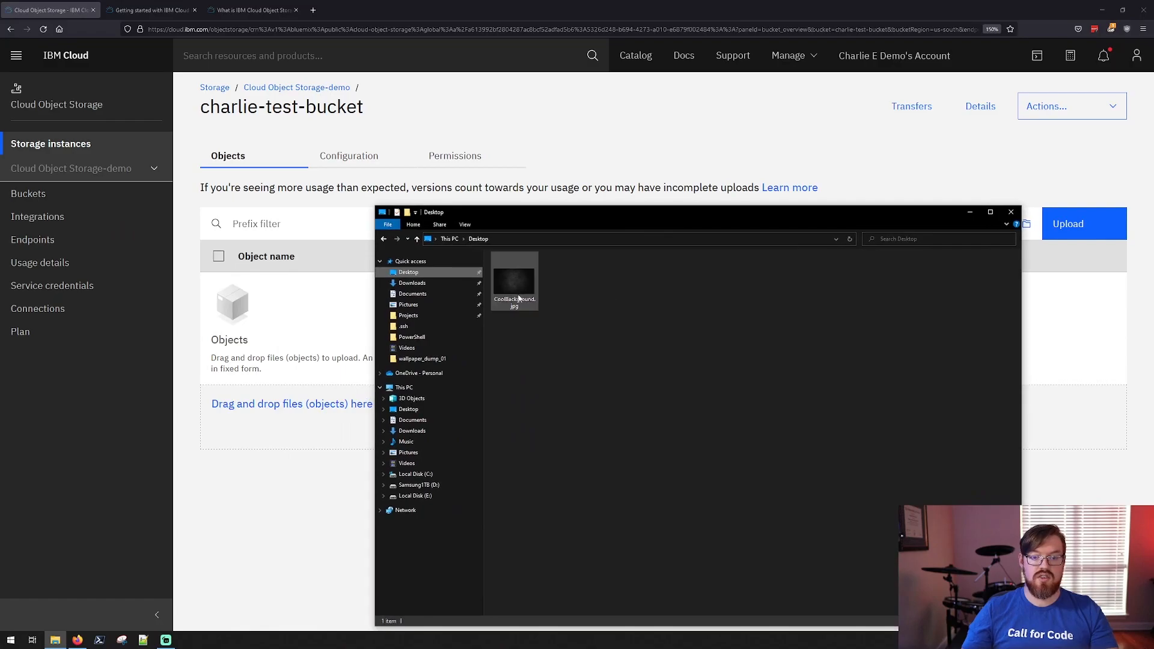
pyautogui.doubleClick(513, 278)
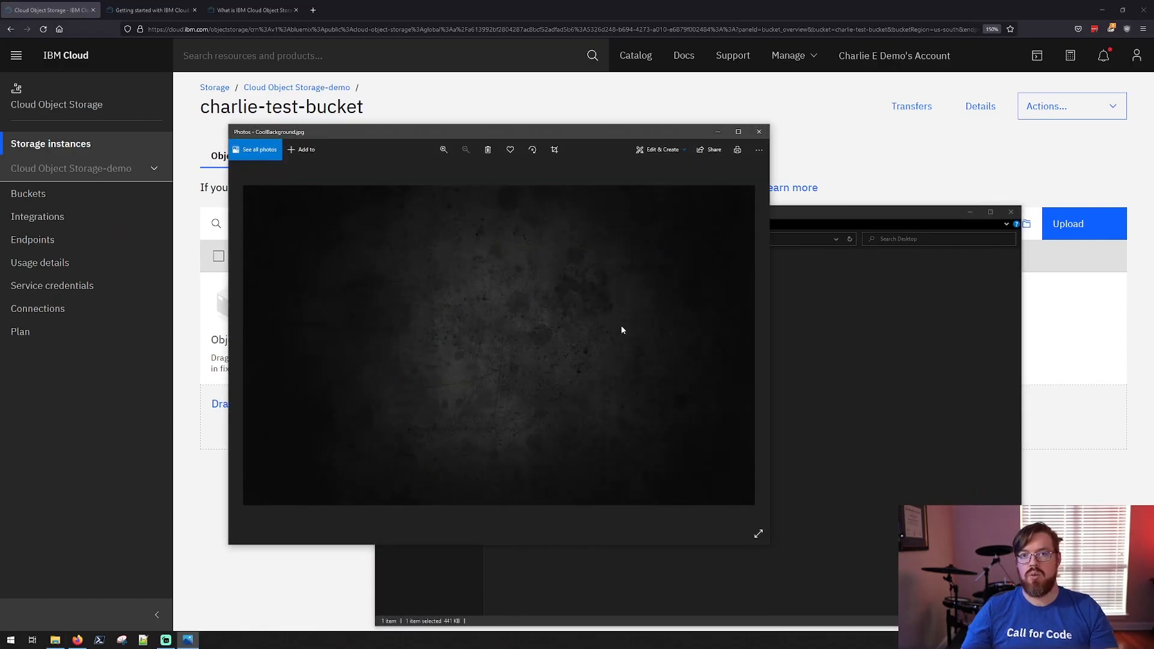
pyautogui.moveTo(618, 319)
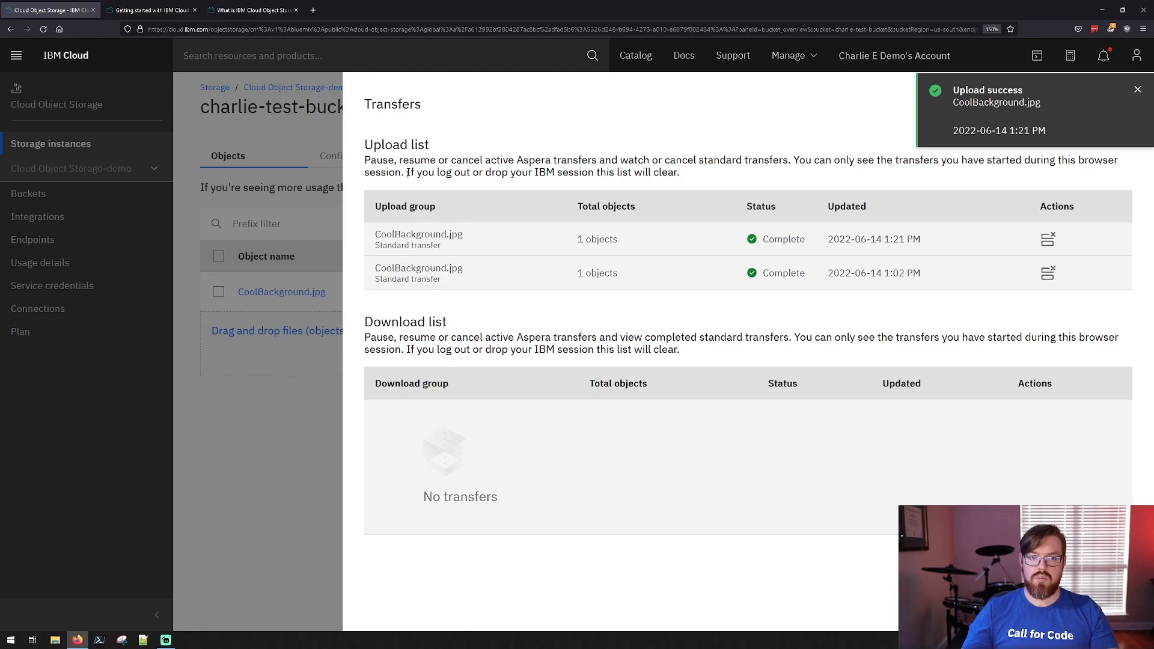
# - Confirm CoolBackground.jpg uploaded into the bucket and close the Transfers list
pyautogui.click(1137, 89)
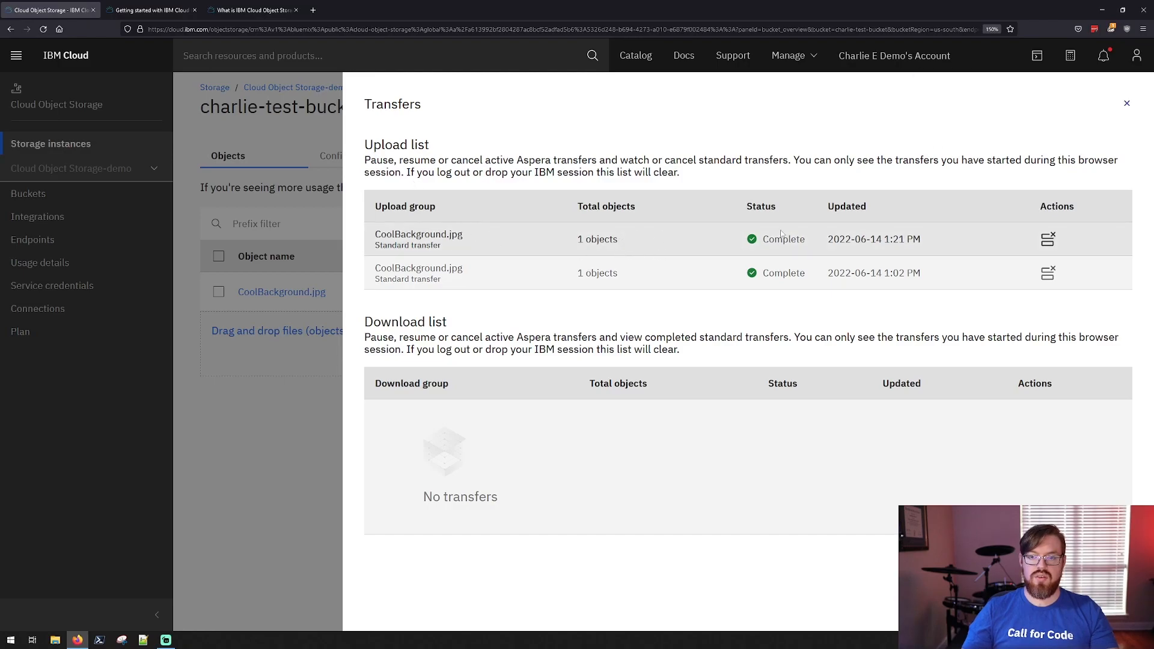
pyautogui.doubleClick(873, 238)
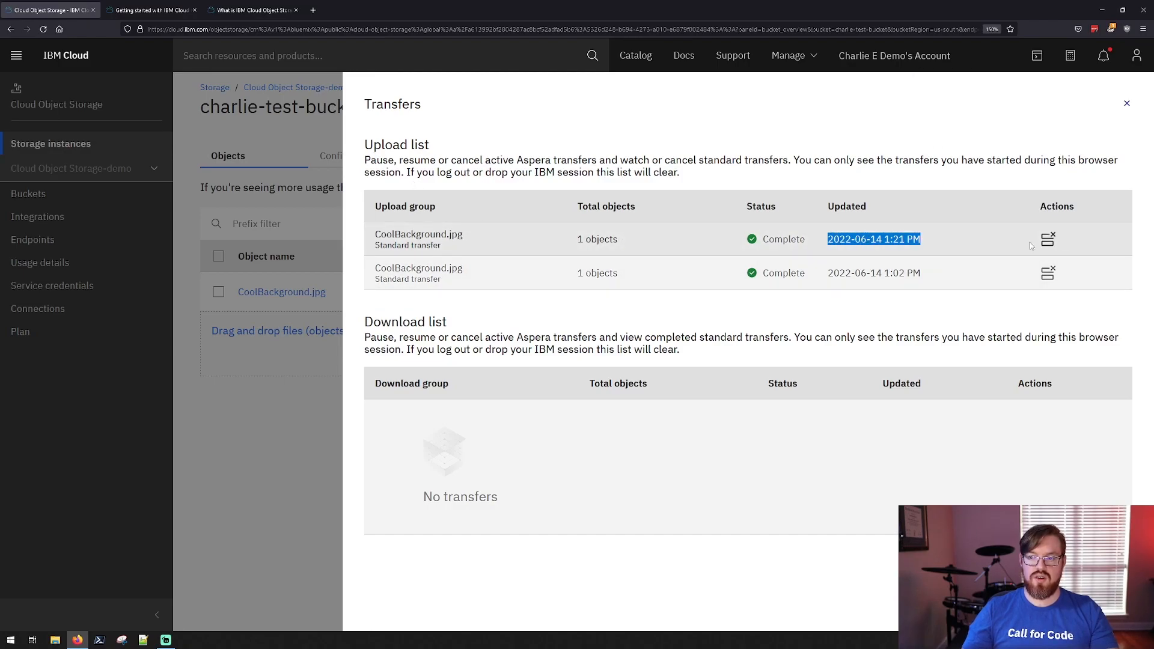
pyautogui.click(1126, 103)
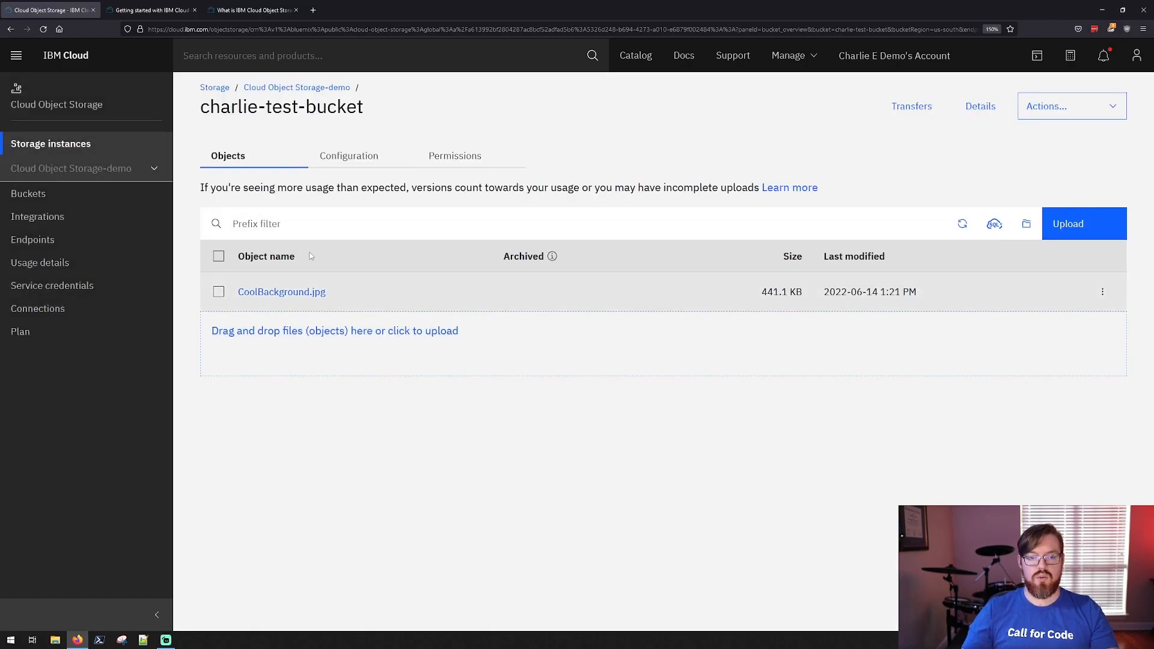
pyautogui.moveTo(453, 293)
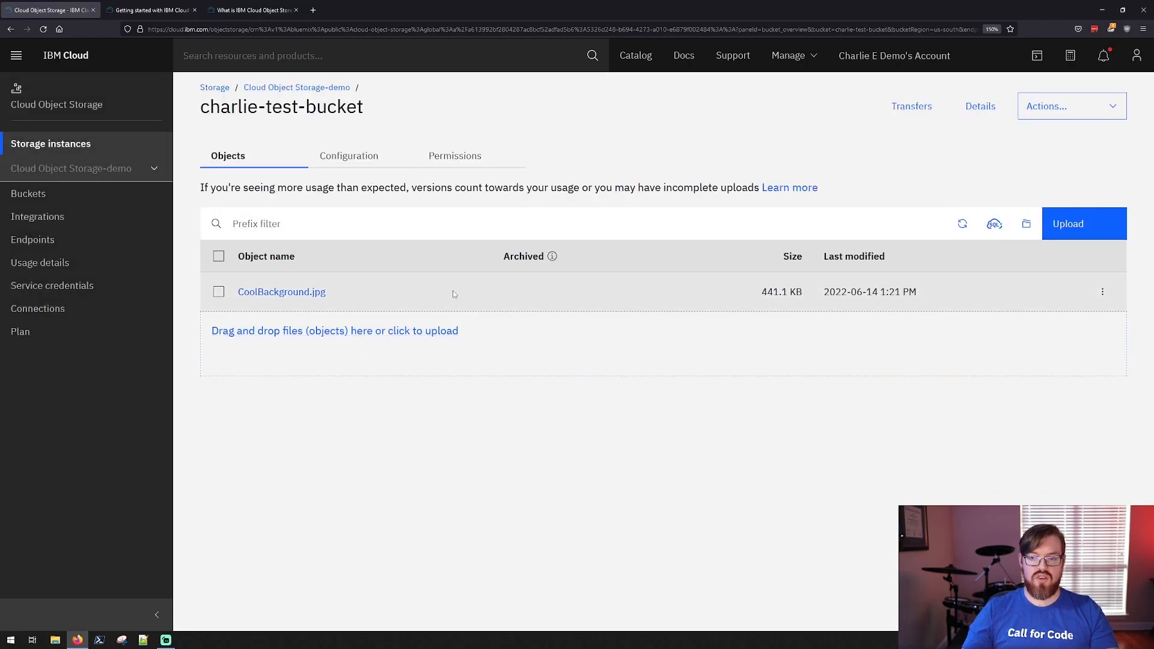
pyautogui.moveTo(348, 301)
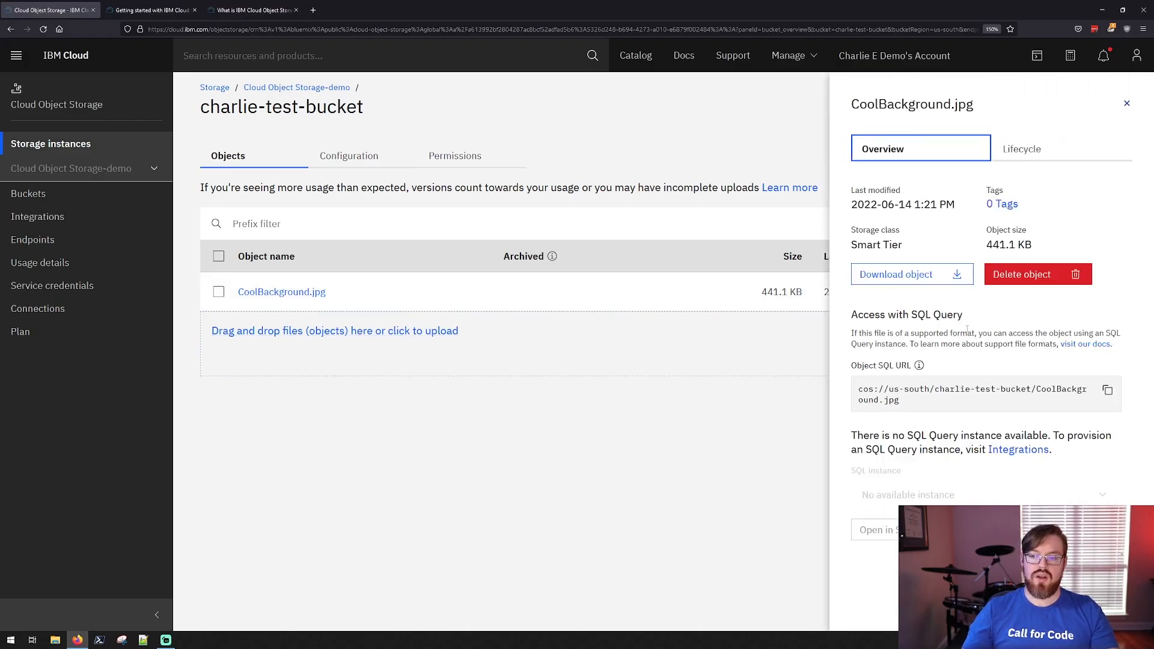
# - Show CoolBackground.jpg's details with its 0 Tags link
pyautogui.press('ctrl+a')
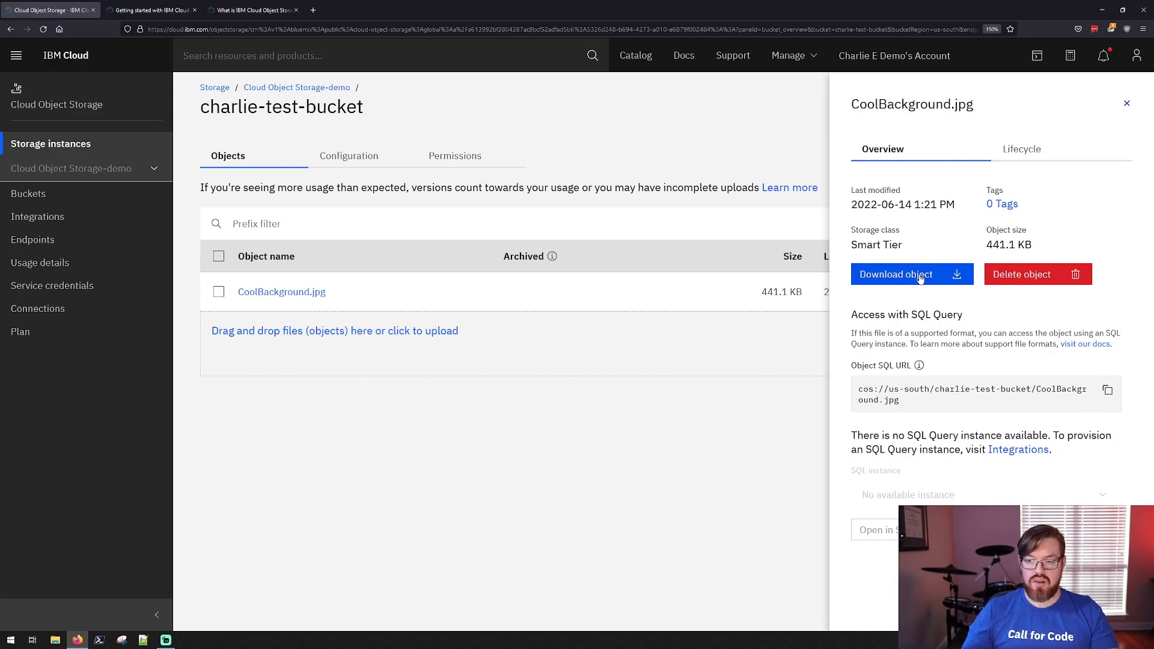
pyautogui.moveTo(971, 221)
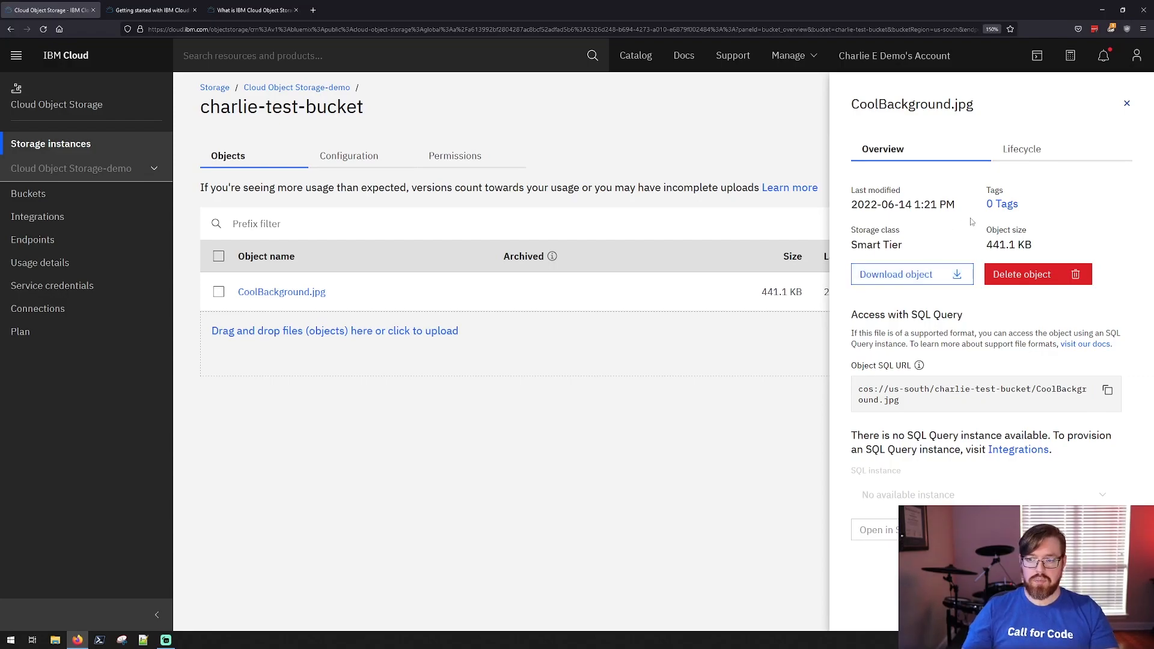
pyautogui.moveTo(1002, 205)
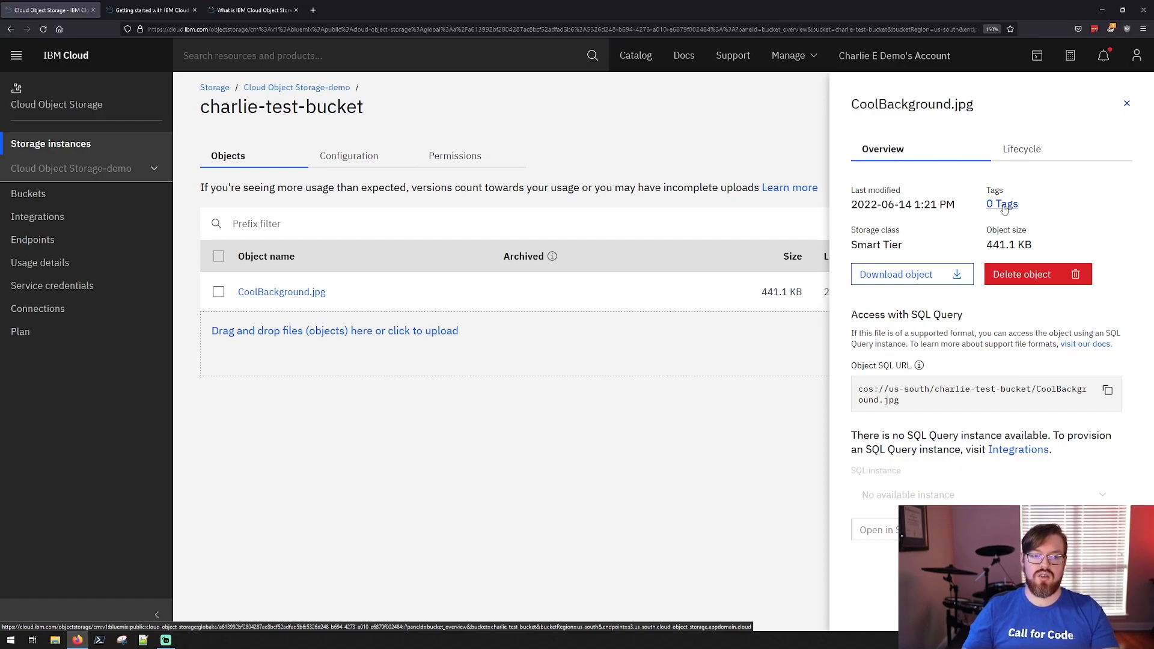
# - Add a tag with key 'type' and value 'background' to CoolBackground.jpg
pyautogui.click(1001, 204)
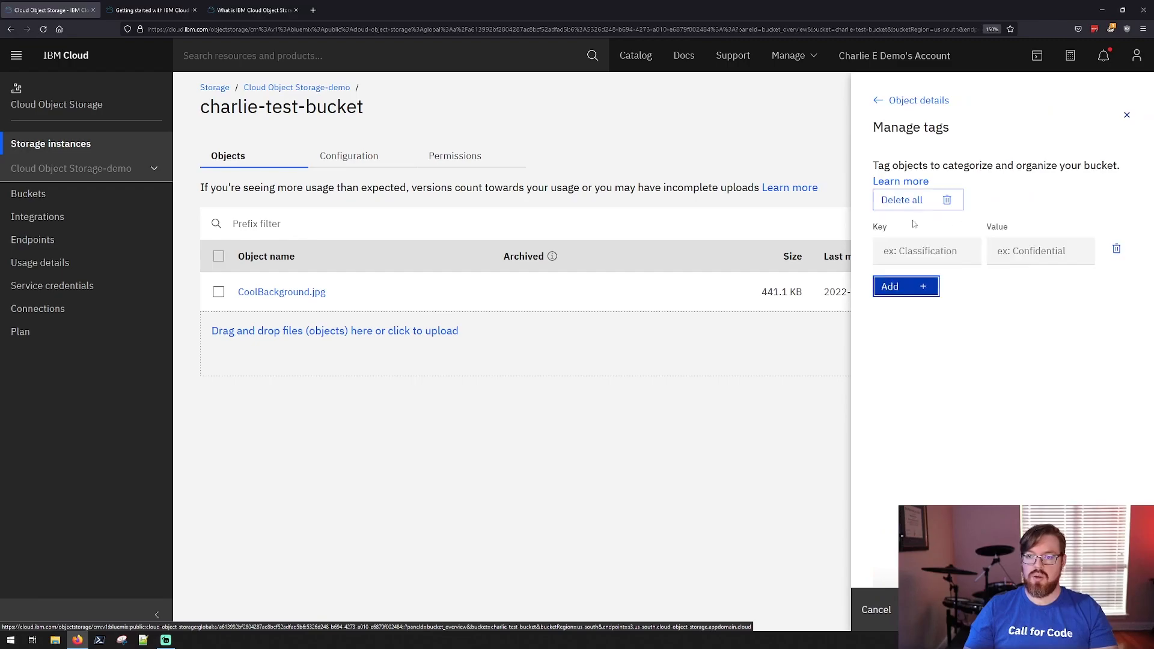
pyautogui.click(926, 250)
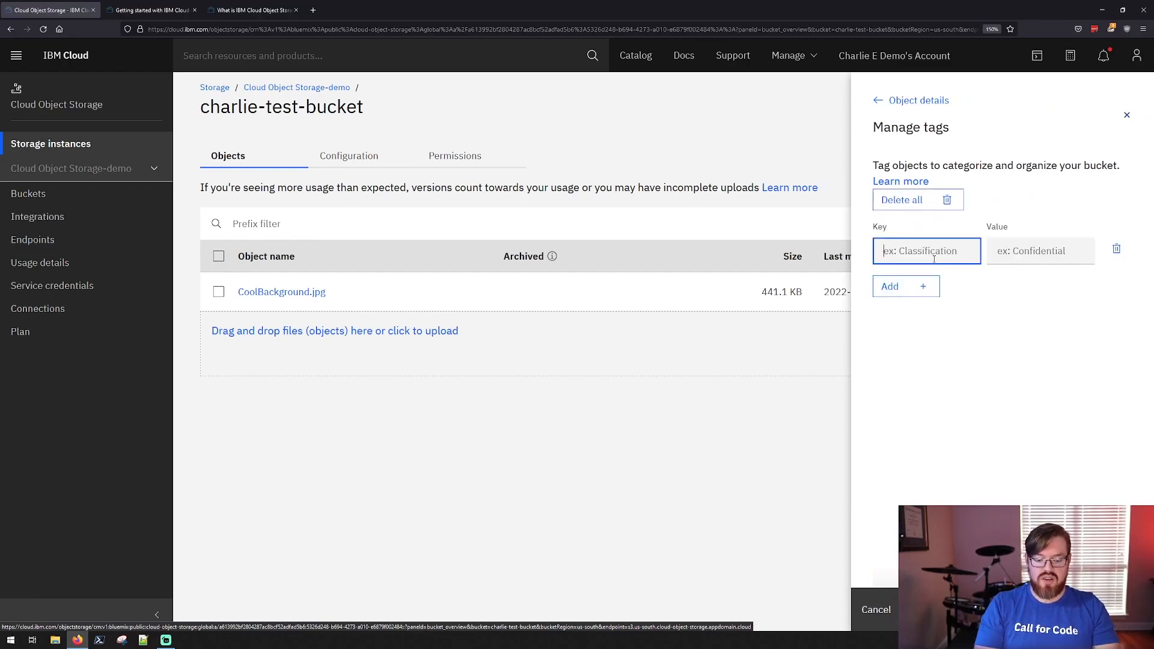
pyautogui.write('bac')
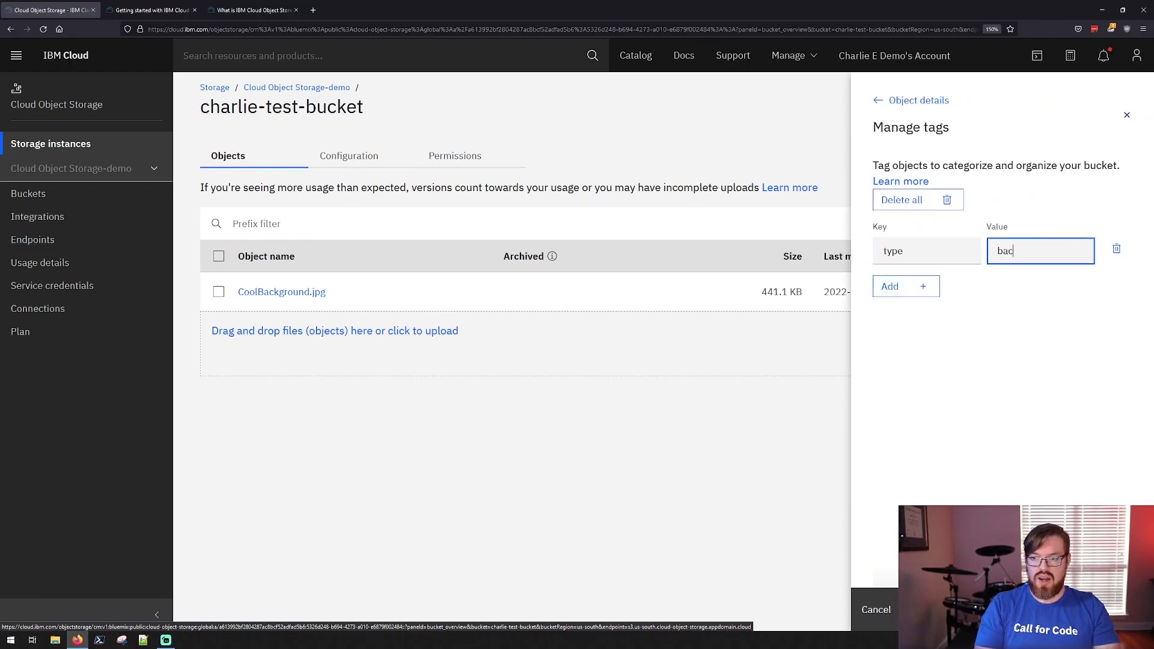
pyautogui.write('kground')
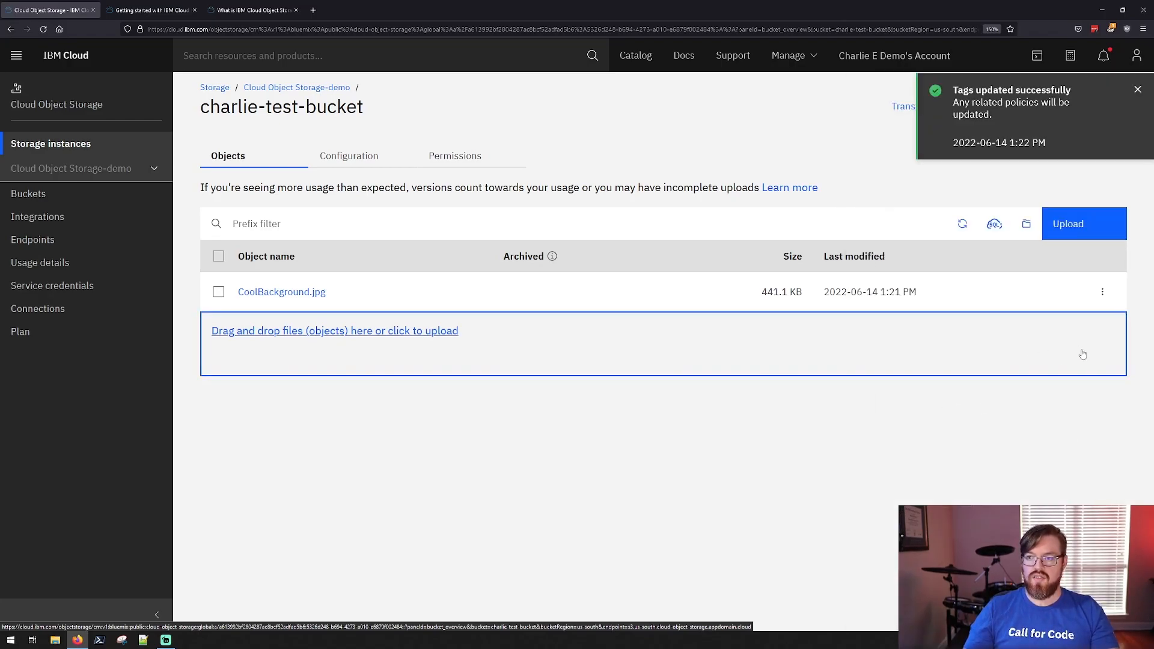
# - Reopen CoolBackground.jpg's tags to confirm the type: background tag saved
pyautogui.click(281, 291)
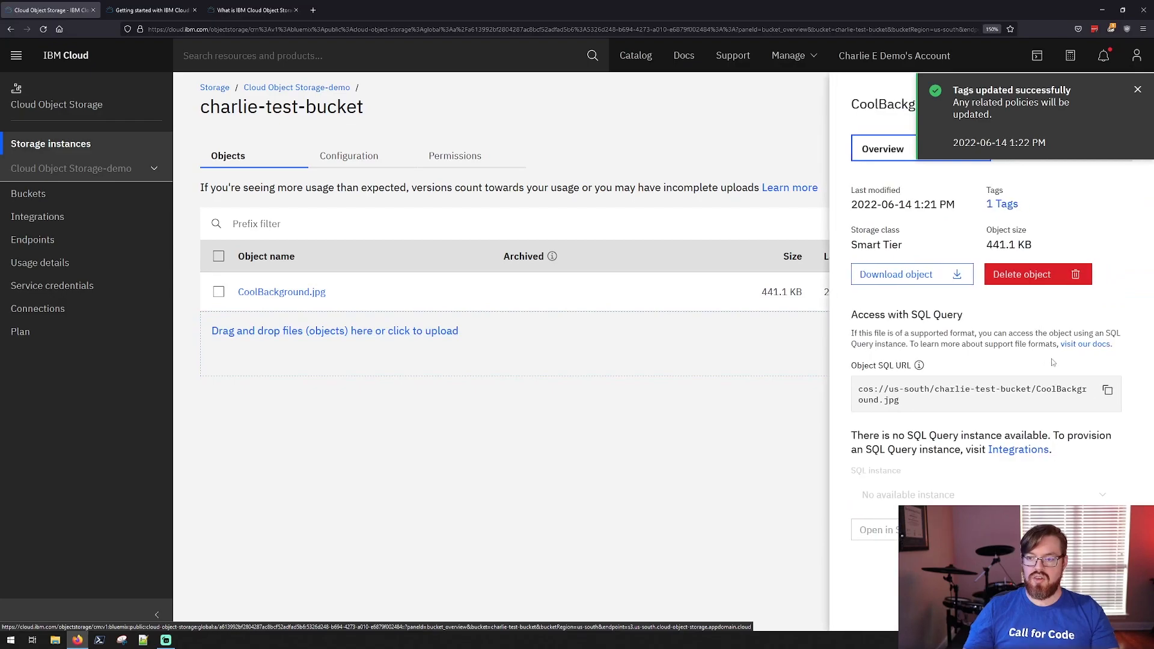
pyautogui.click(1001, 204)
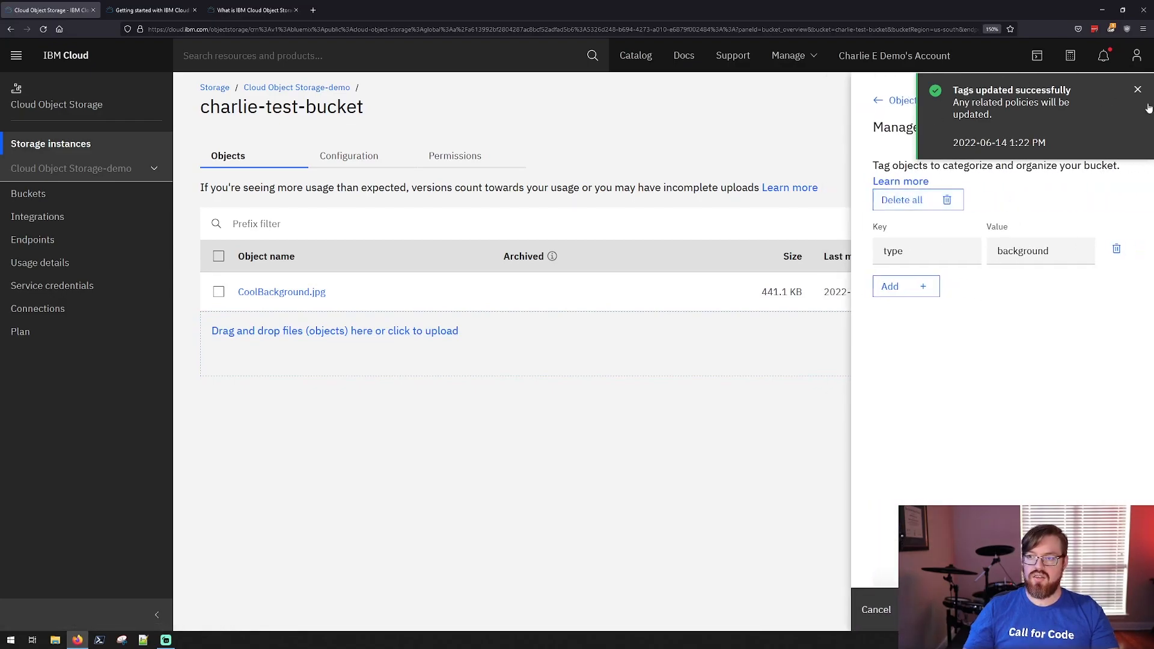
pyautogui.click(1138, 89)
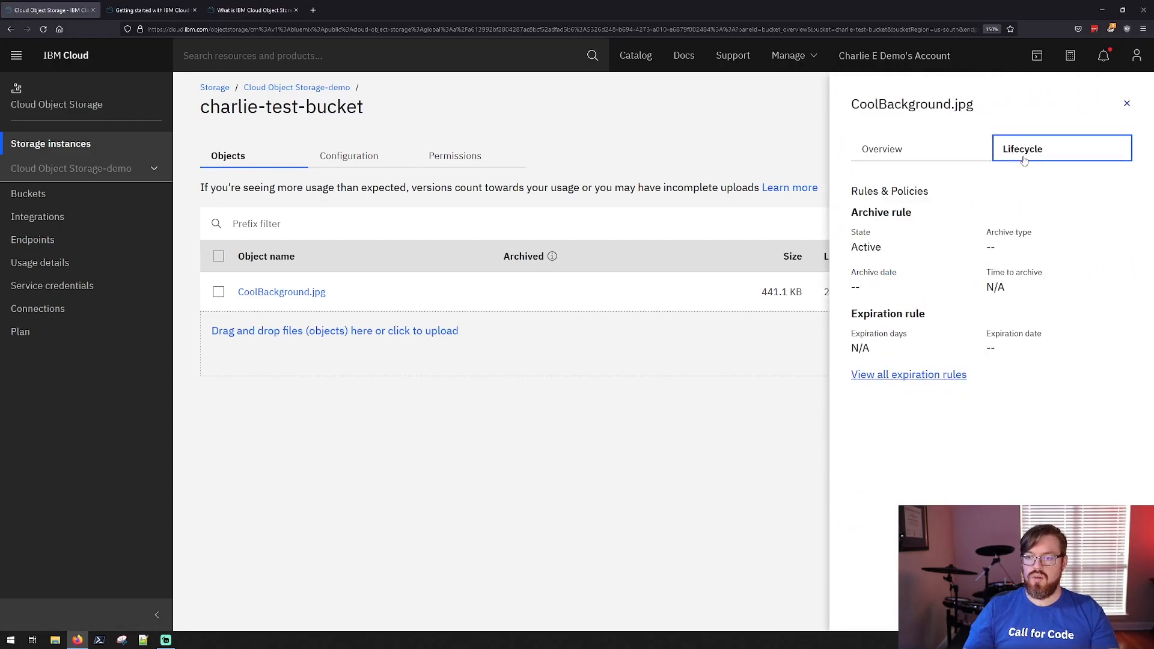
pyautogui.moveTo(1032, 292)
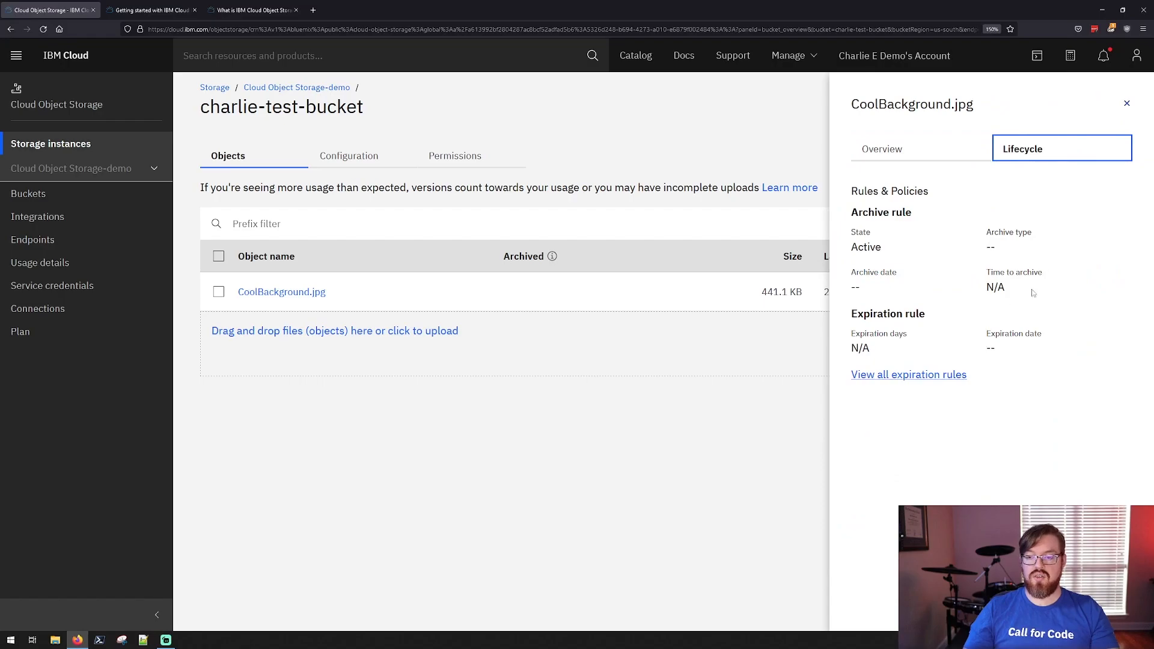
pyautogui.moveTo(977, 263)
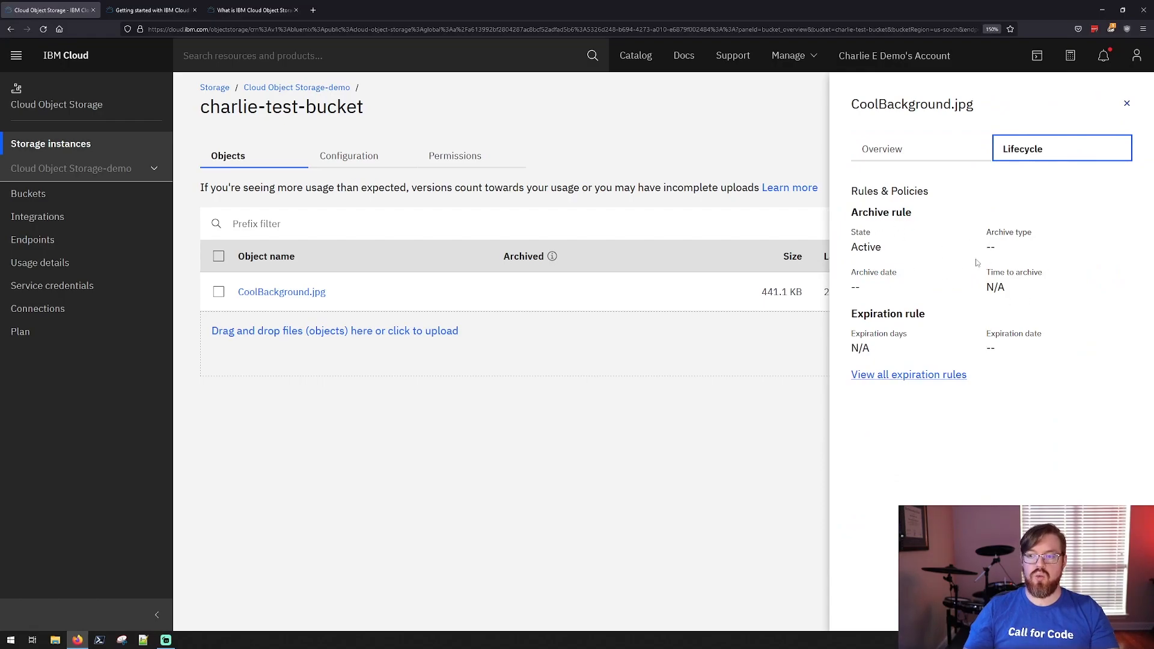
pyautogui.moveTo(938, 278)
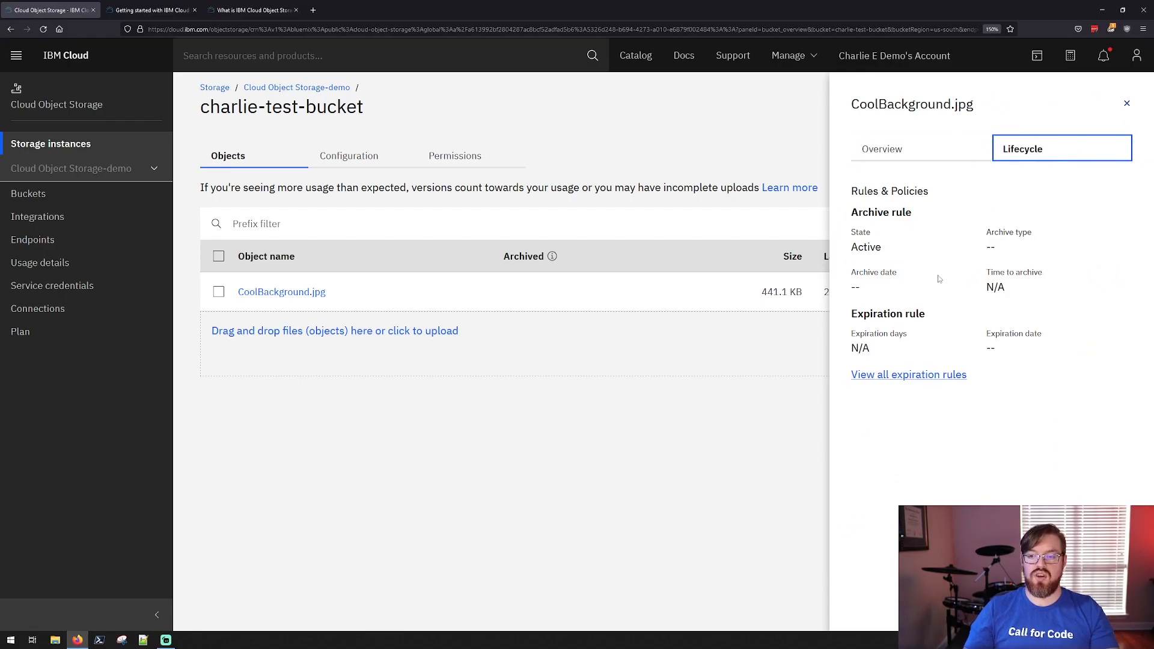
pyautogui.moveTo(915, 286)
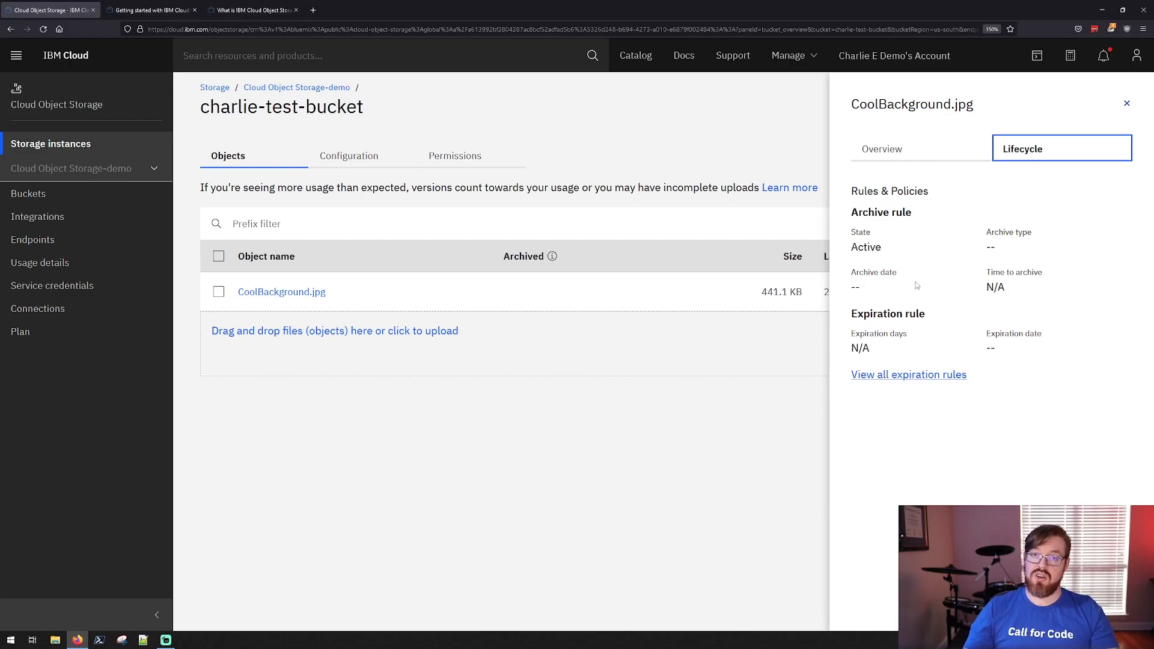
# - Close CoolBackground.jpg's details to return to the bucket's object list
pyautogui.click(1126, 103)
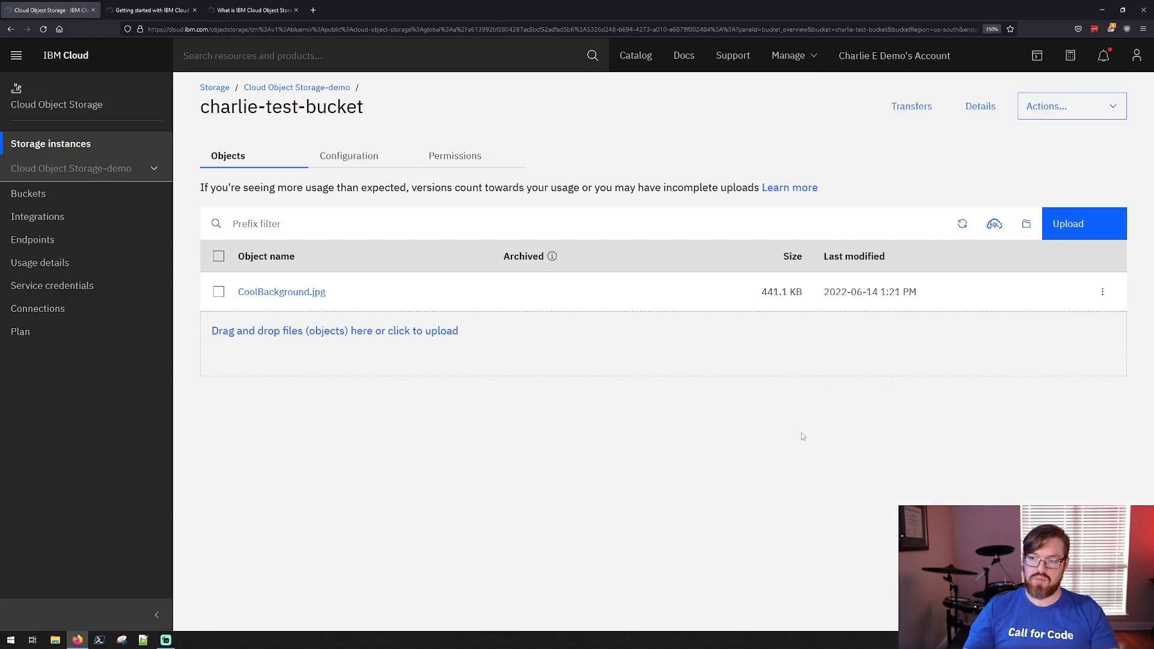
pyautogui.moveTo(786, 423)
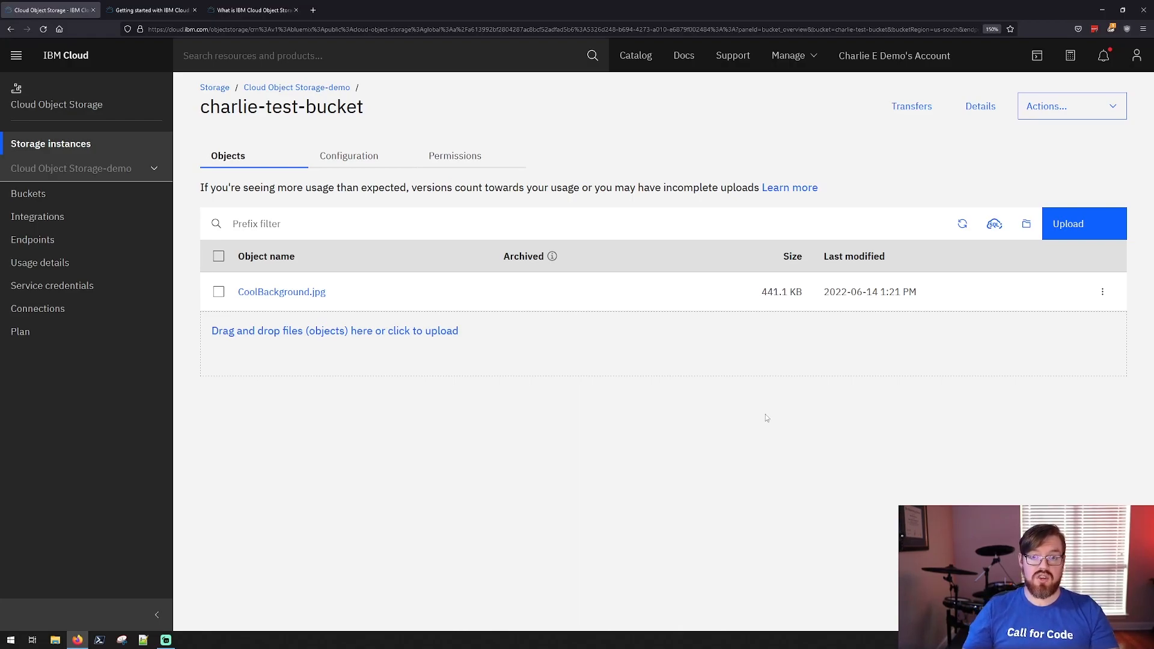
pyautogui.moveTo(756, 398)
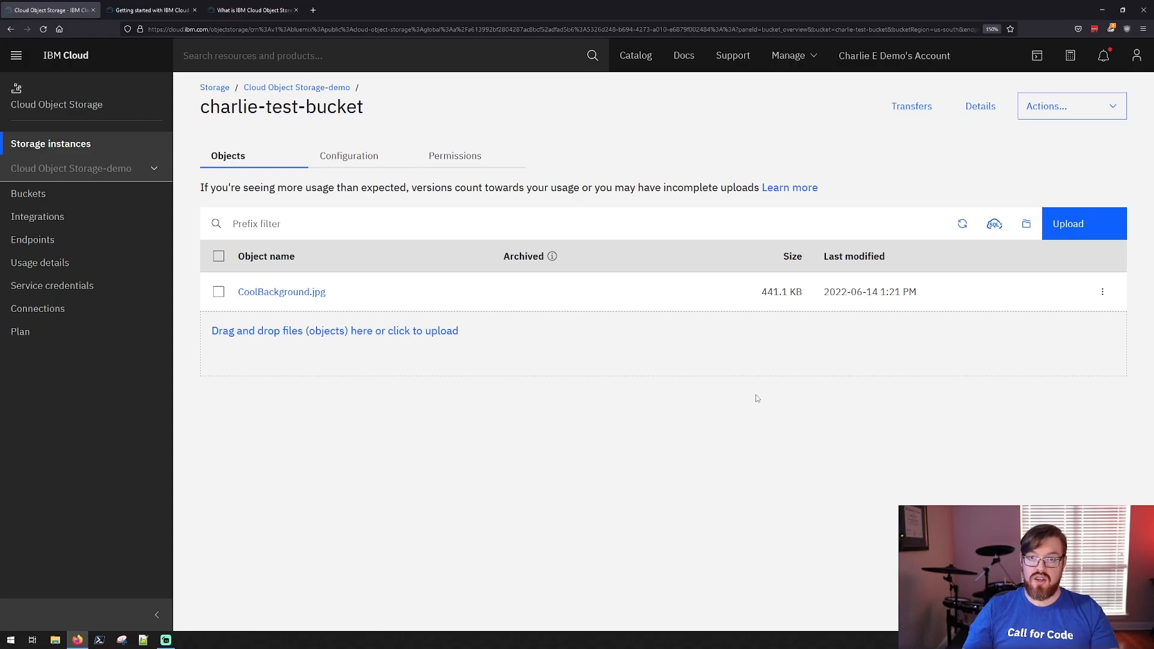
pyautogui.moveTo(454, 155)
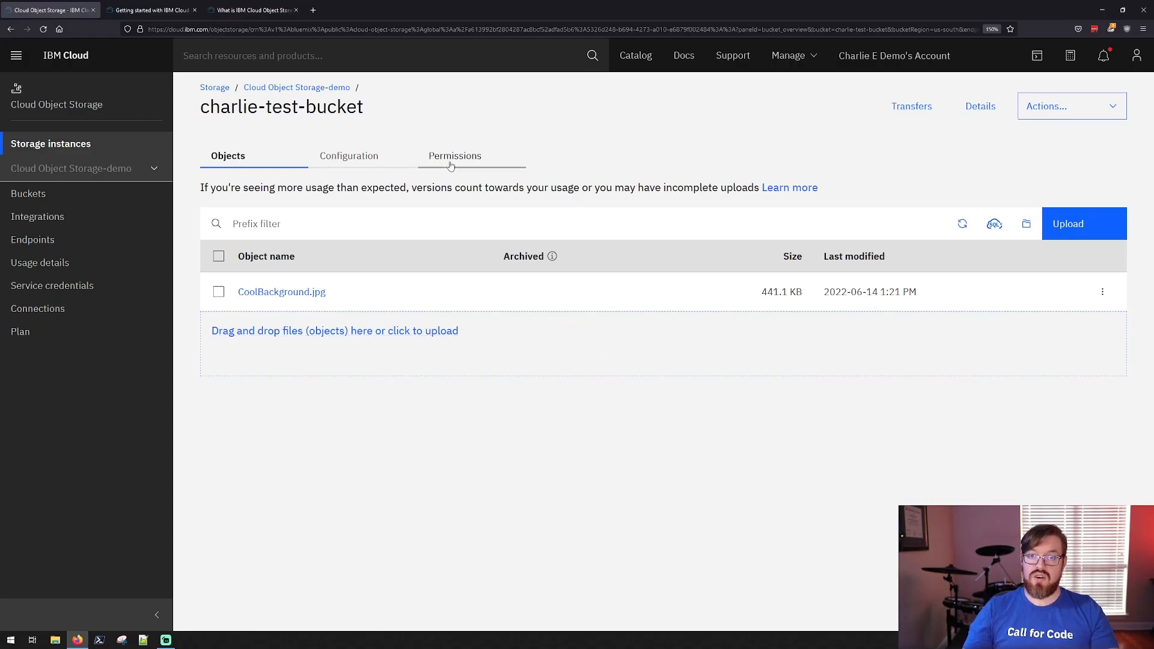
pyautogui.moveTo(675, 120)
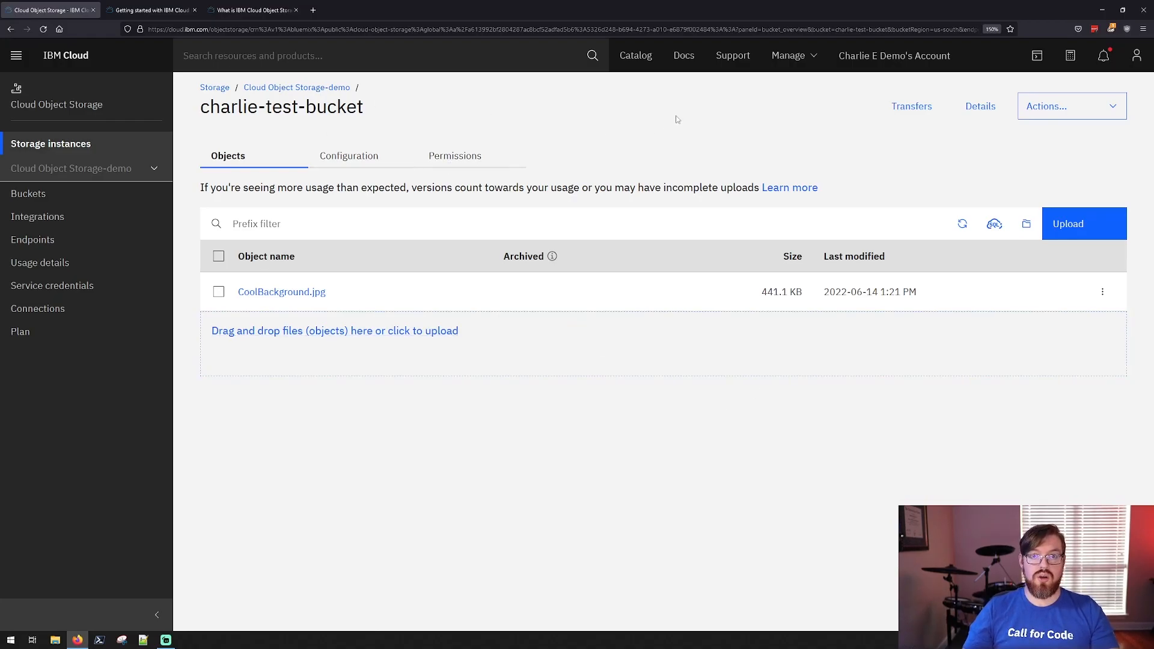
pyautogui.moveTo(683, 55)
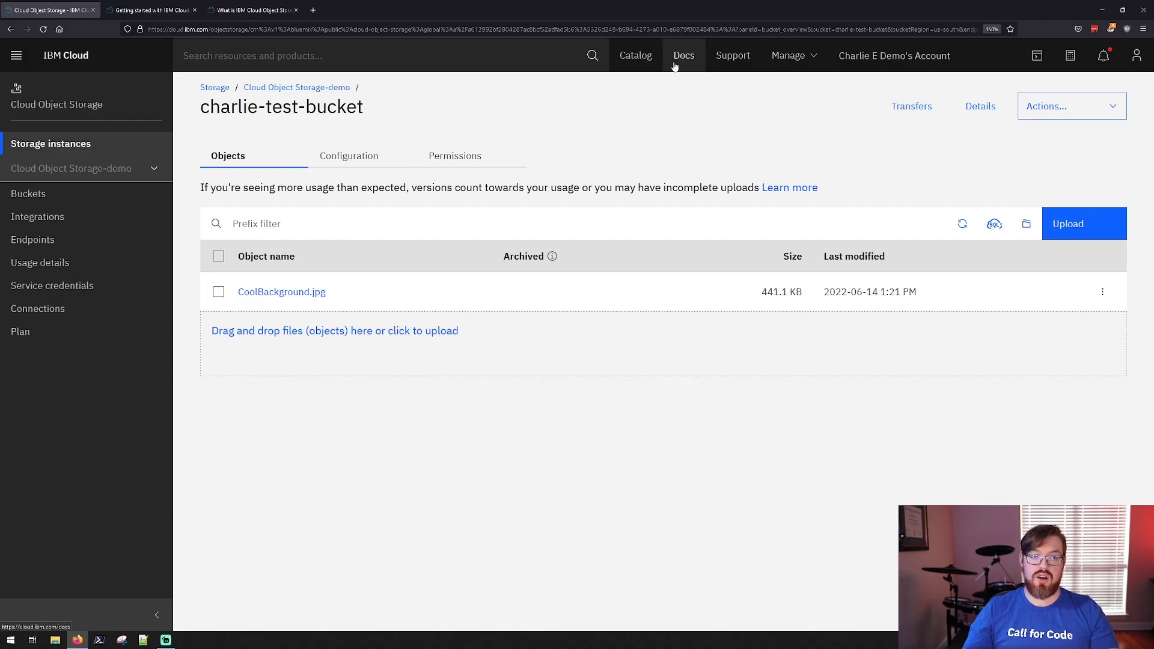
# - Open the Getting started with IBM Cloud Object Storage docs and scroll its topics to Reference
pyautogui.click(147, 9)
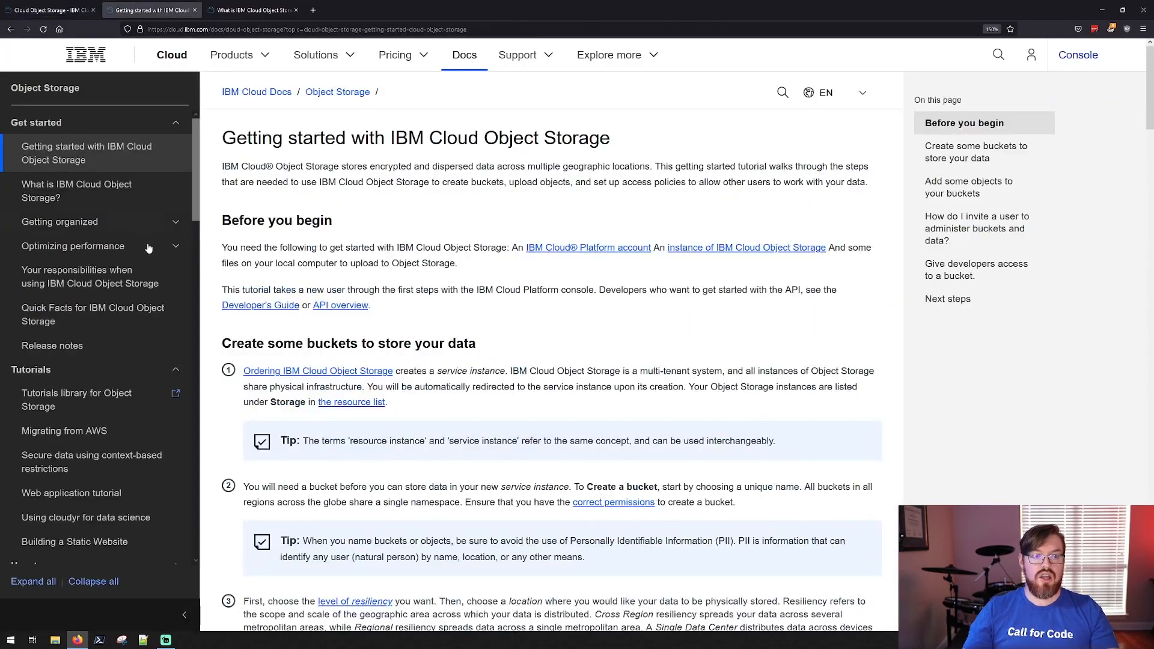
pyautogui.moveTo(473, 261)
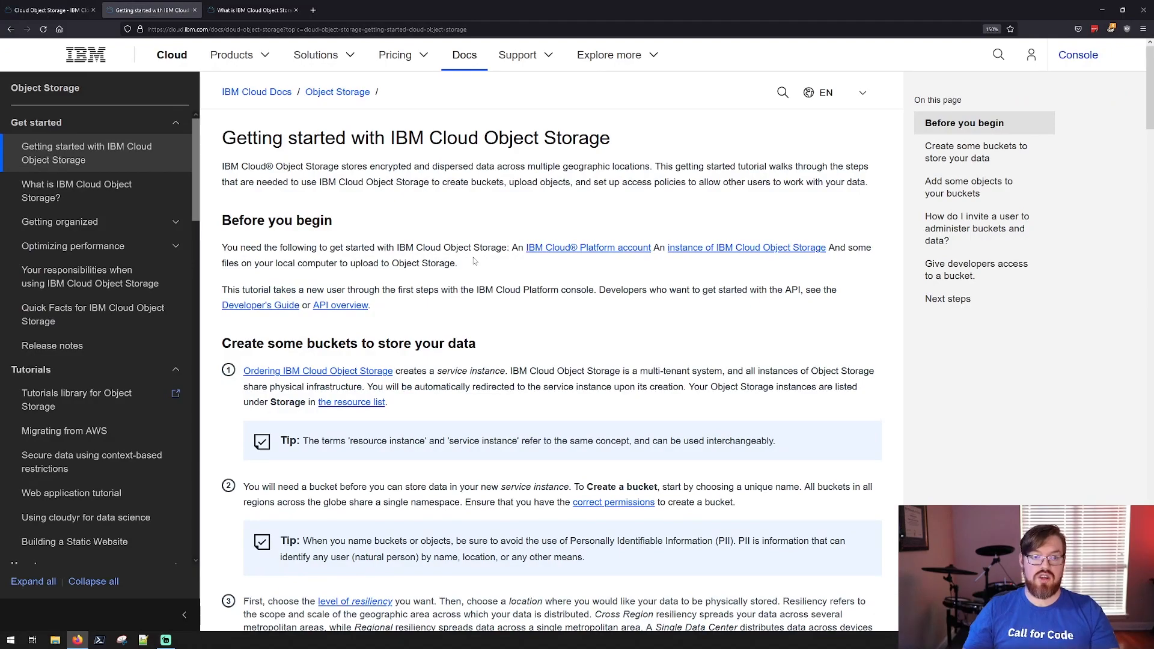
pyautogui.moveTo(335, 287)
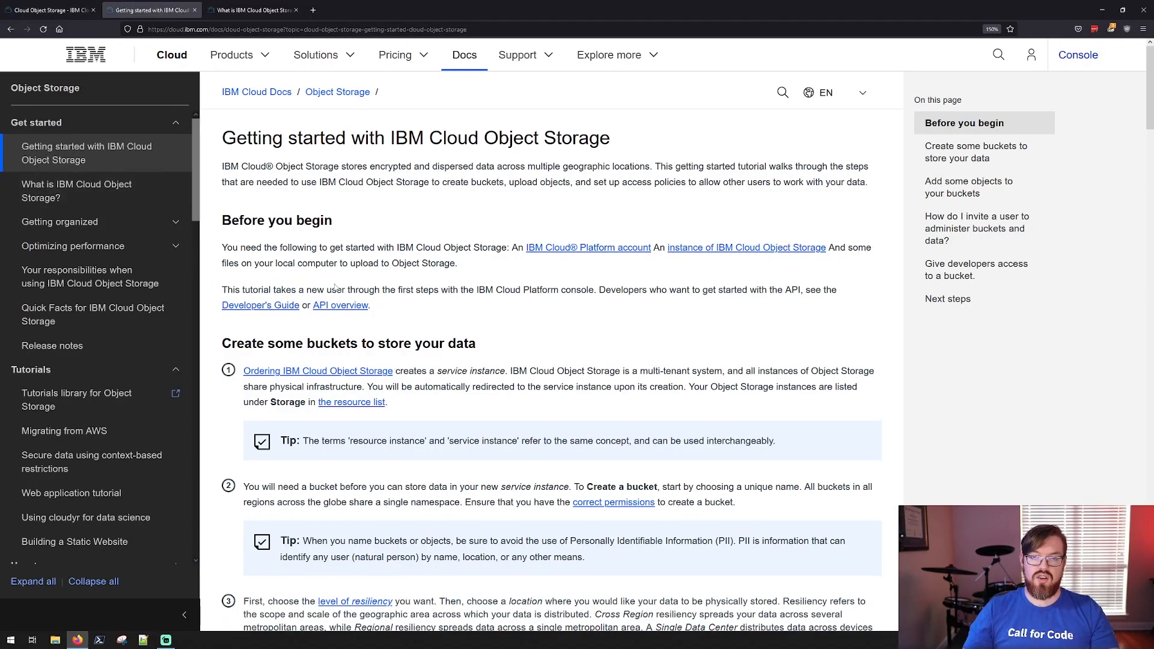
pyautogui.scroll(-3)
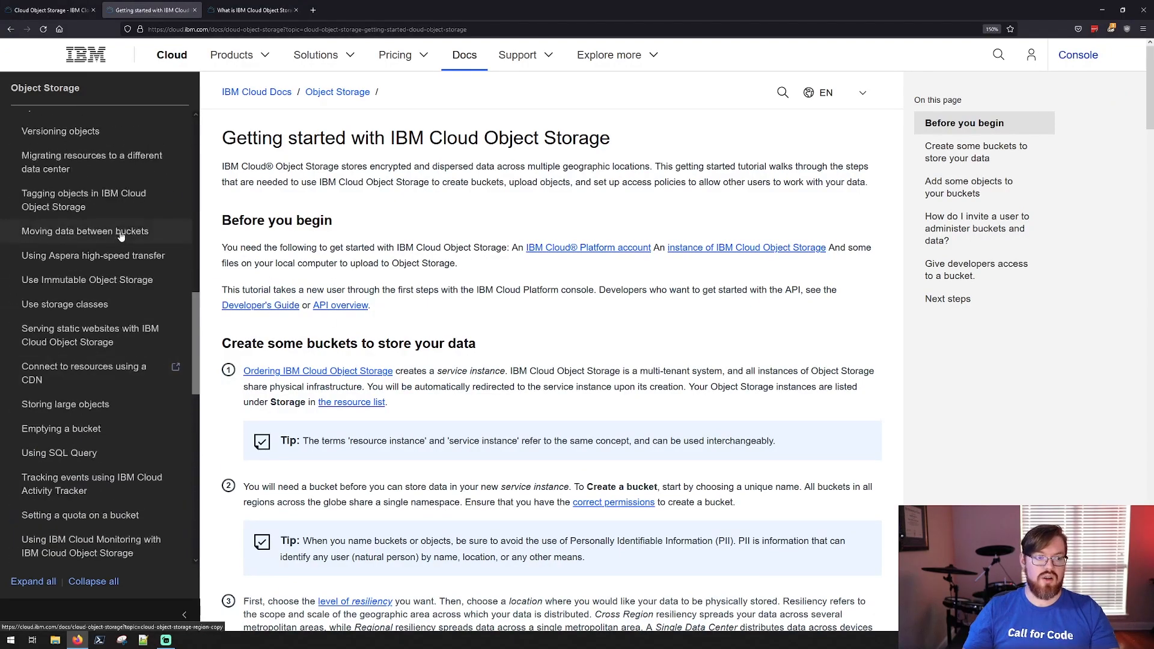
pyautogui.scroll(3)
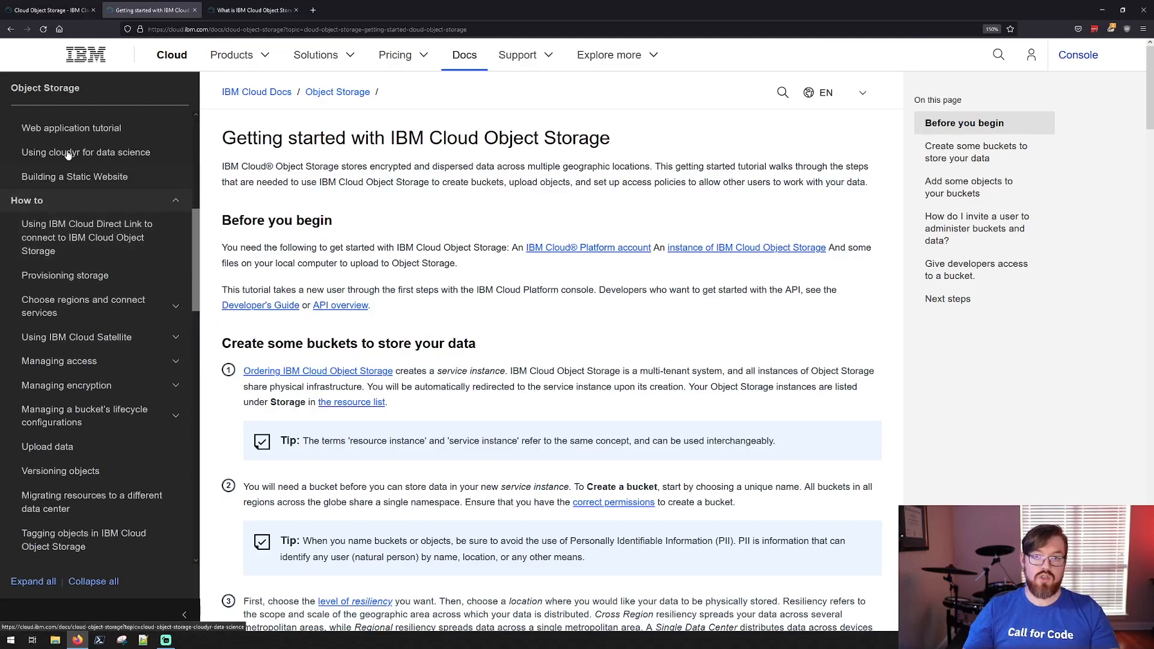
pyautogui.scroll(-3)
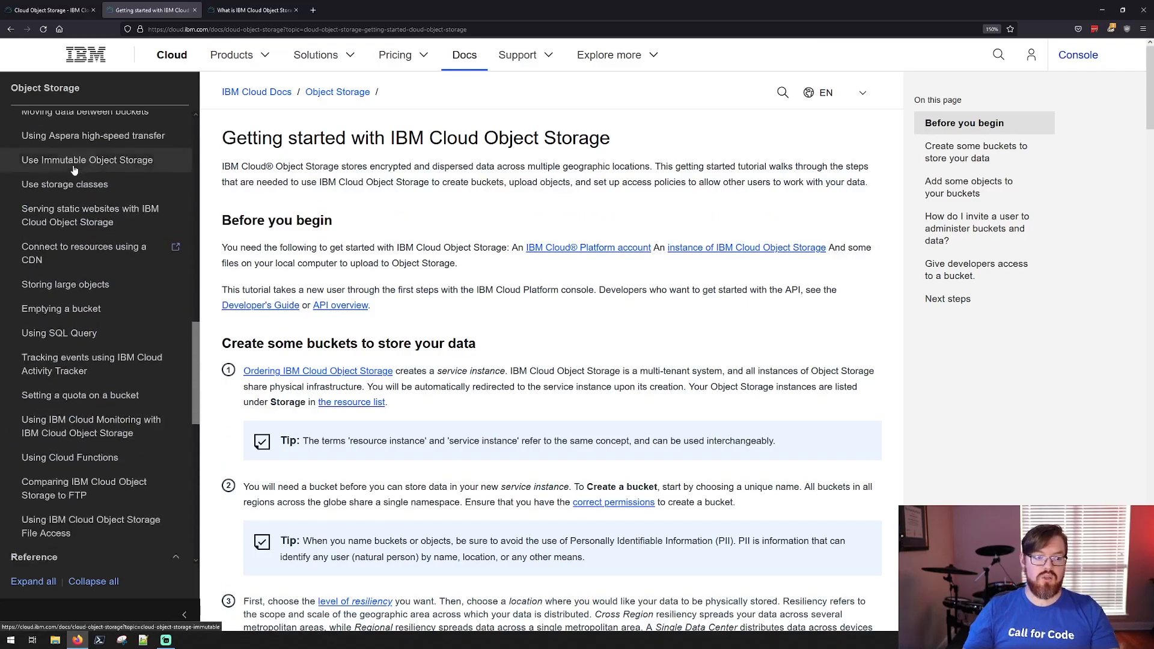
pyautogui.scroll(-3)
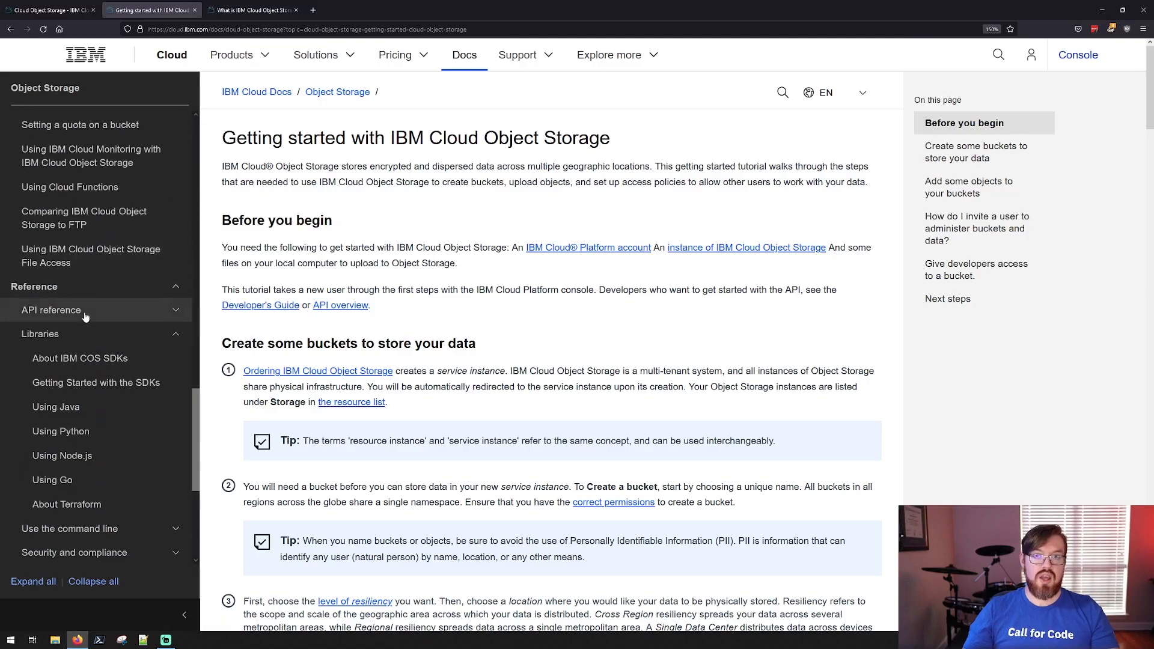
pyautogui.moveTo(55, 406)
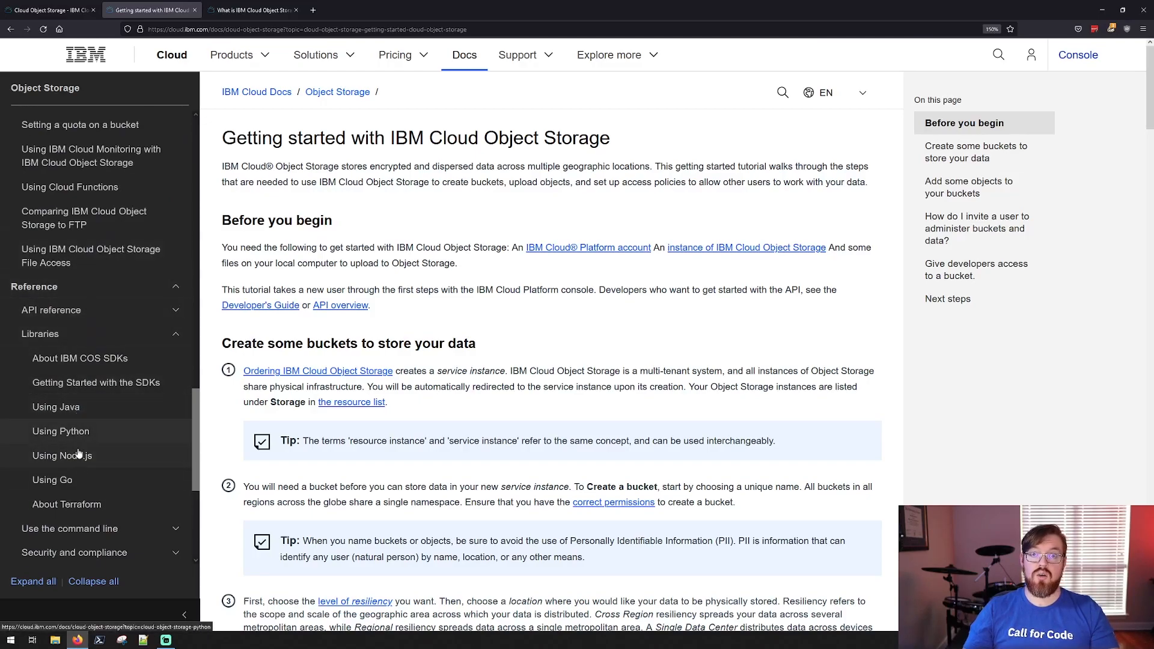
pyautogui.moveTo(454, 428)
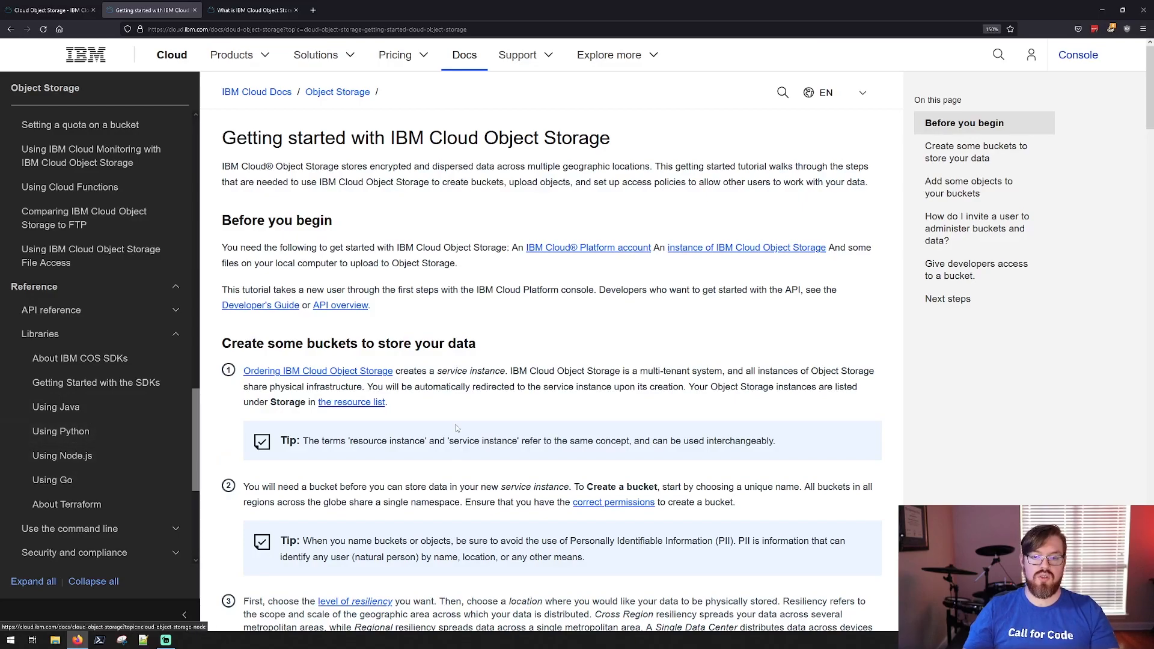